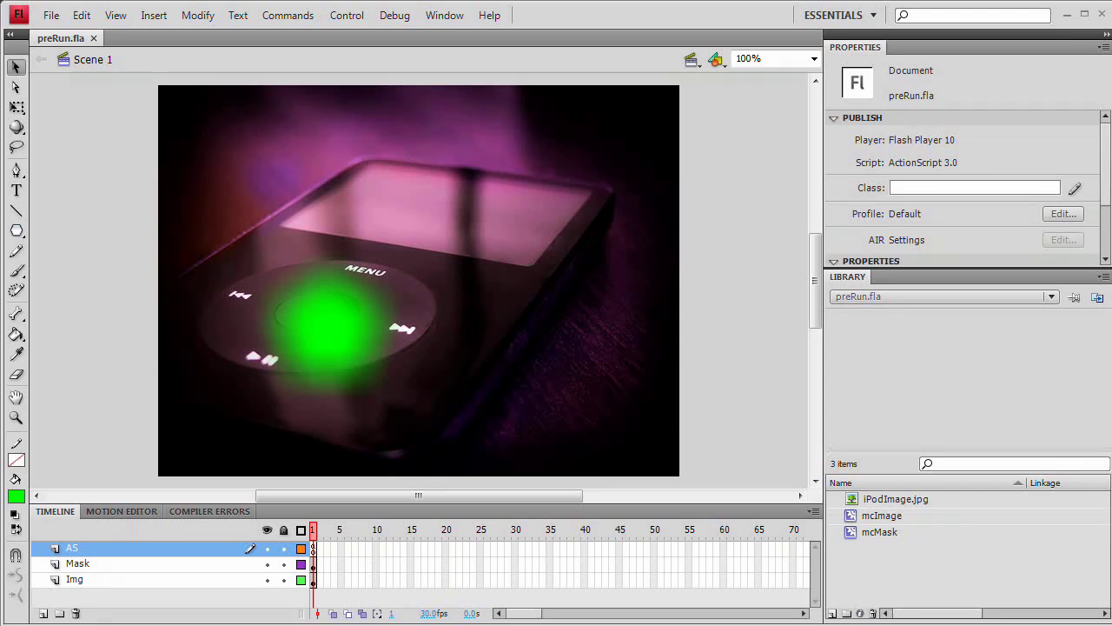
mouse_move(329, 339)
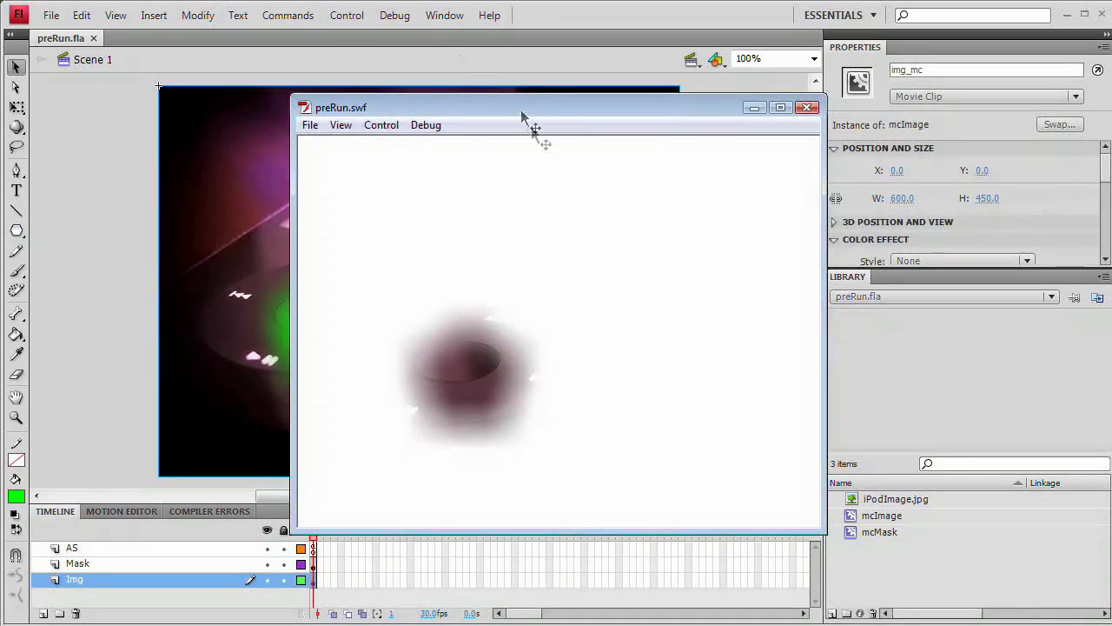
Step: Close preRun.fla and create a new Flash File (ActionScript 3.0) document
left_click_drag(521, 107, 462, 97)
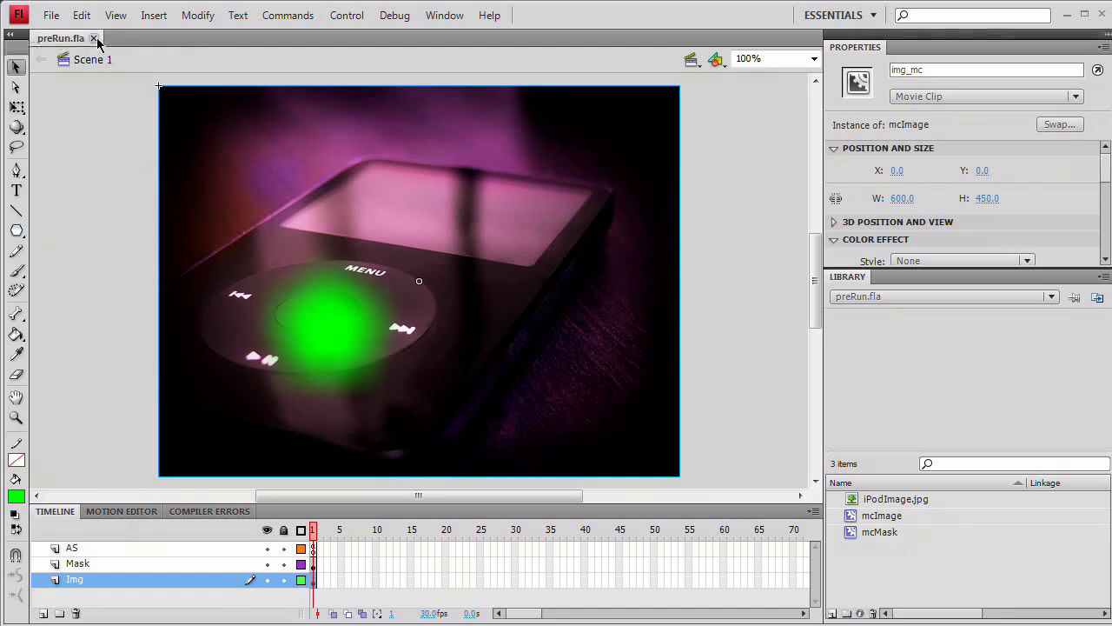
left_click(94, 38)
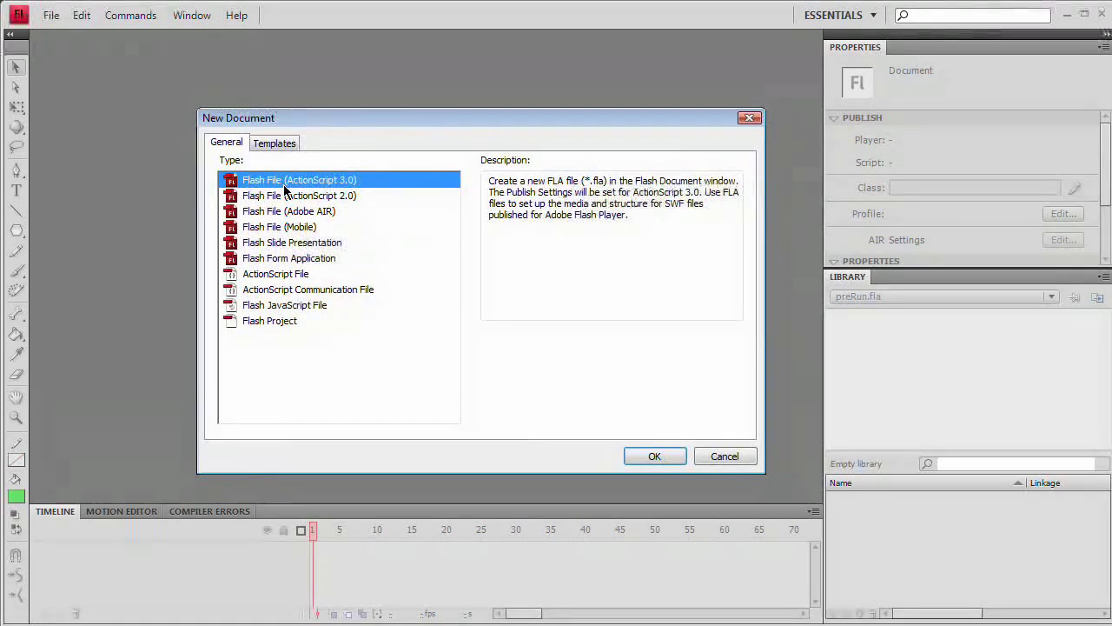
mouse_move(351, 191)
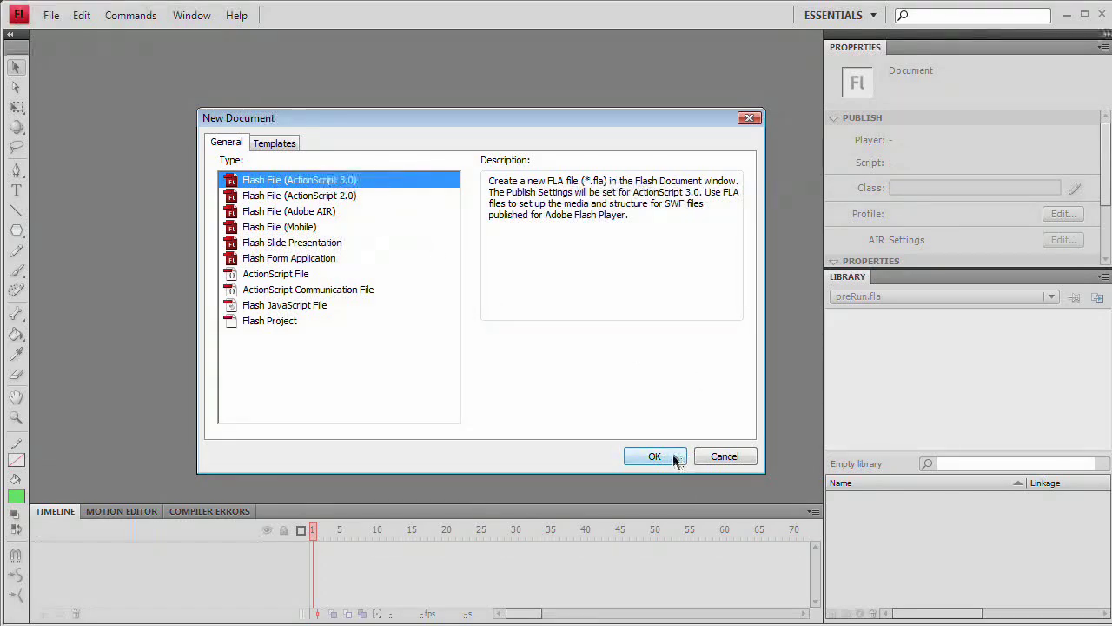
left_click(653, 456)
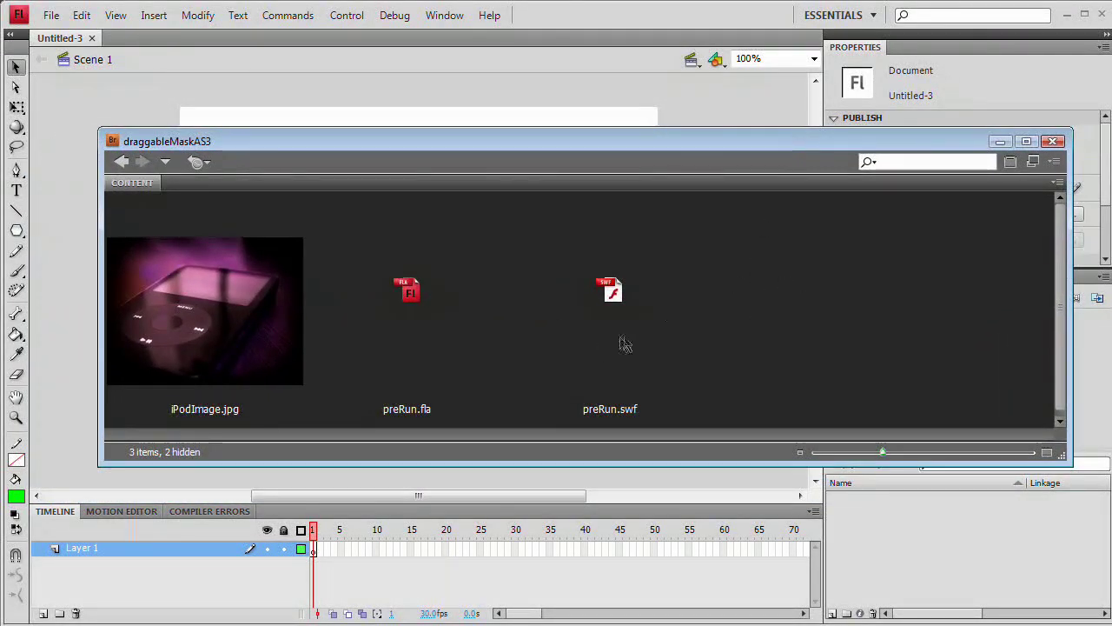
Step: Read iPodImage.jpg's 600 × 450 pixel size in Bridge's Metadata panel and return to Flash
left_click(205, 312)
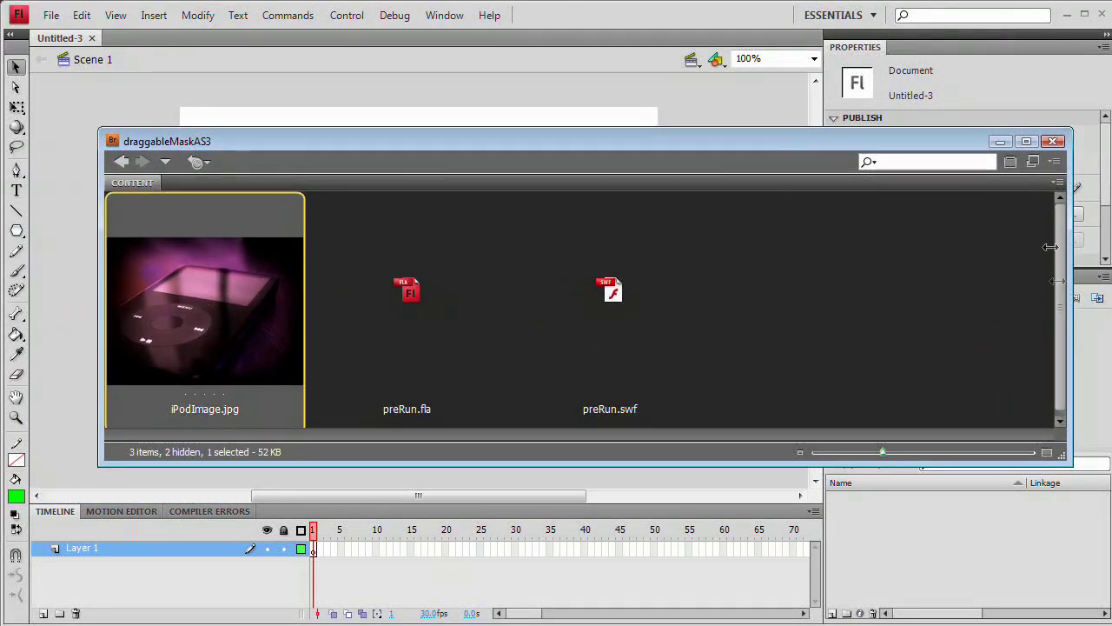
left_click(1053, 140)
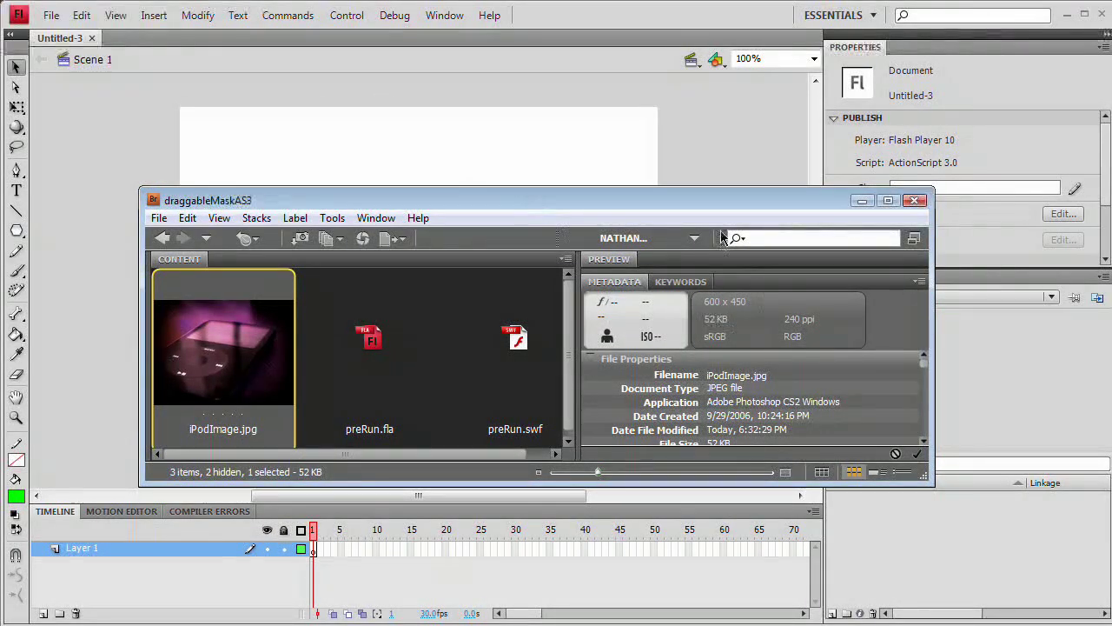
left_click(915, 200)
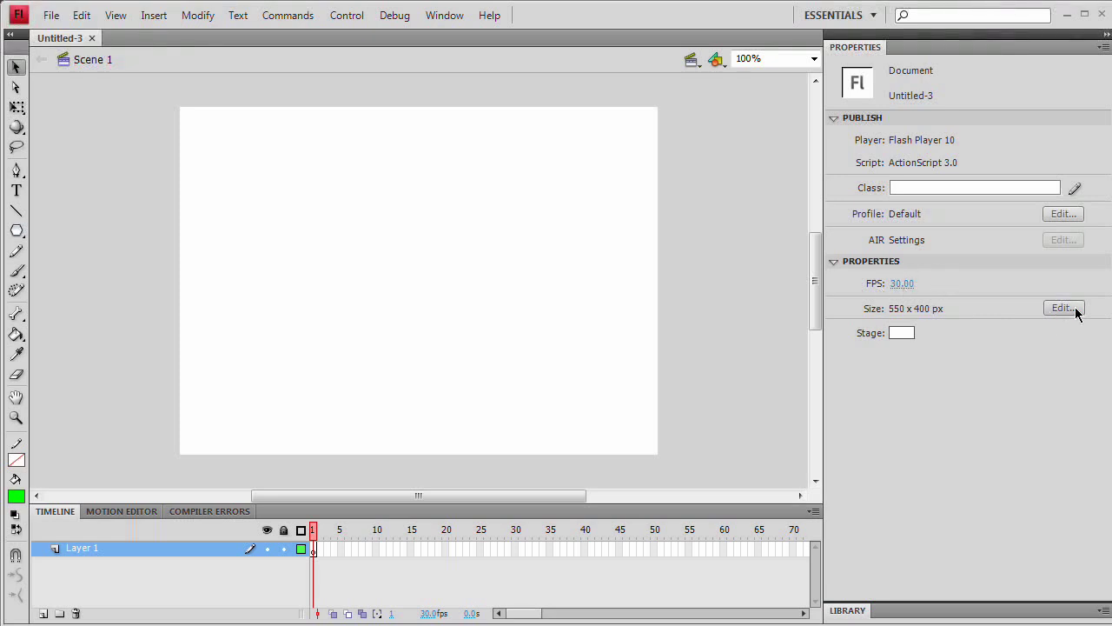
Step: Set the stage to 600 width by 450 height in Document Properties
left_click(1064, 308)
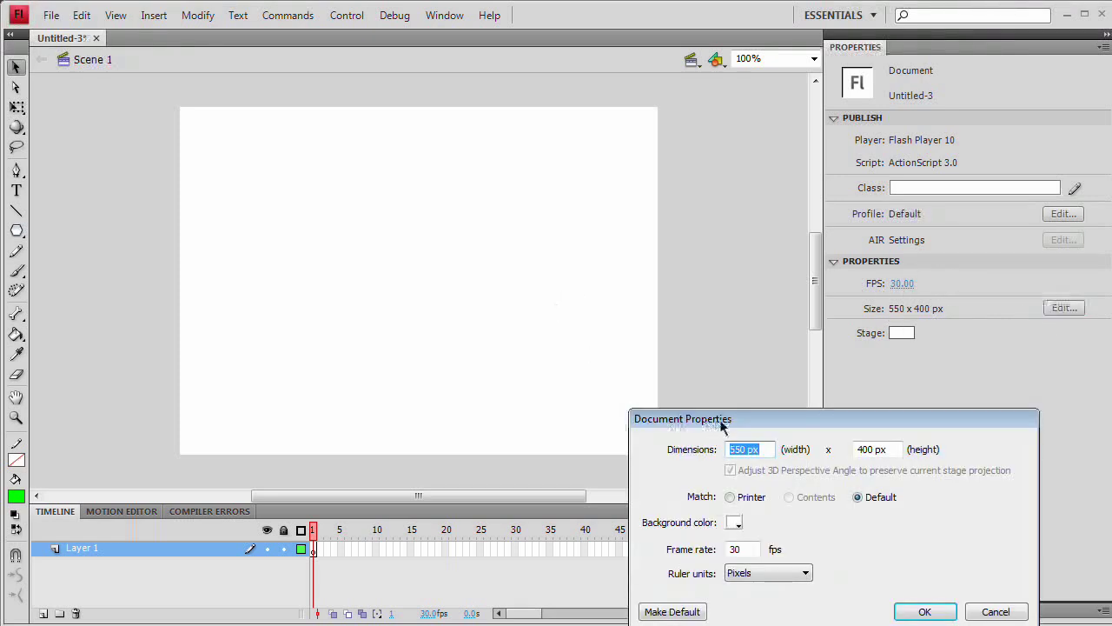
left_click_drag(721, 419, 532, 236)
type("600")
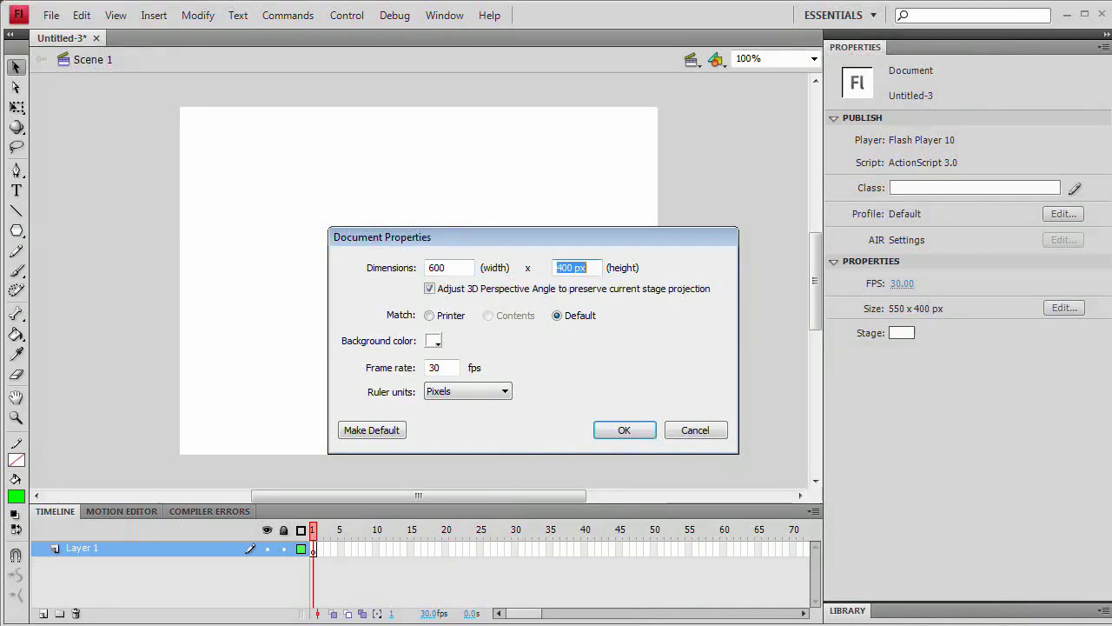
type("450")
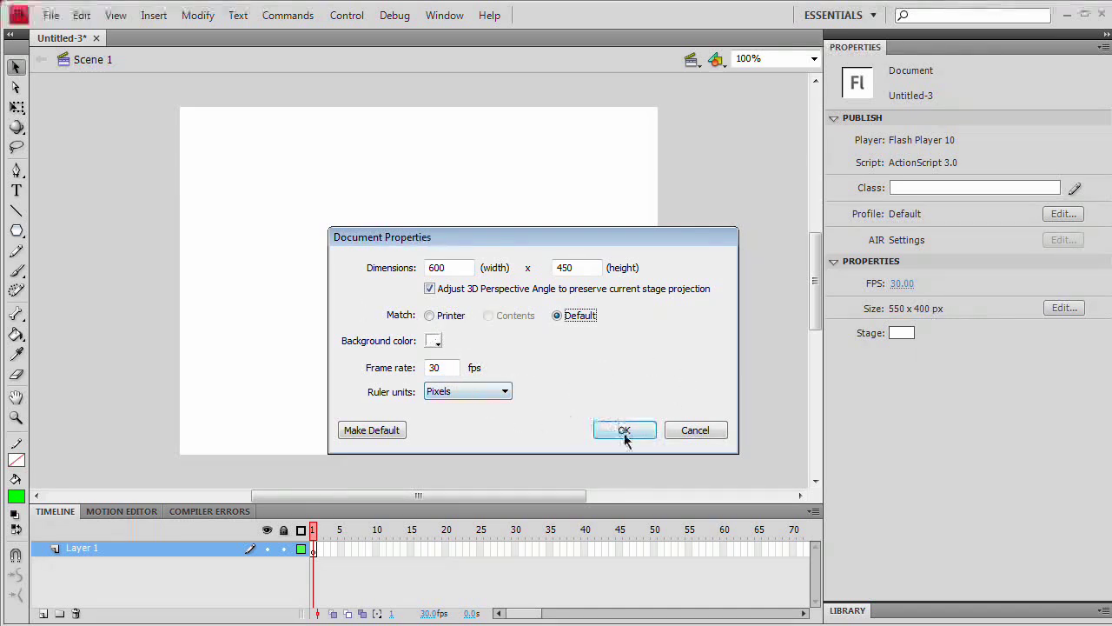
left_click(624, 429)
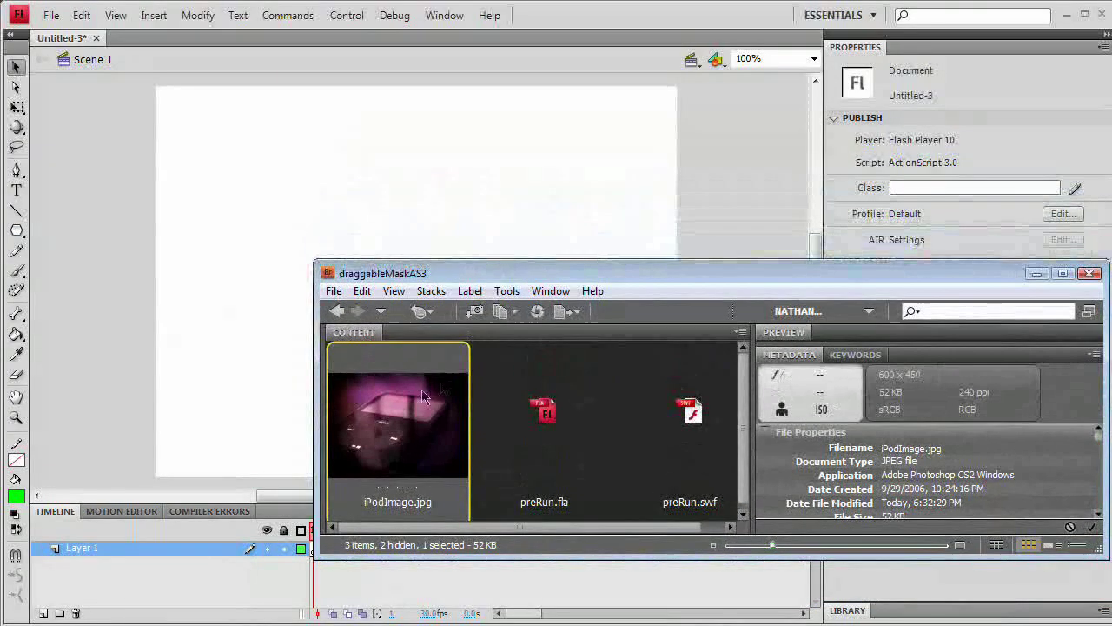
Step: Drag iPodImage.jpg from Bridge onto the stage at X 0, Y 0 and minimize Bridge
left_click(50, 13)
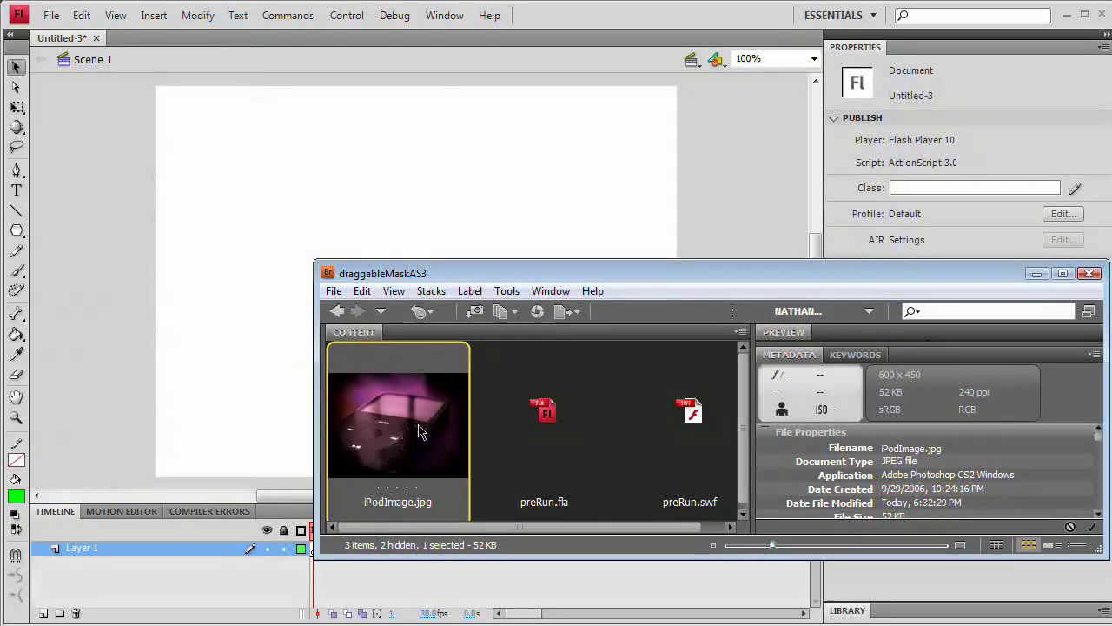
left_click_drag(396, 423, 417, 173)
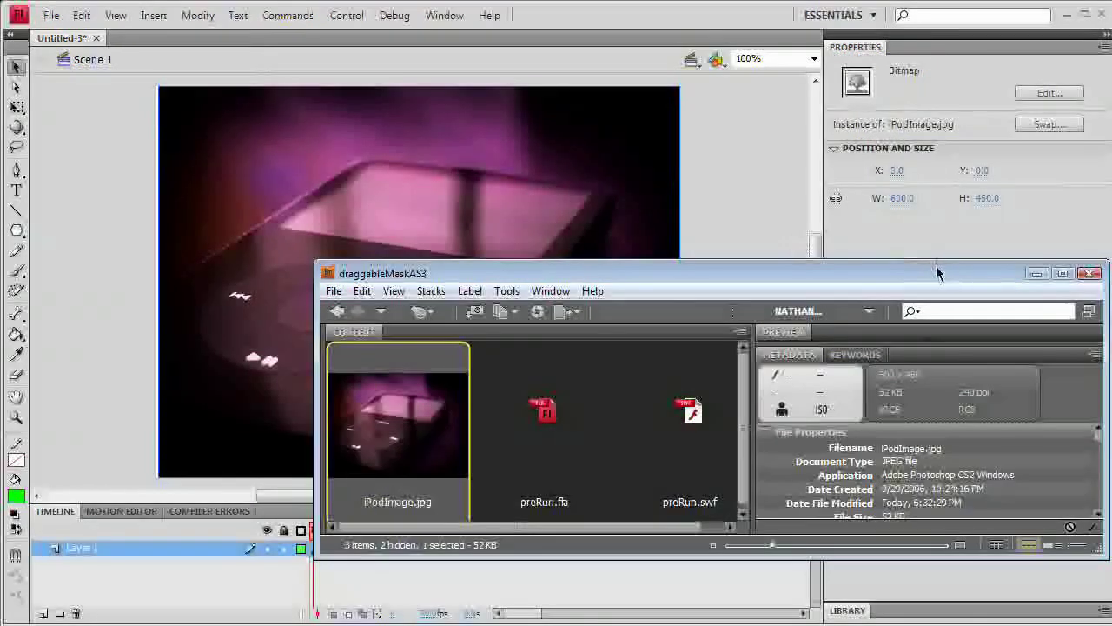
left_click(1088, 273)
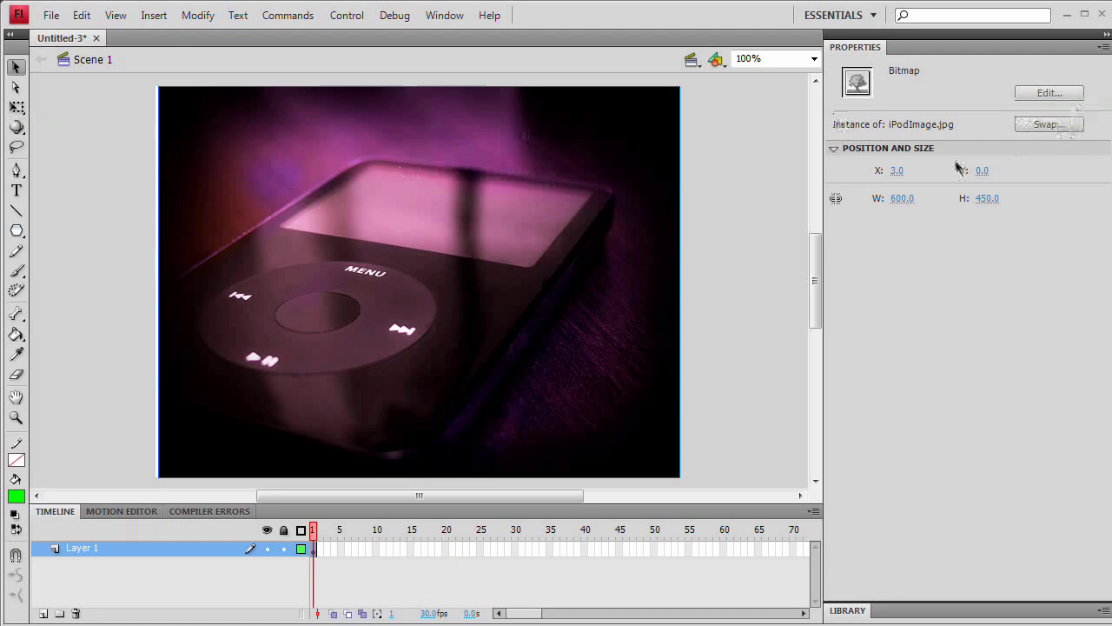
left_click(897, 170)
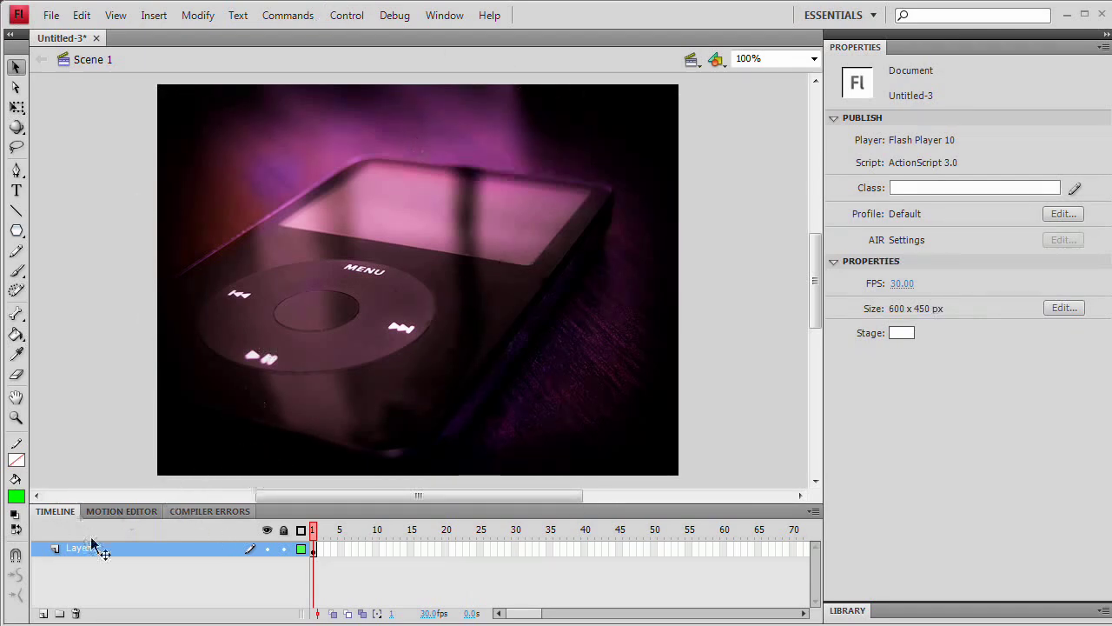
Step: Rename the layer Img and convert the photo to a Movie Clip symbol named mcImage
double_click(79, 549)
type("Img")
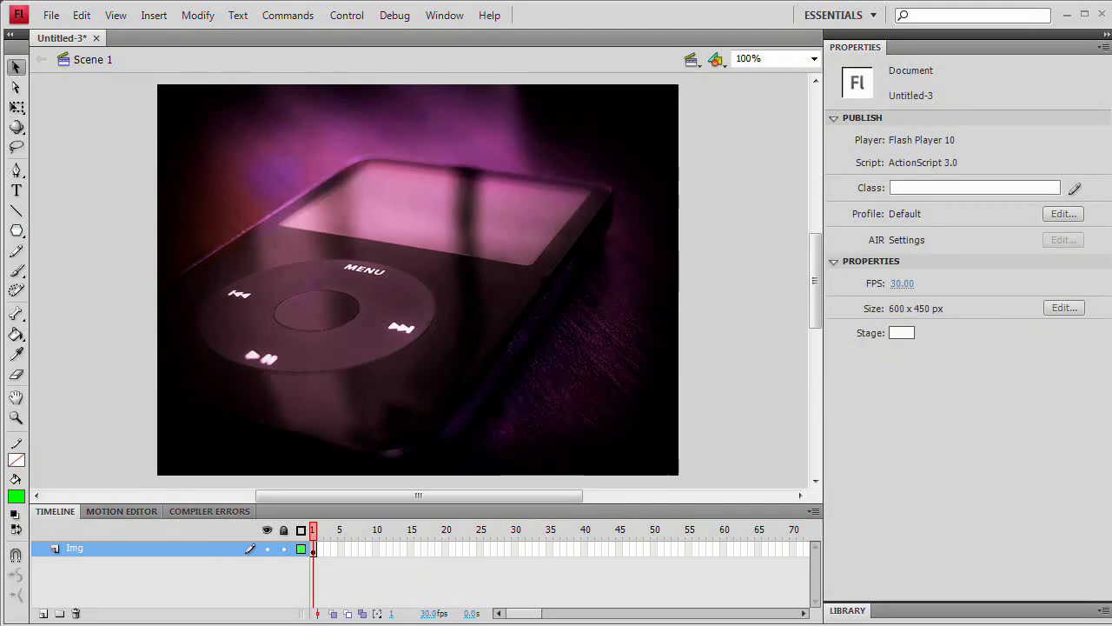
left_click(397, 222)
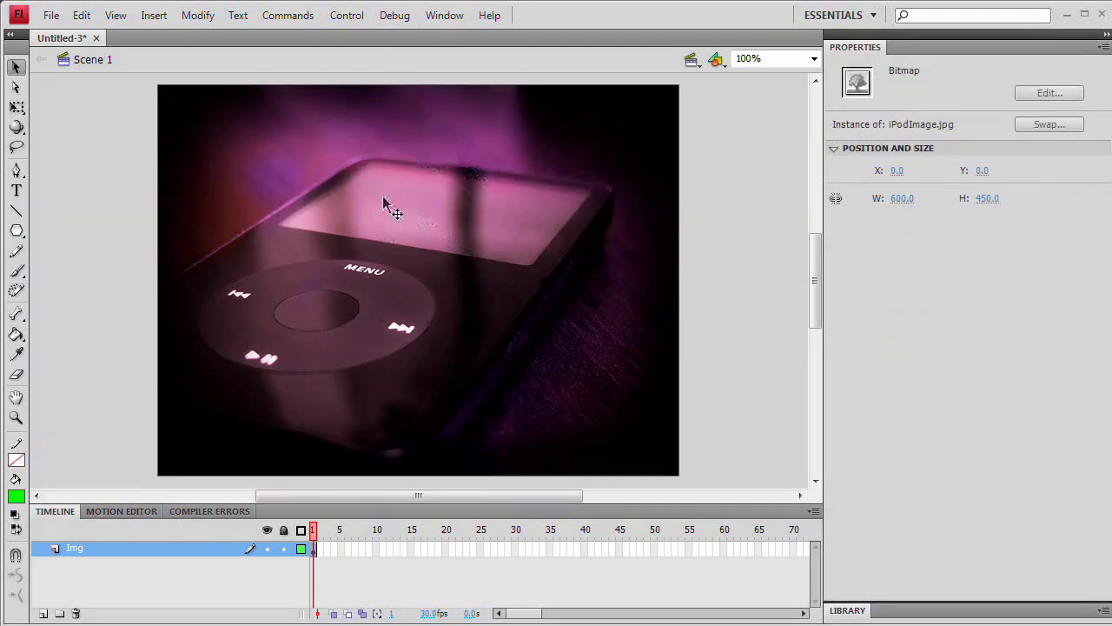
left_click(199, 14)
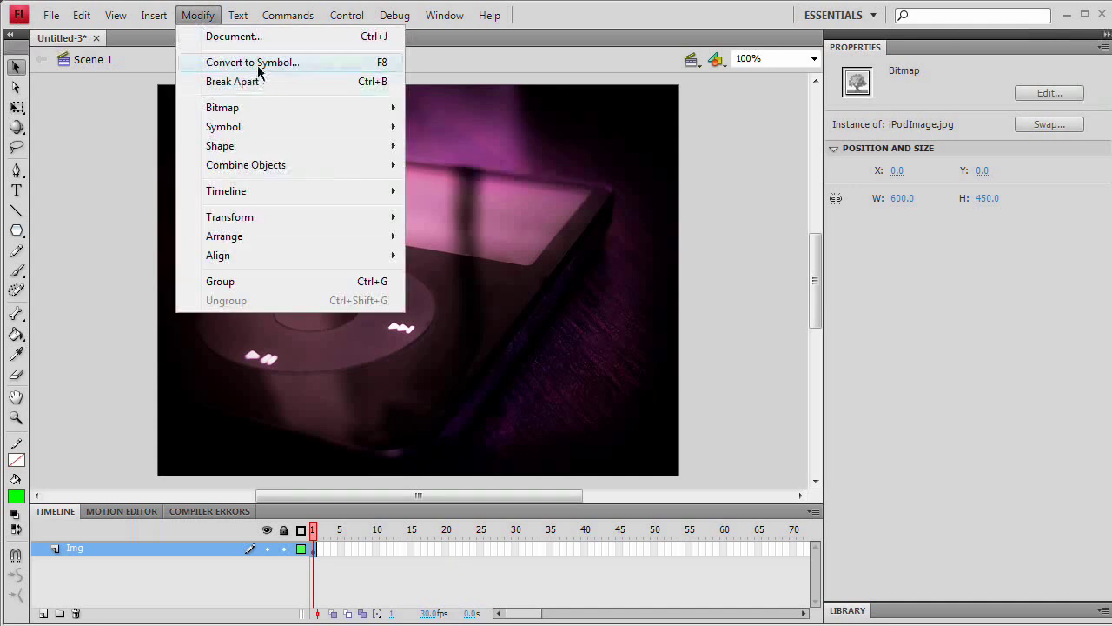
mouse_move(391, 68)
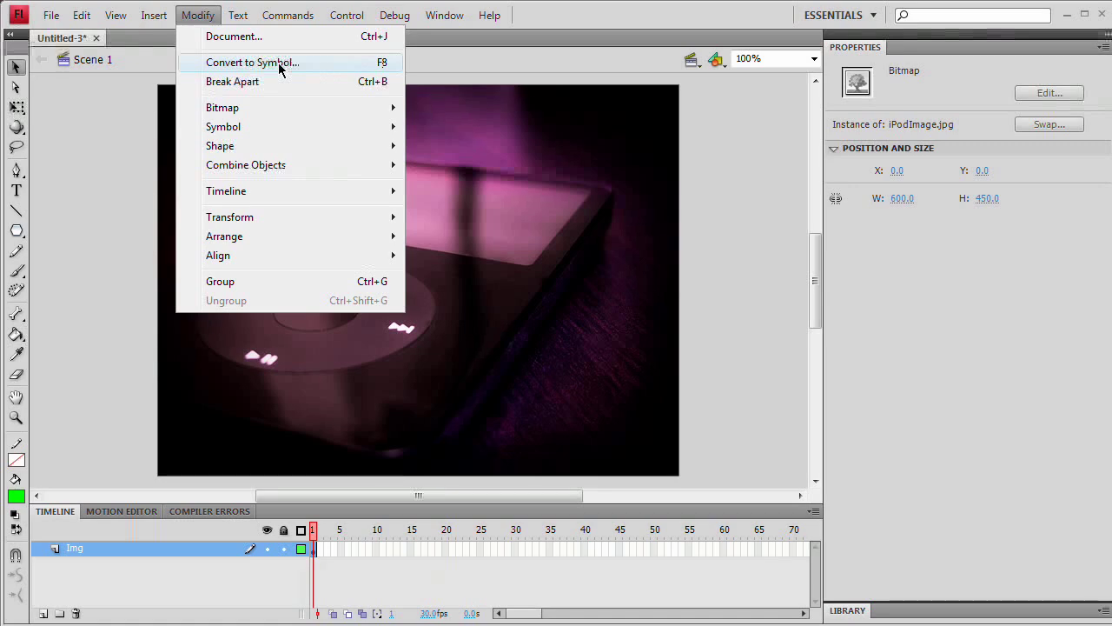
left_click(254, 62)
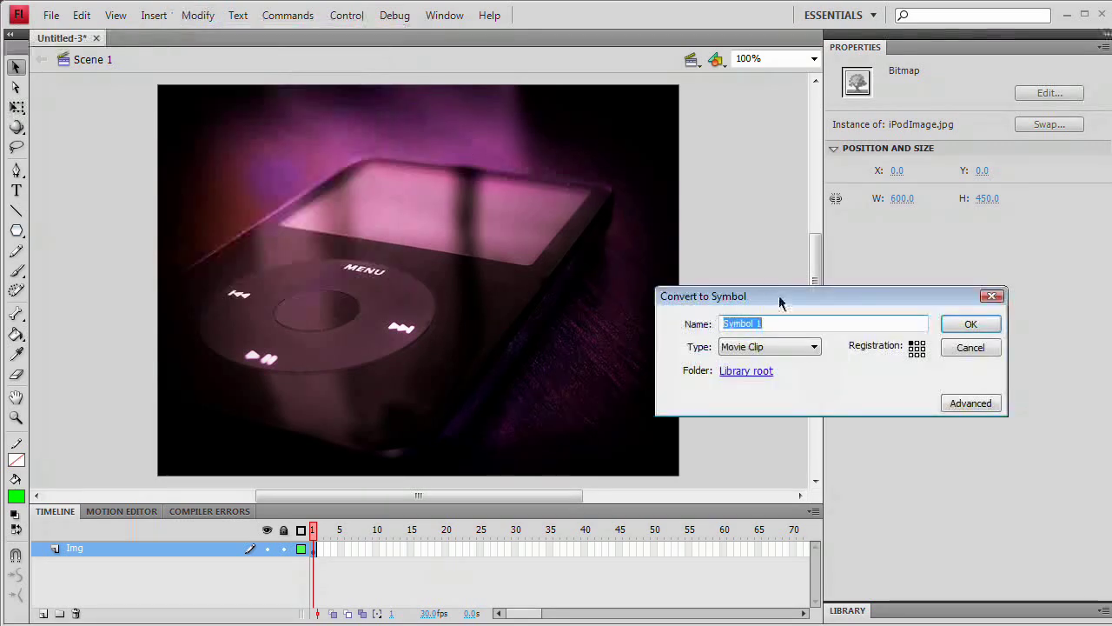
left_click_drag(779, 295, 501, 132)
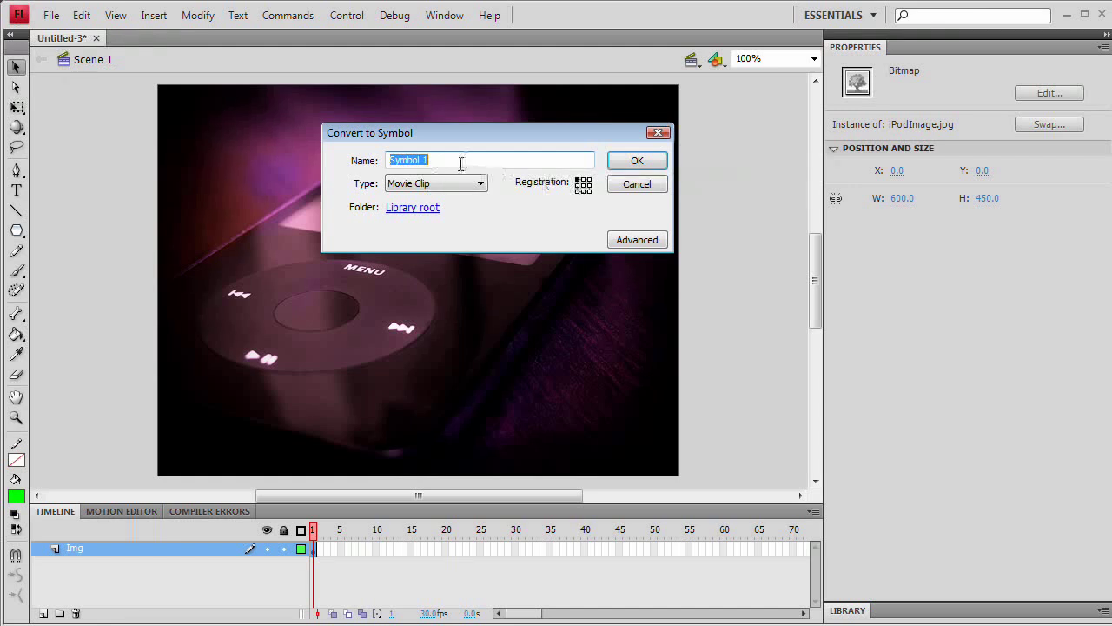
mouse_move(677, 146)
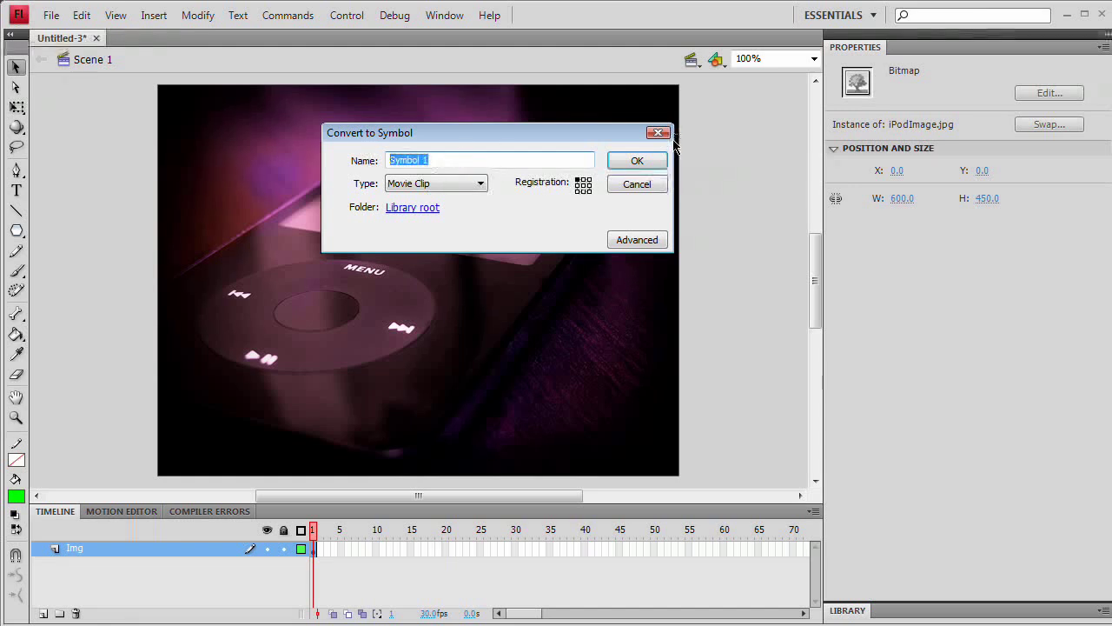
type("mcImage")
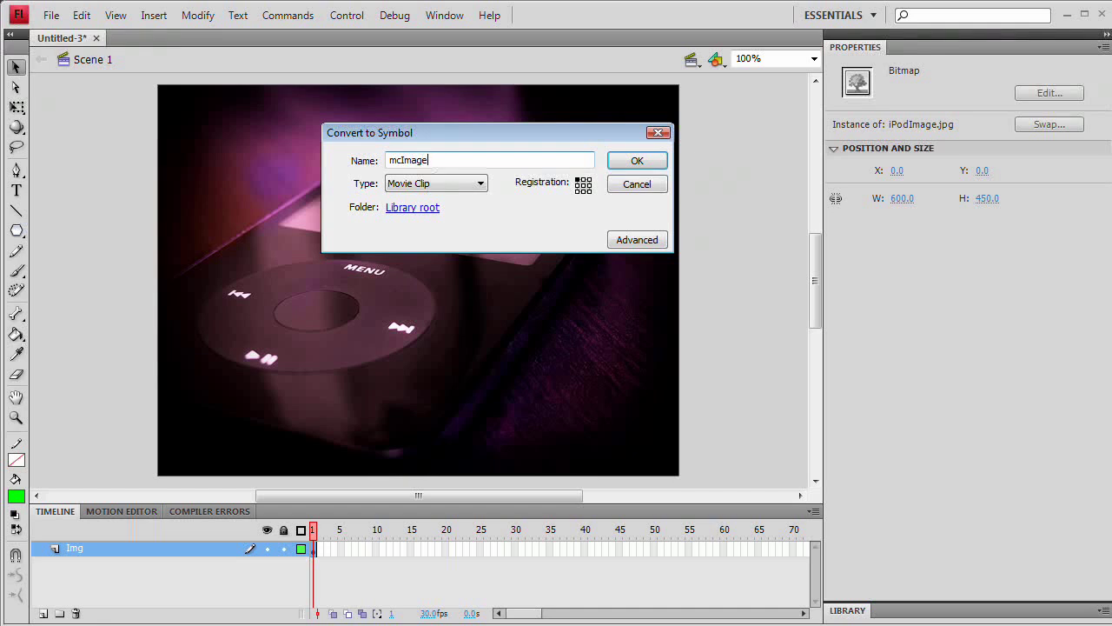
left_click(636, 160)
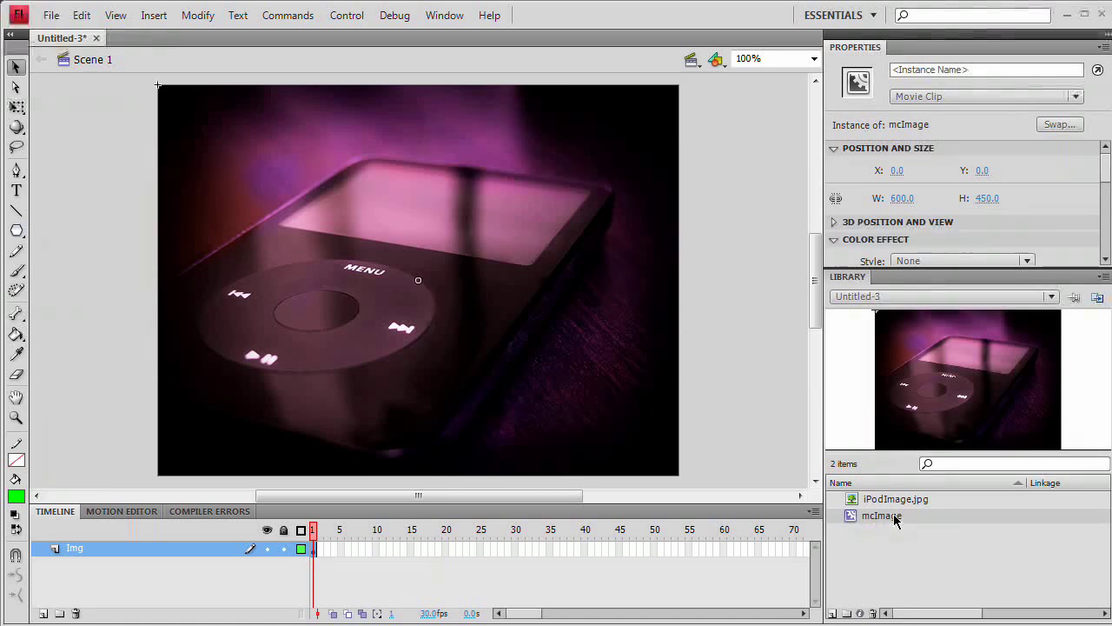
Step: Check mcImage in the library and give the stage clip an instance name starting 'image'
left_click(896, 497)
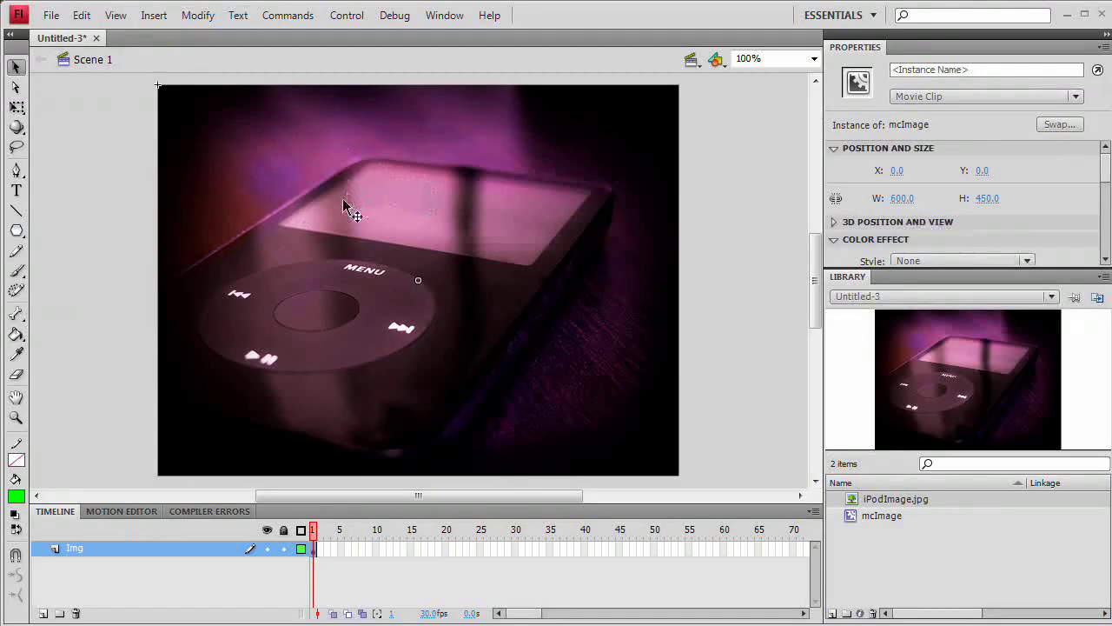
mouse_move(449, 264)
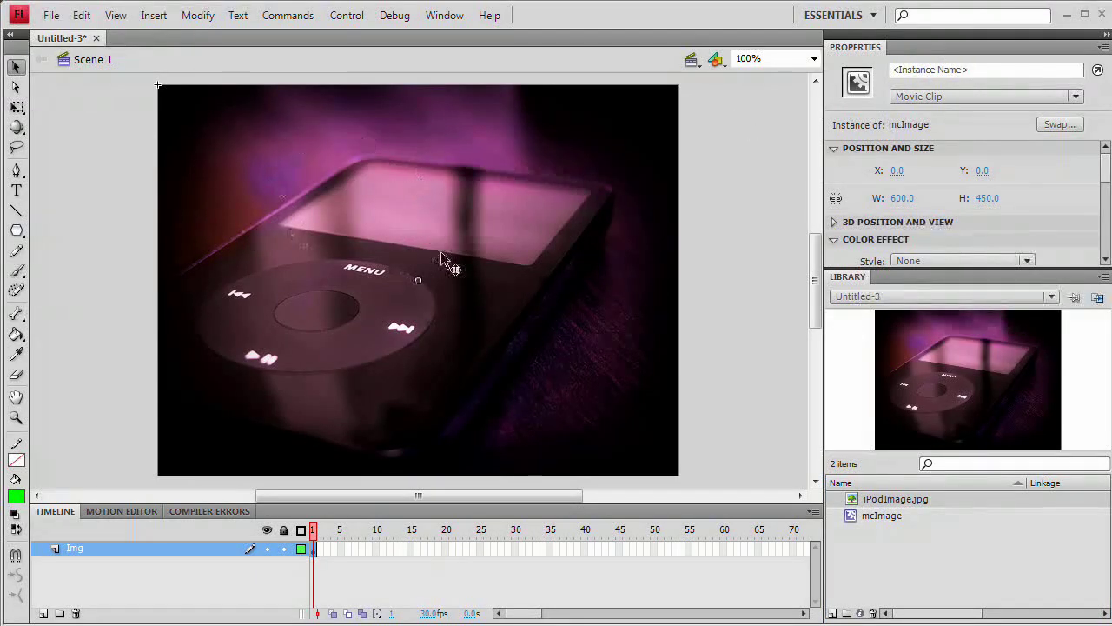
left_click(987, 69)
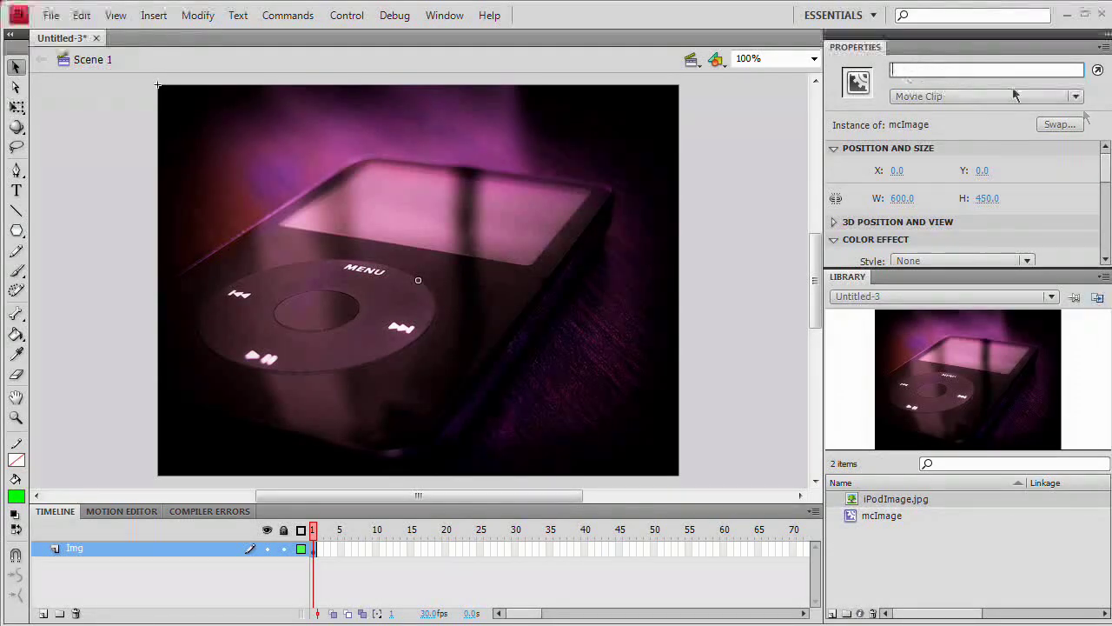
type("image")
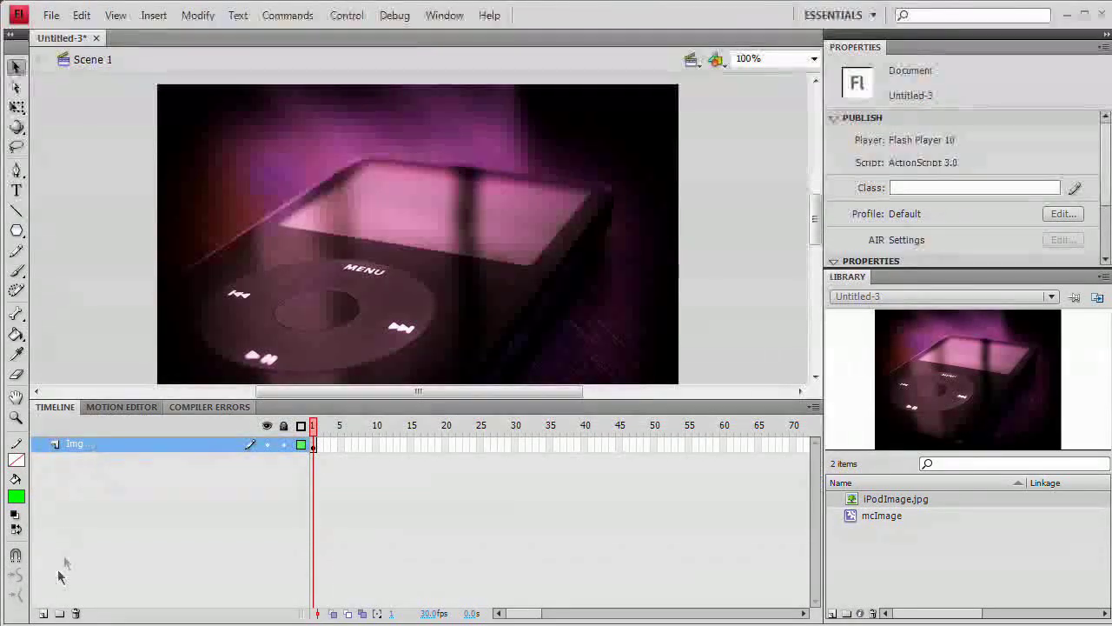
Step: Insert two layers named Mask and AS above Img and select the Mask layer
left_click(41, 614)
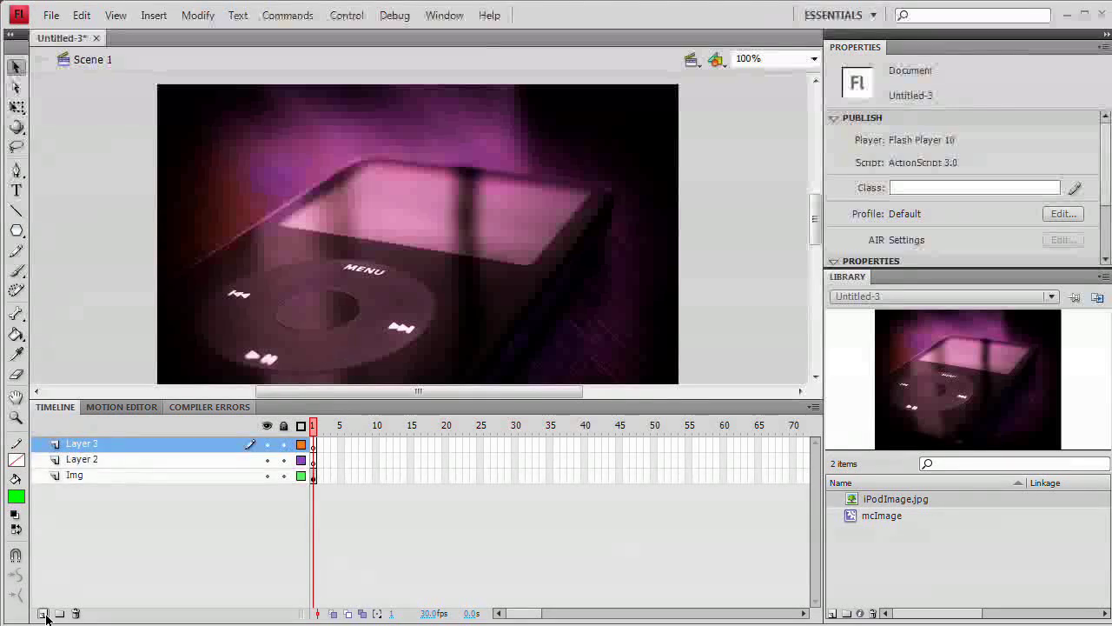
double_click(82, 458)
type("Mask")
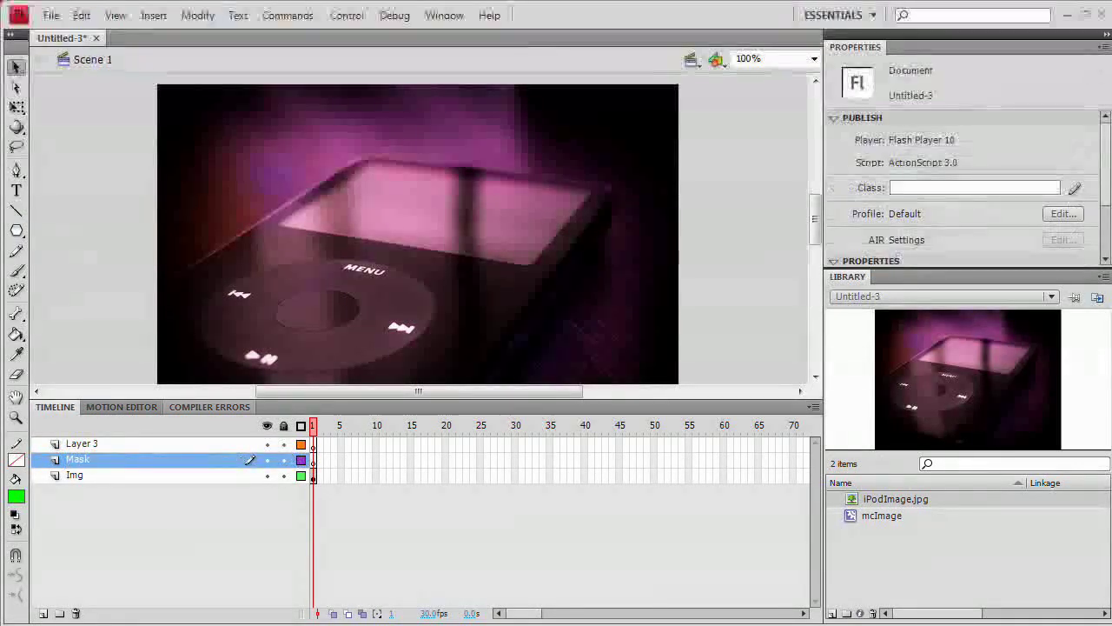
double_click(81, 444)
type("AS")
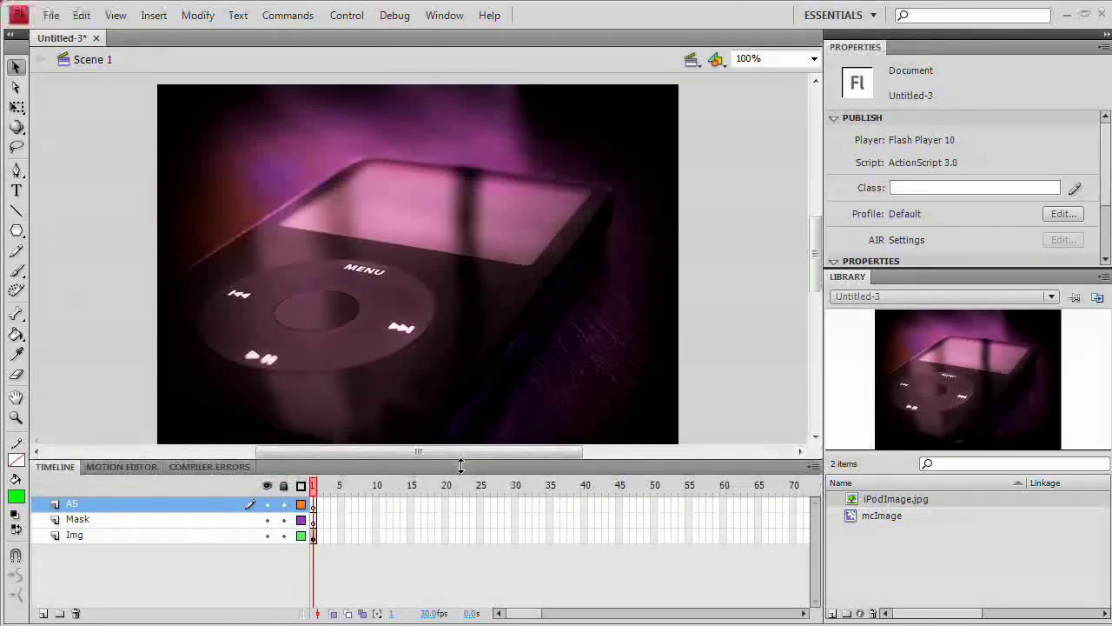
left_click(77, 521)
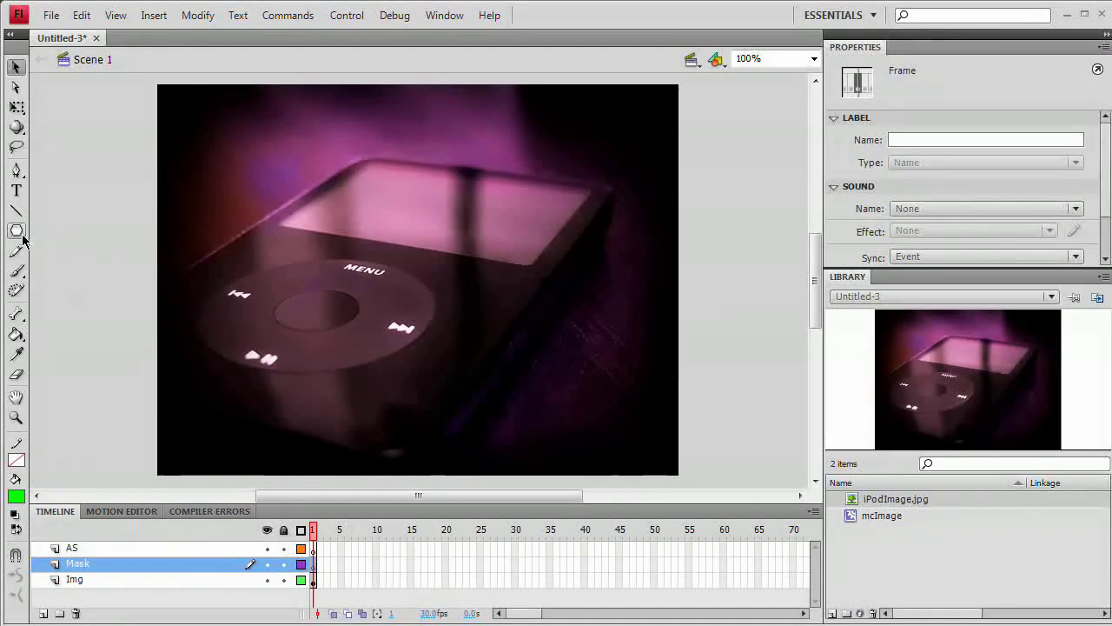
Step: Set the PolyStar tool to a 5-sided polygon, draw the pentagon and move it lower right
left_click(15, 229)
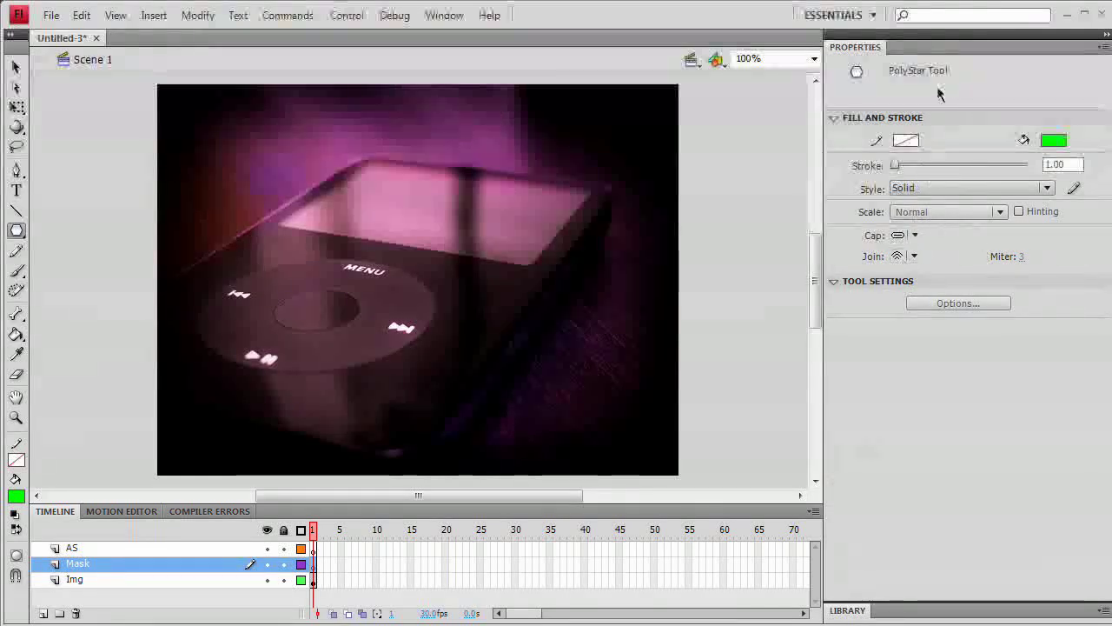
left_click(959, 302)
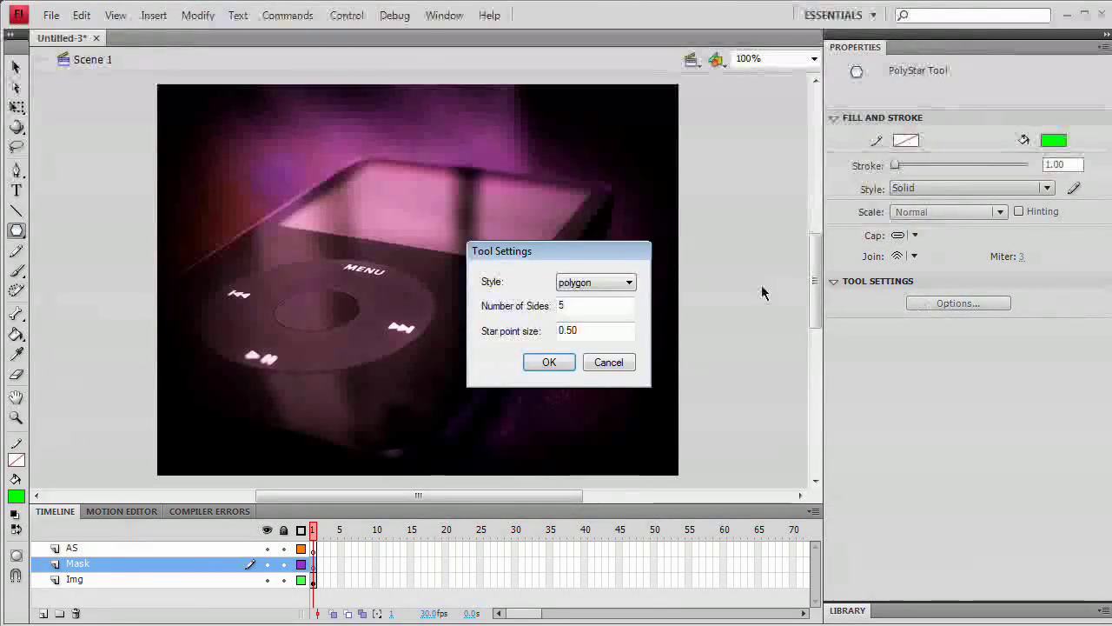
left_click(594, 282)
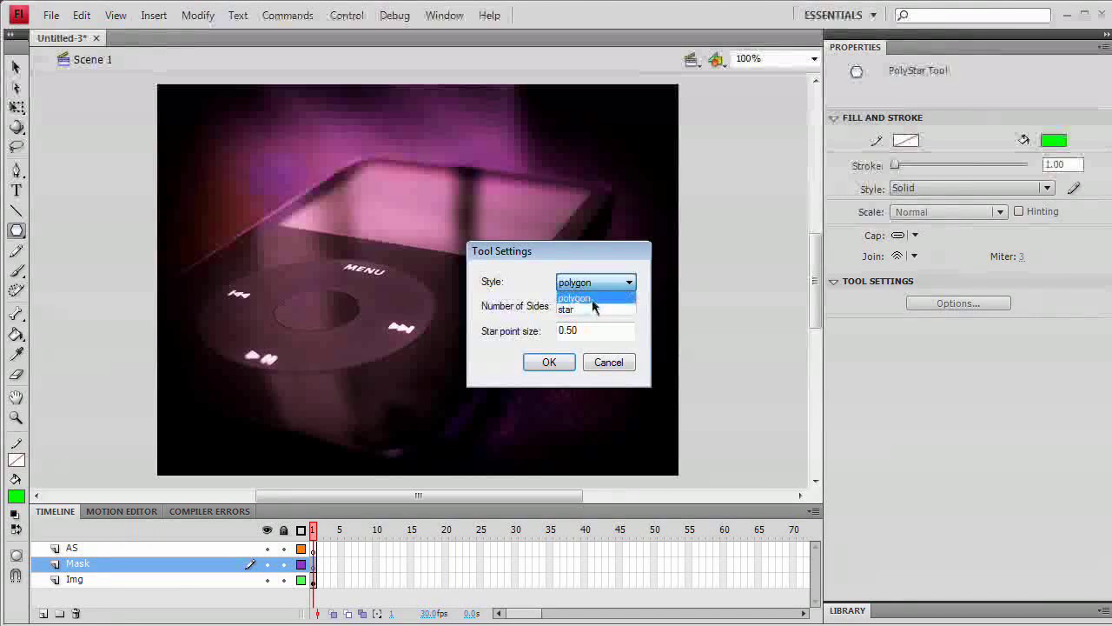
left_click(574, 299)
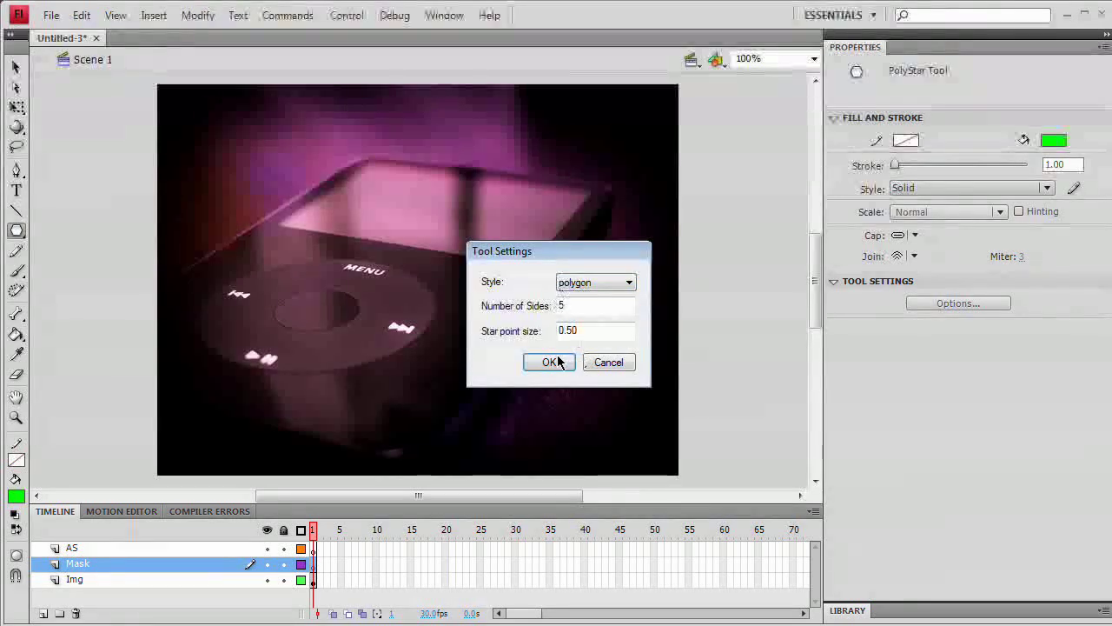
left_click(550, 363)
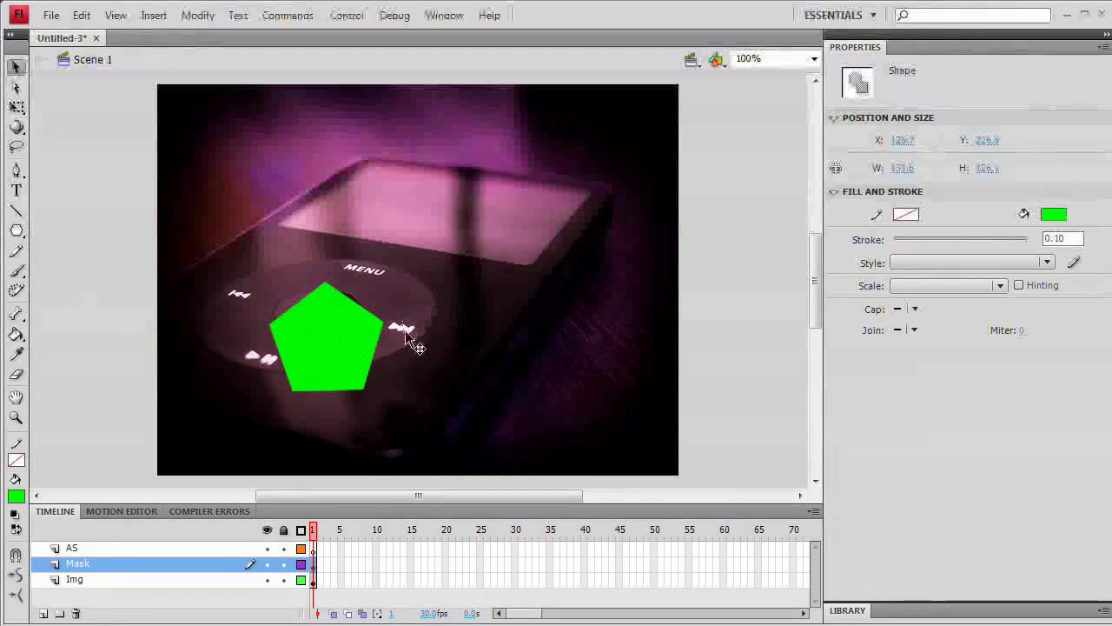
left_click_drag(327, 339, 584, 386)
type("mcMask")
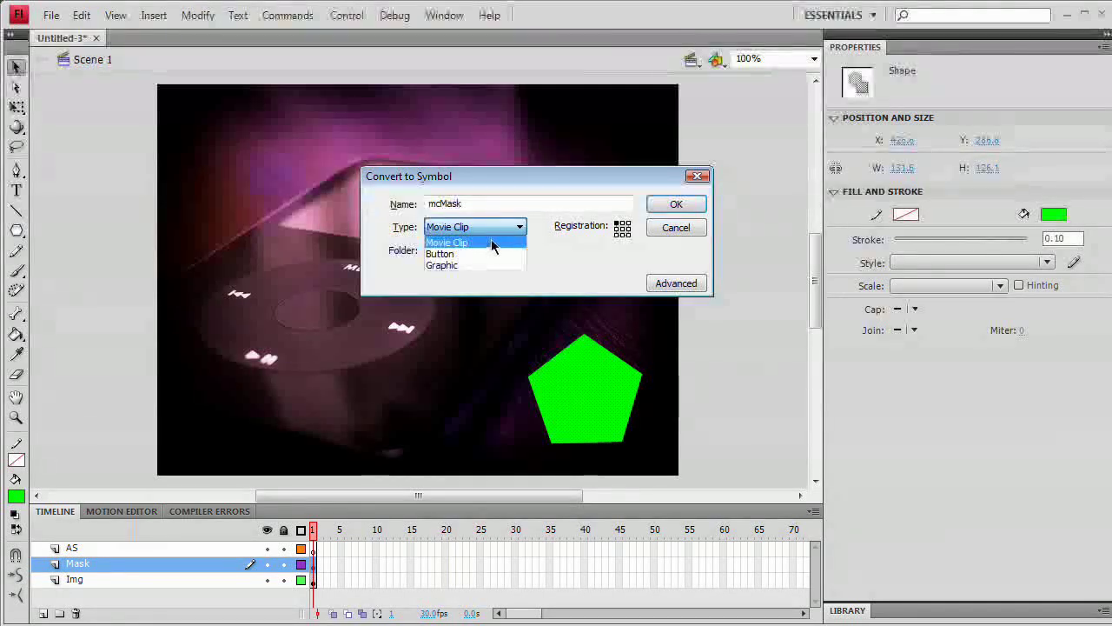
Step: Convert the pentagon to Movie Clip mcMask and name its instance mask_mc
left_click(447, 226)
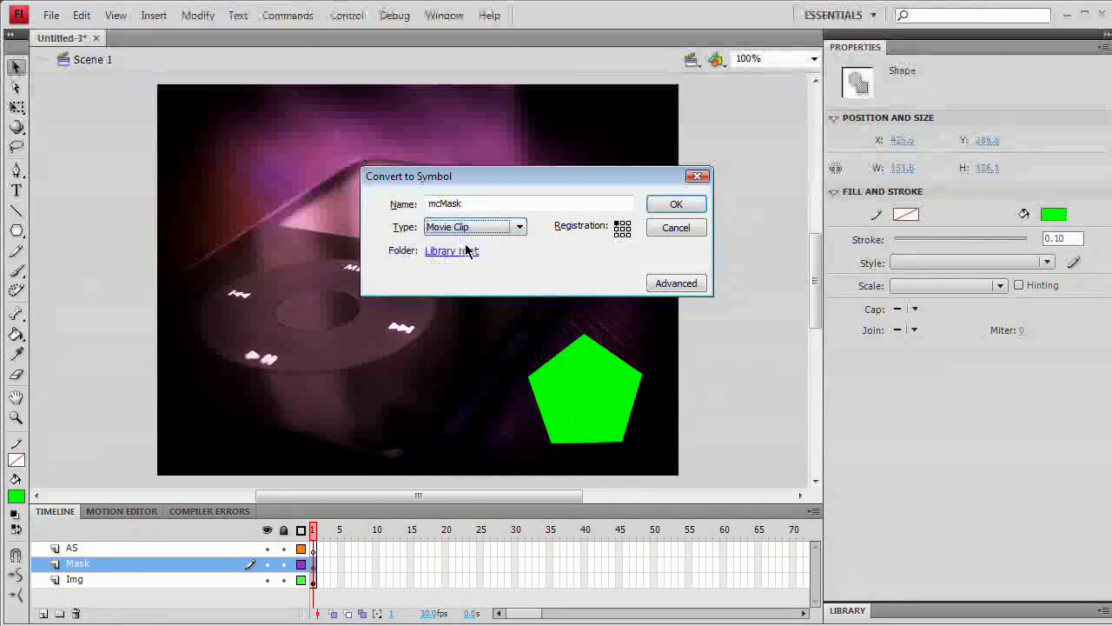
left_click(676, 204)
type("mc")
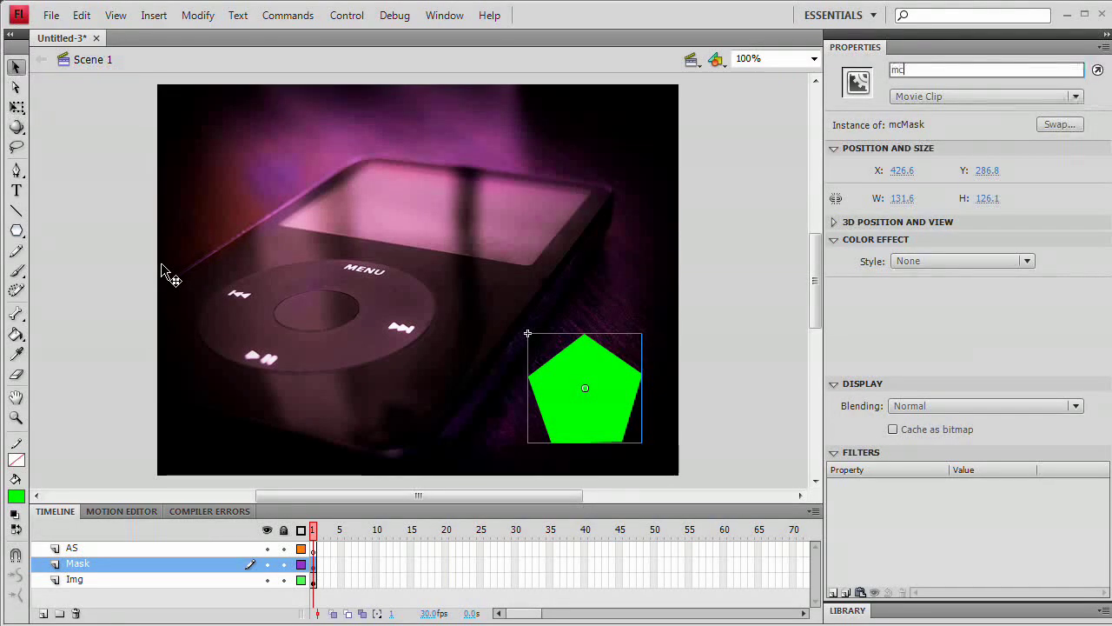
type("awsk")
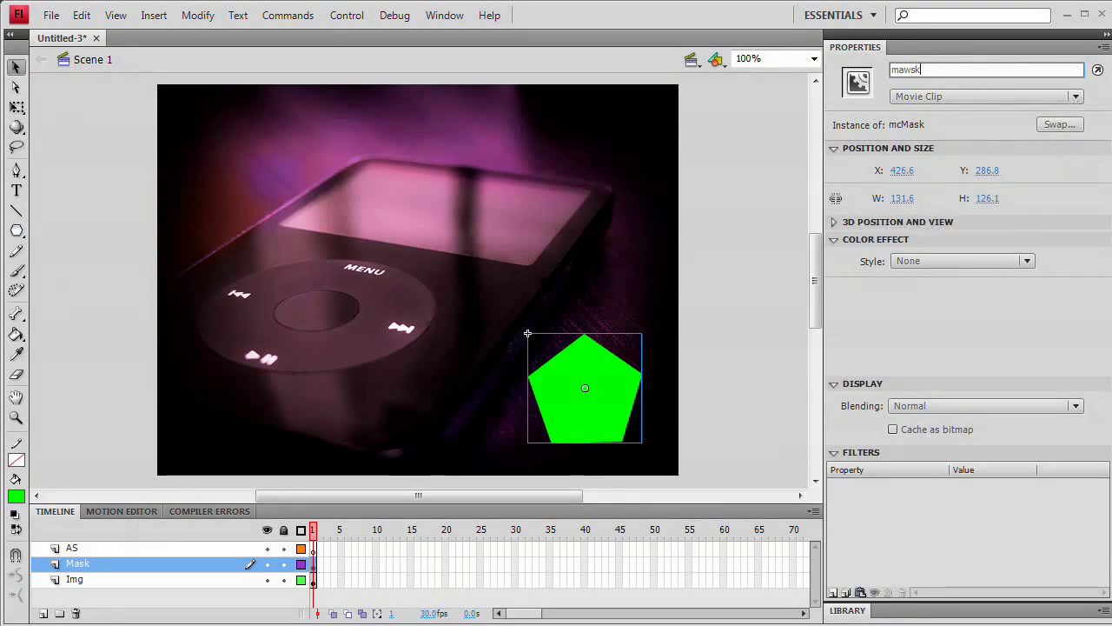
type("mask")
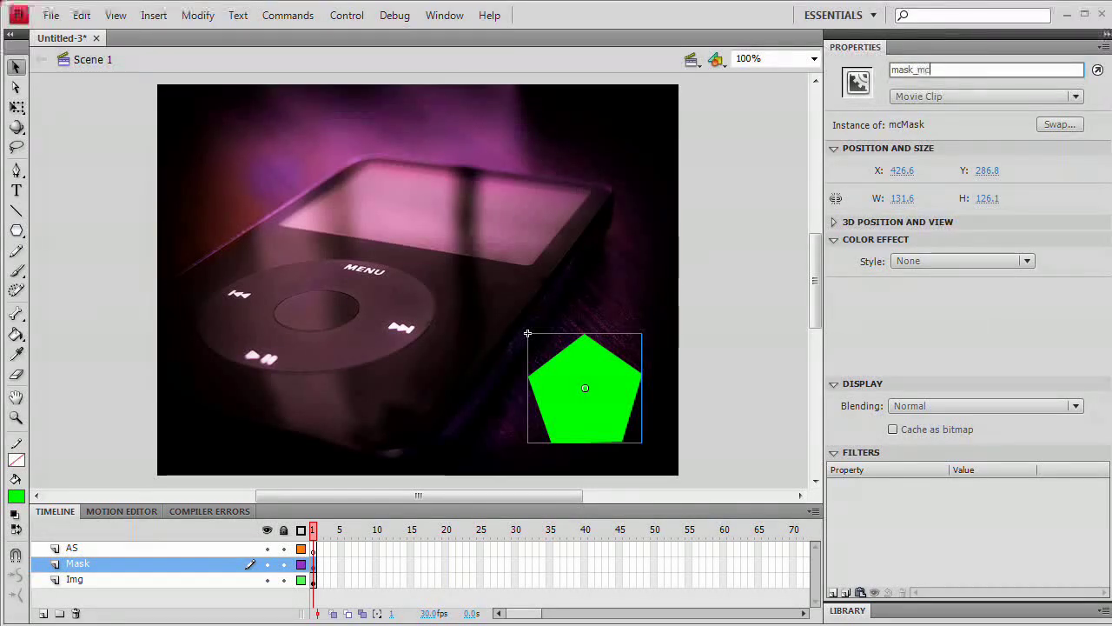
left_click(339, 423)
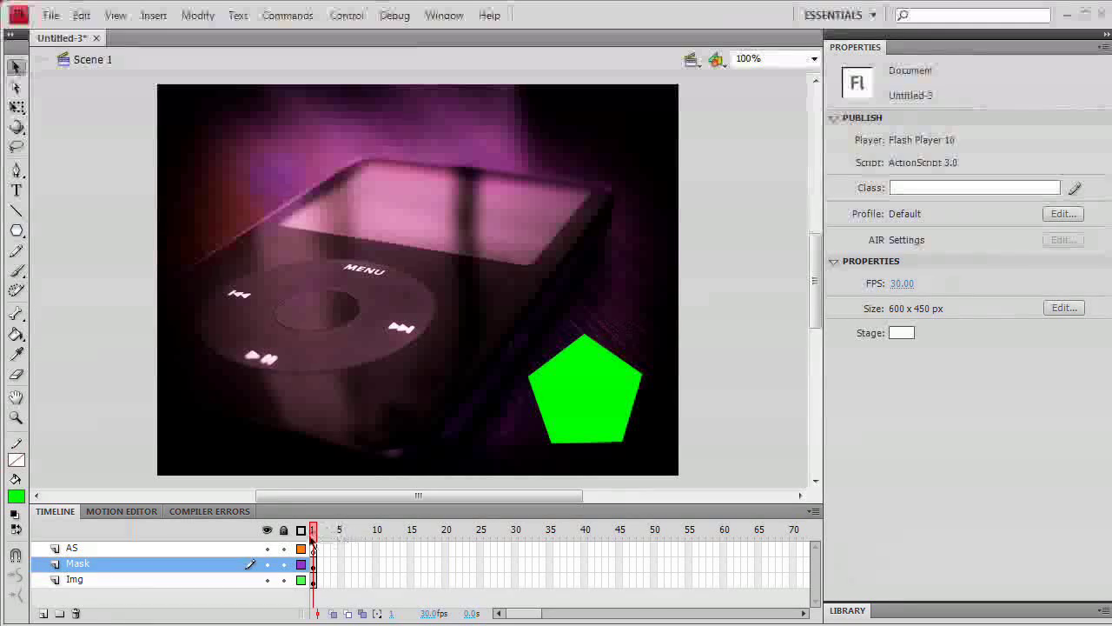
Step: Select frame 1 of the AS layer and open the Actions panel via Window > Actions
left_click(312, 548)
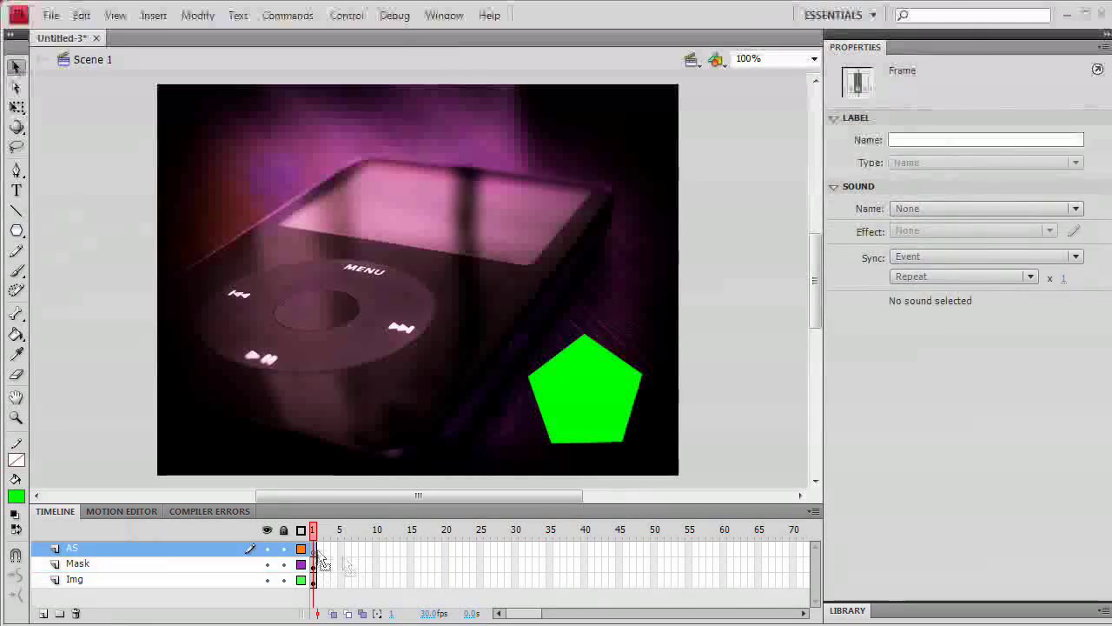
left_click(445, 14)
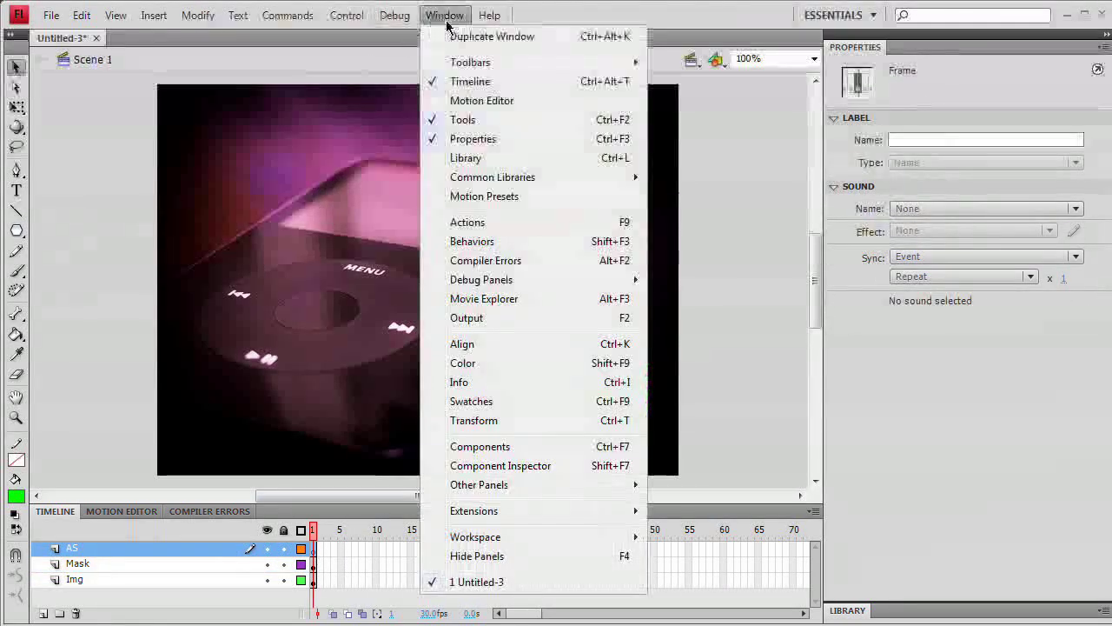
mouse_move(467, 222)
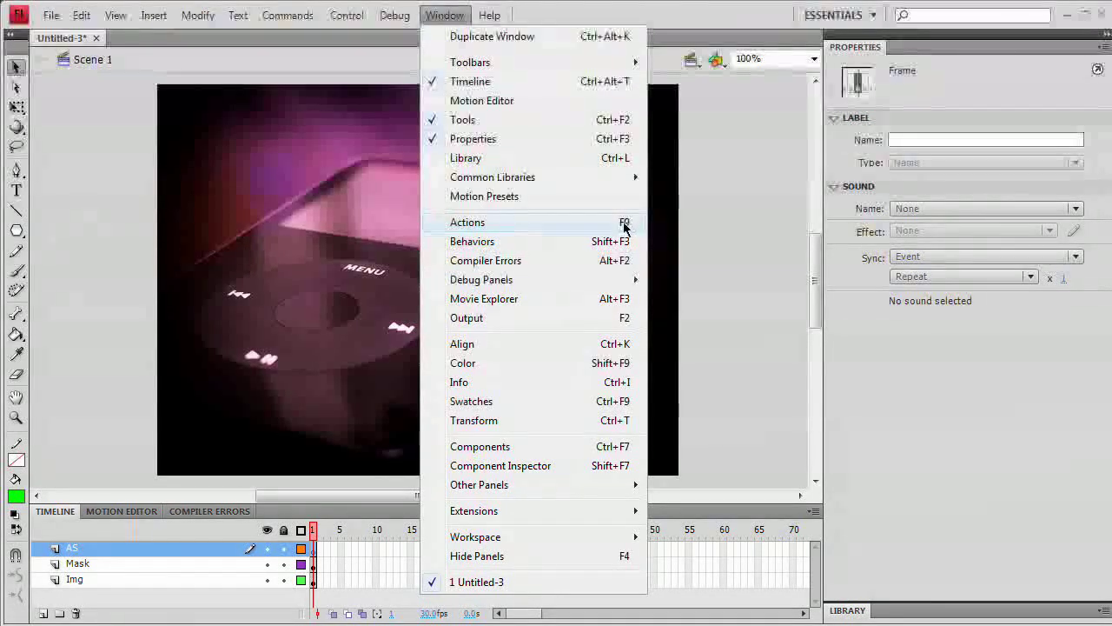
mouse_move(520, 229)
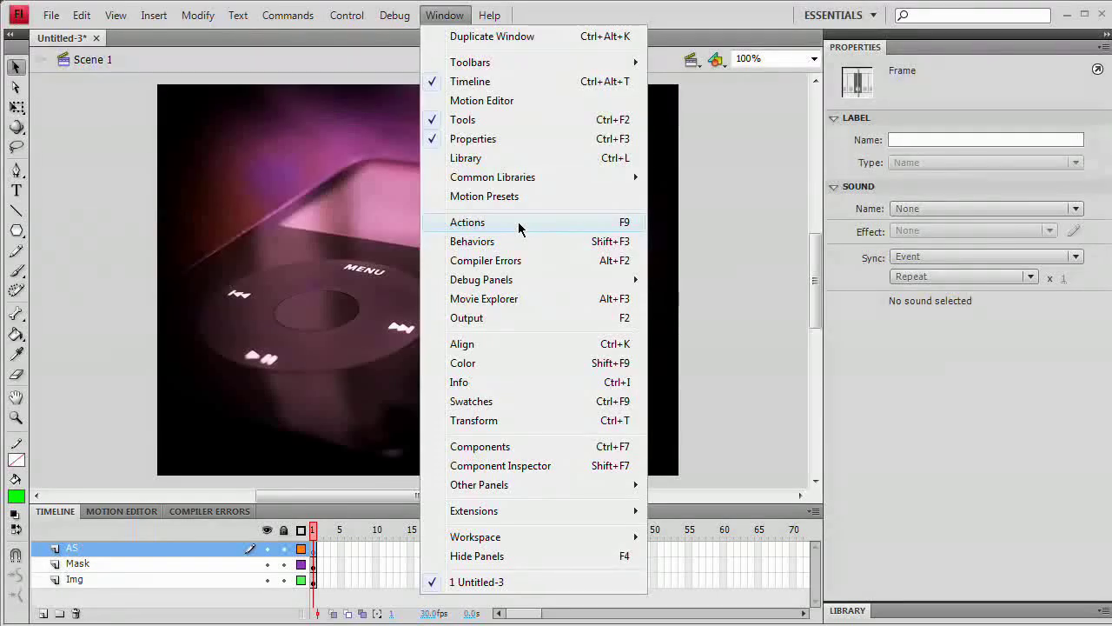
left_click(467, 223)
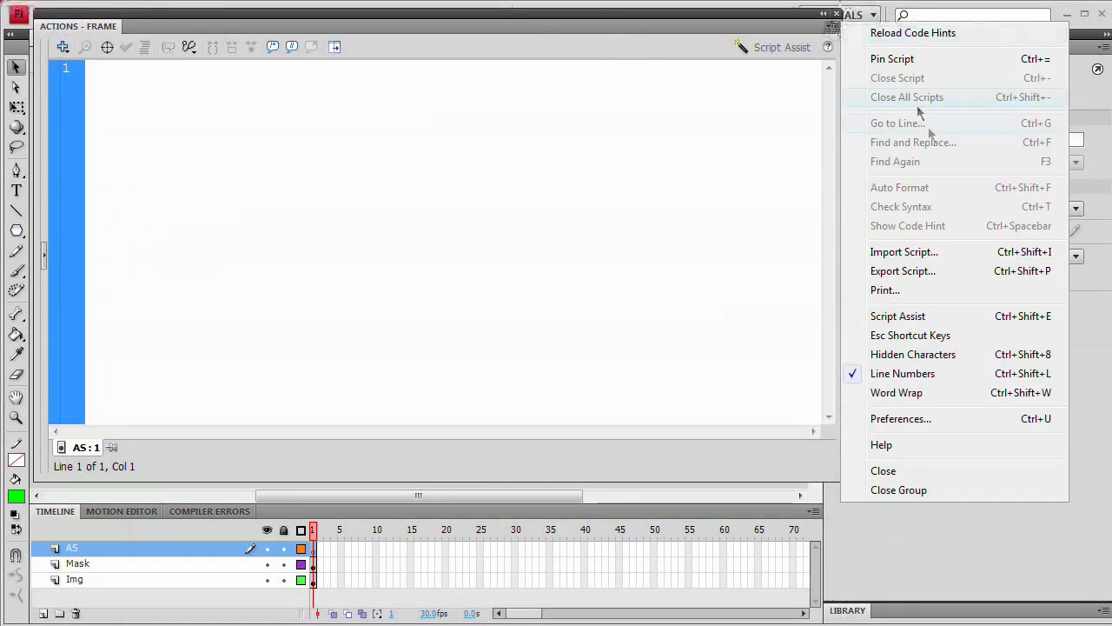
left_click(900, 417)
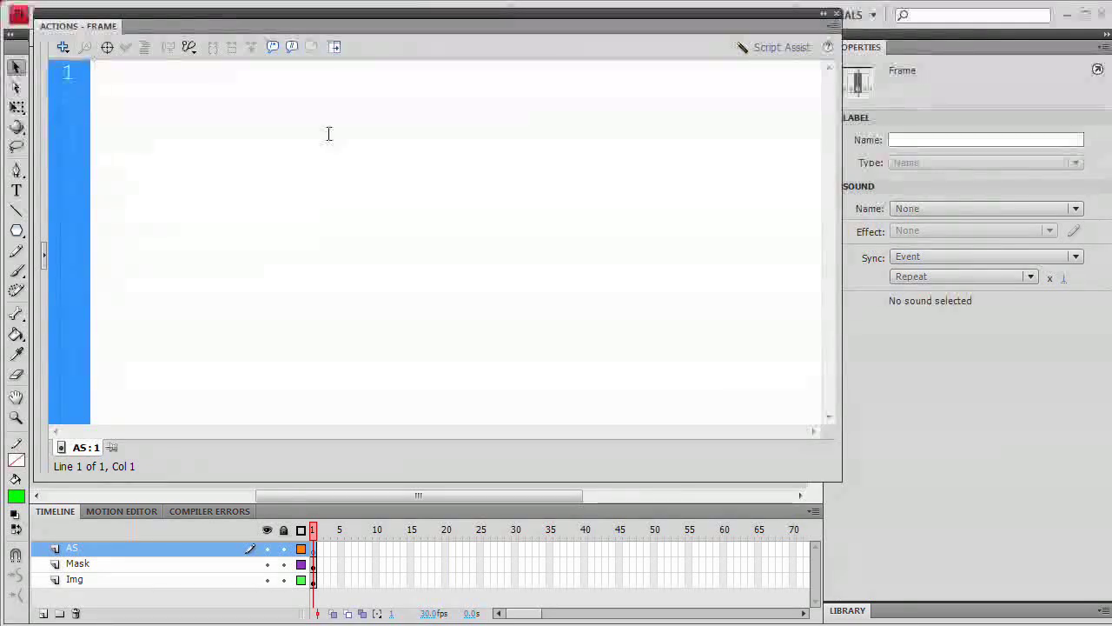
Step: Enter img_mc.mask = mask_mc; in the frame script and collapse the Actions panel
type("img_mc")
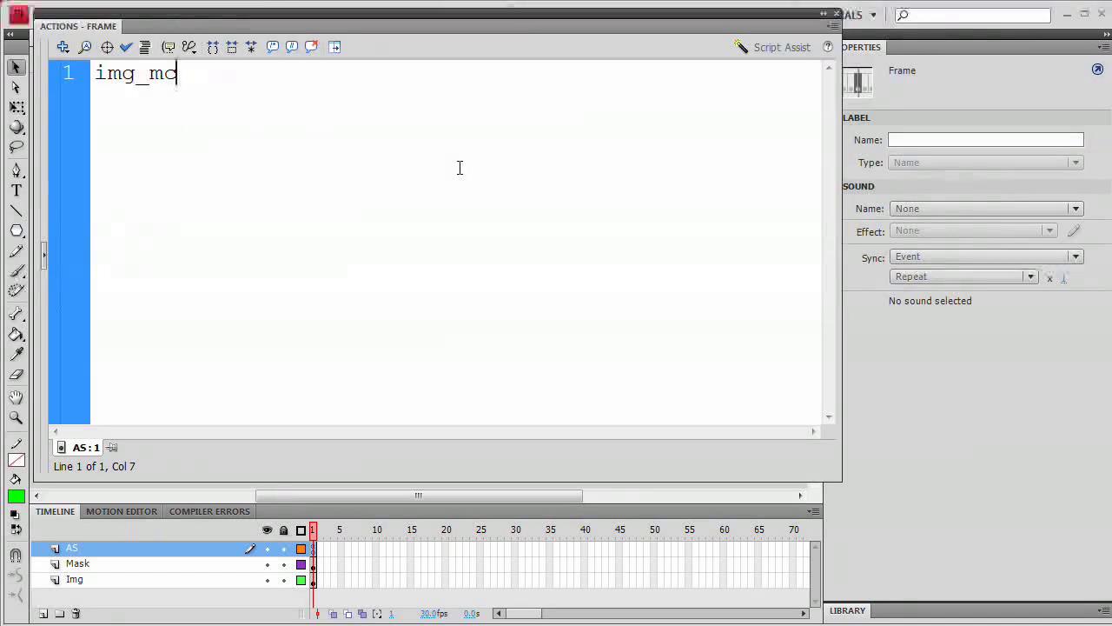
type(".mask")
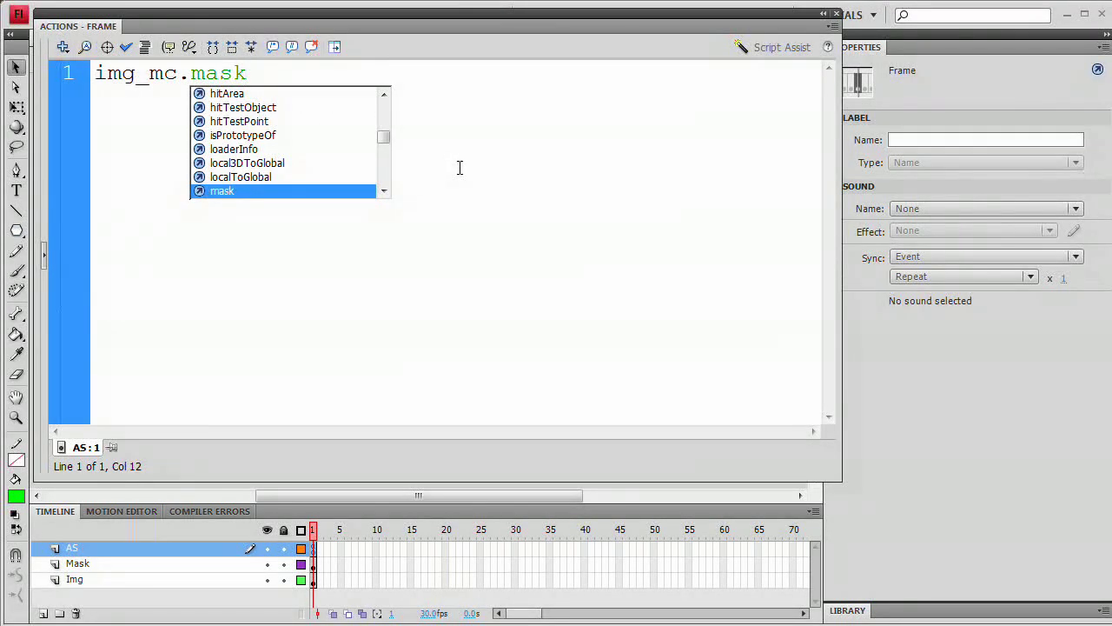
type("=")
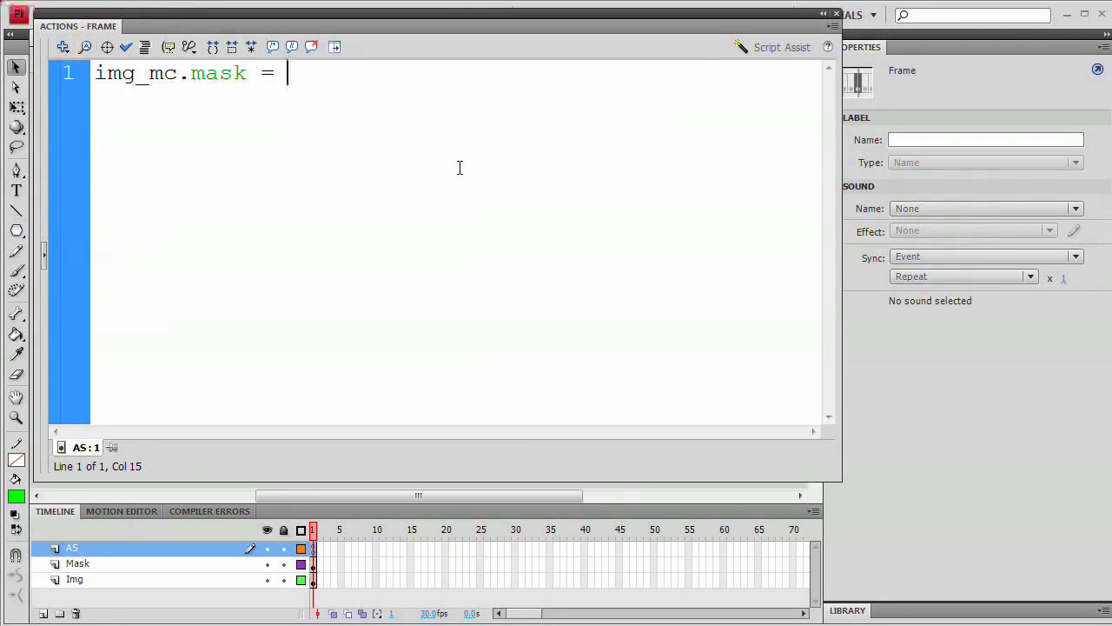
type("mask")
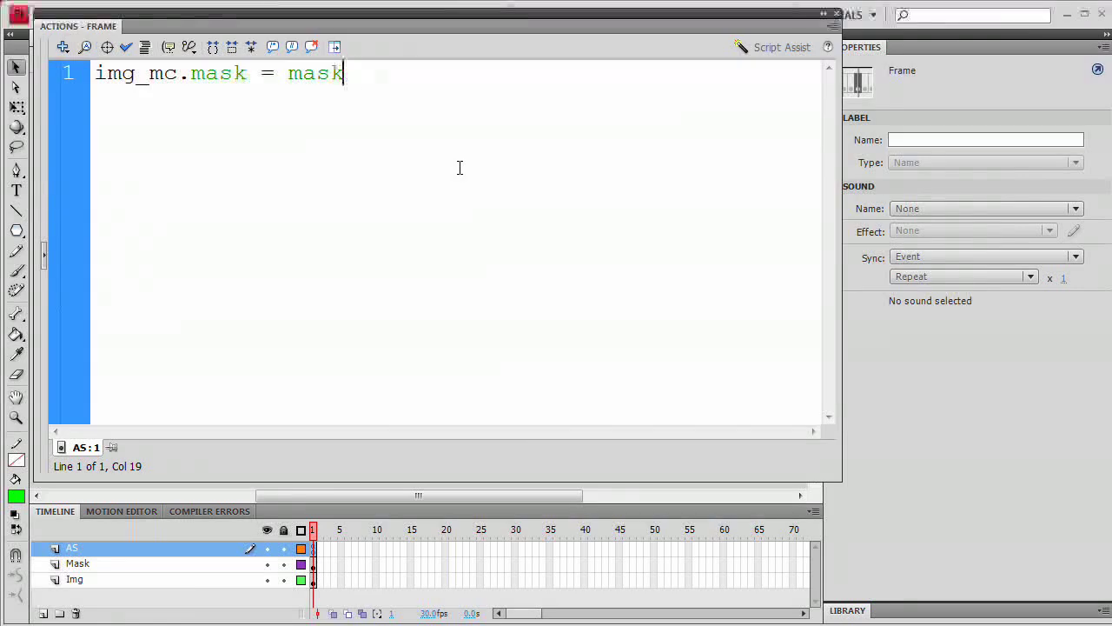
type("_mc")
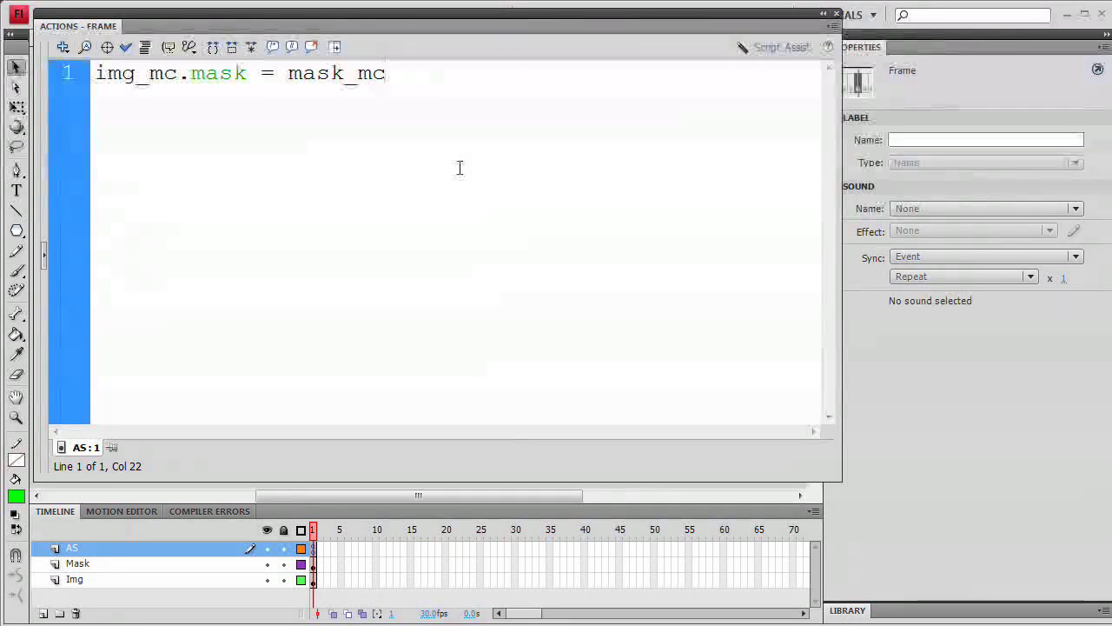
type(";")
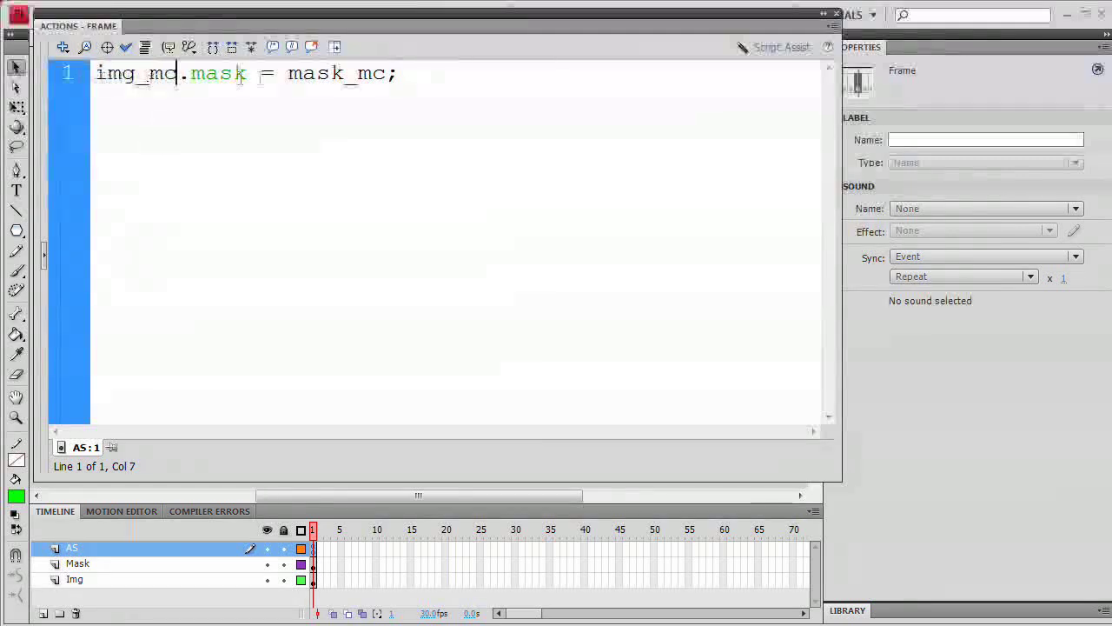
double_click(334, 73)
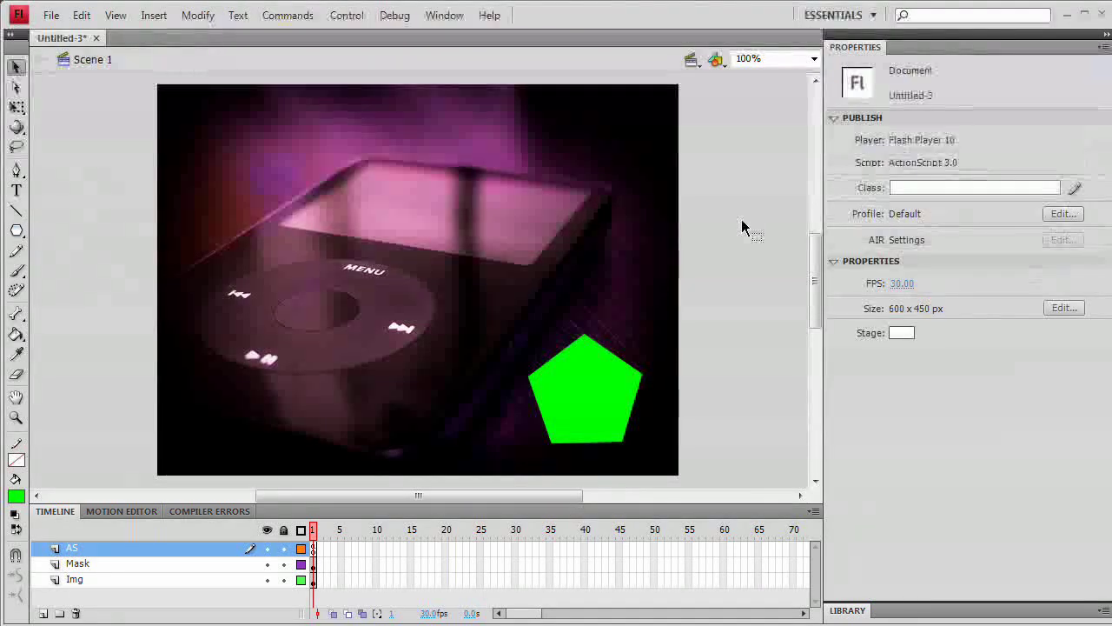
Step: Test the movie with Ctrl+Enter to see the image through the pentagon, then close the preview
key("ctrl+enter")
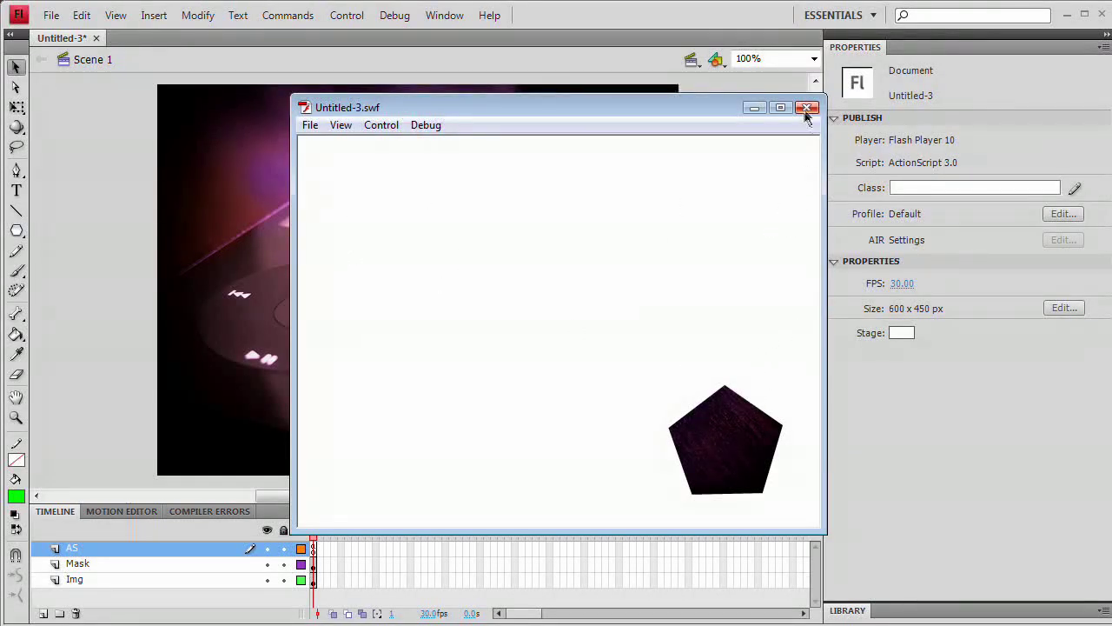
left_click(806, 108)
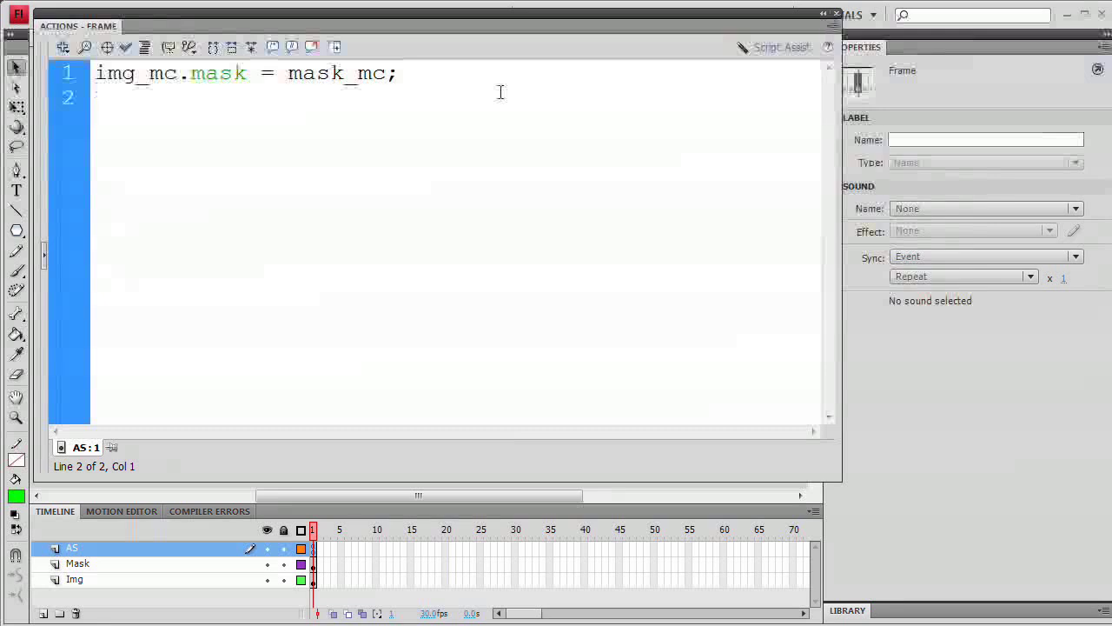
Step: Write addEventListener(Event.ENTER_FRAME, maskF); and leave a blank line below it
type("addEventList")
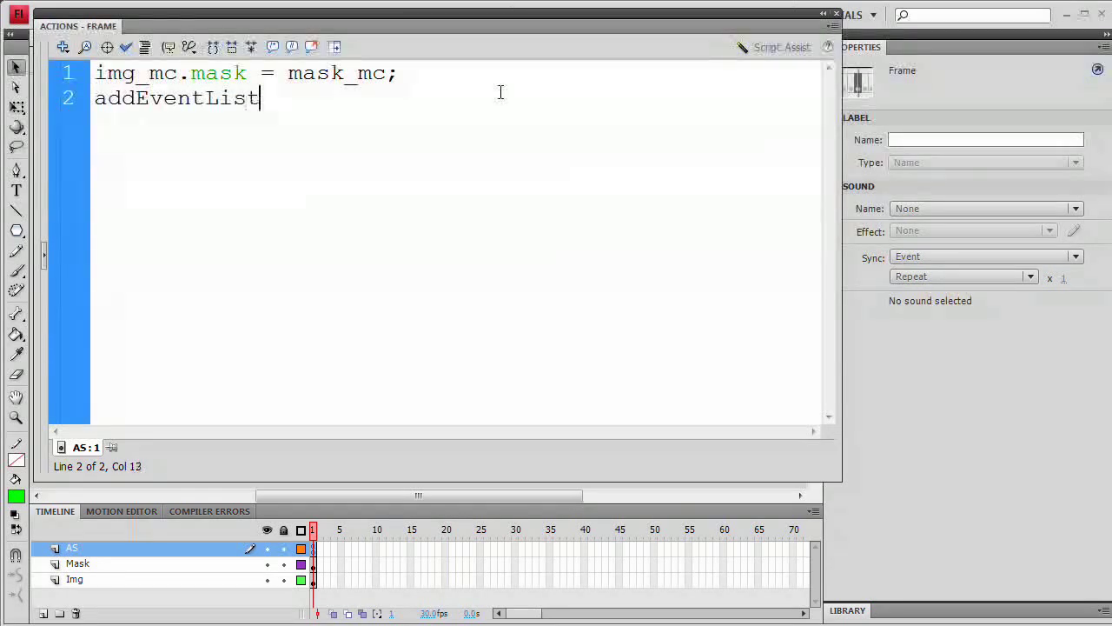
type("ener")
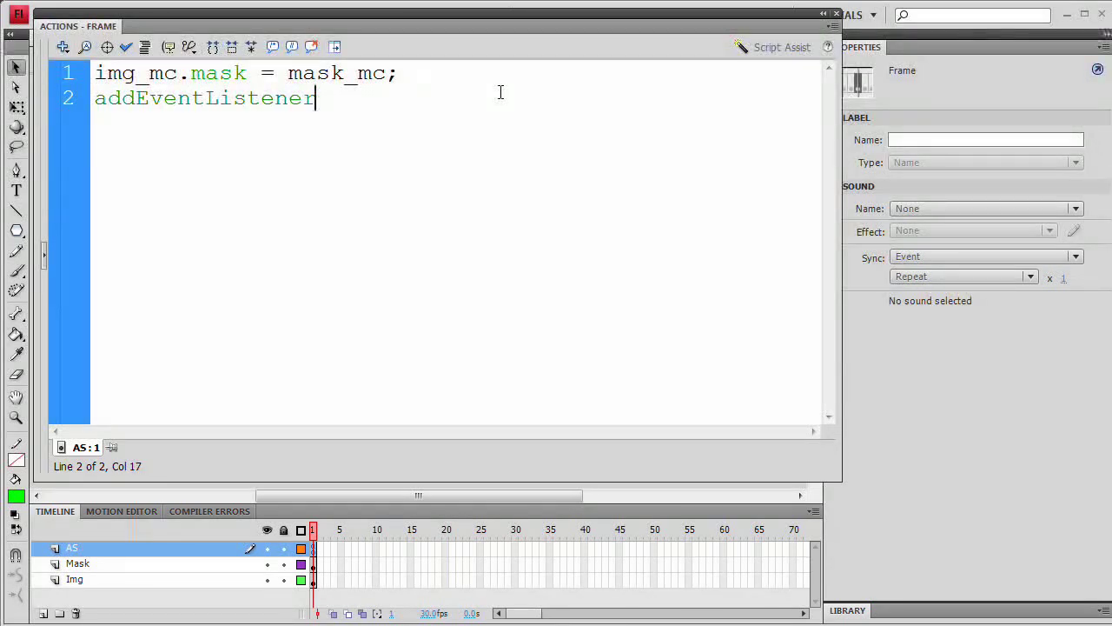
type("(")
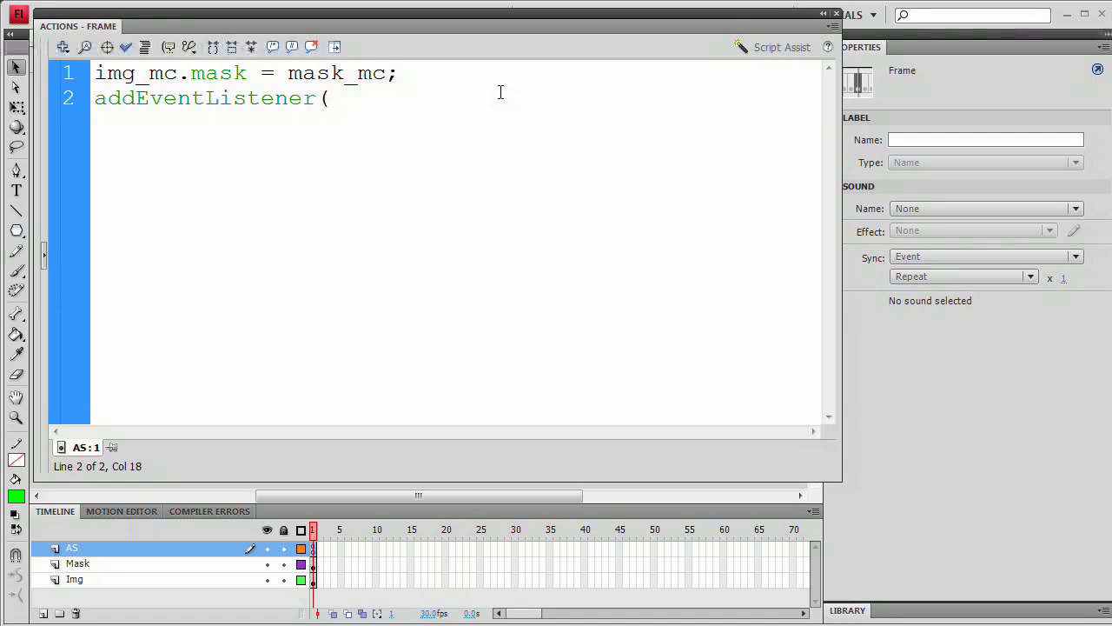
type("Event")
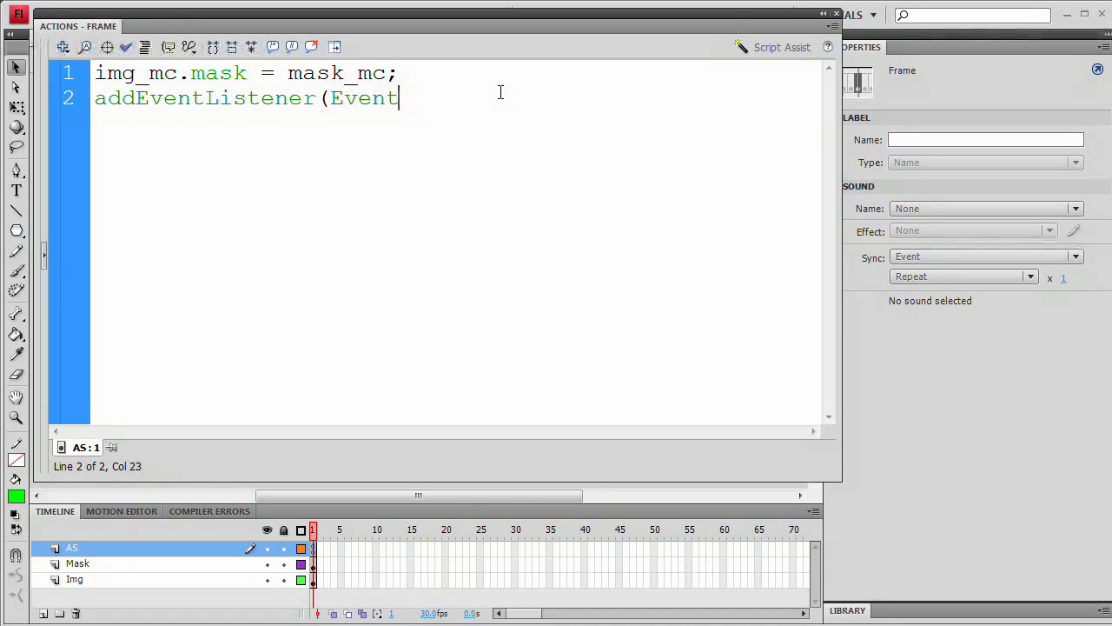
type(".EN")
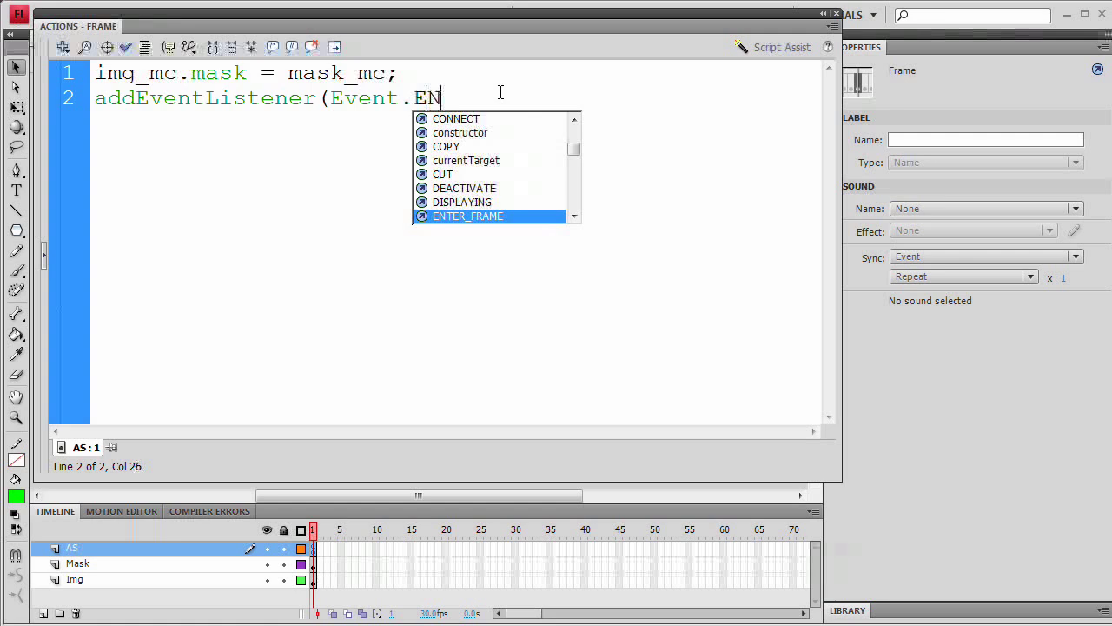
type("TER_FRA")
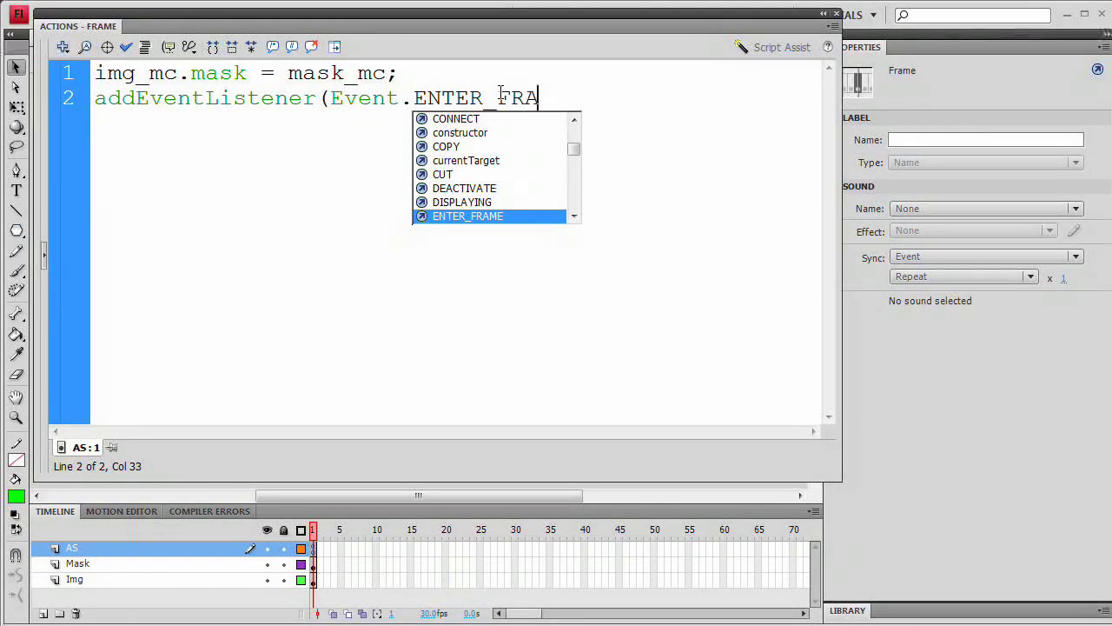
type("ME")
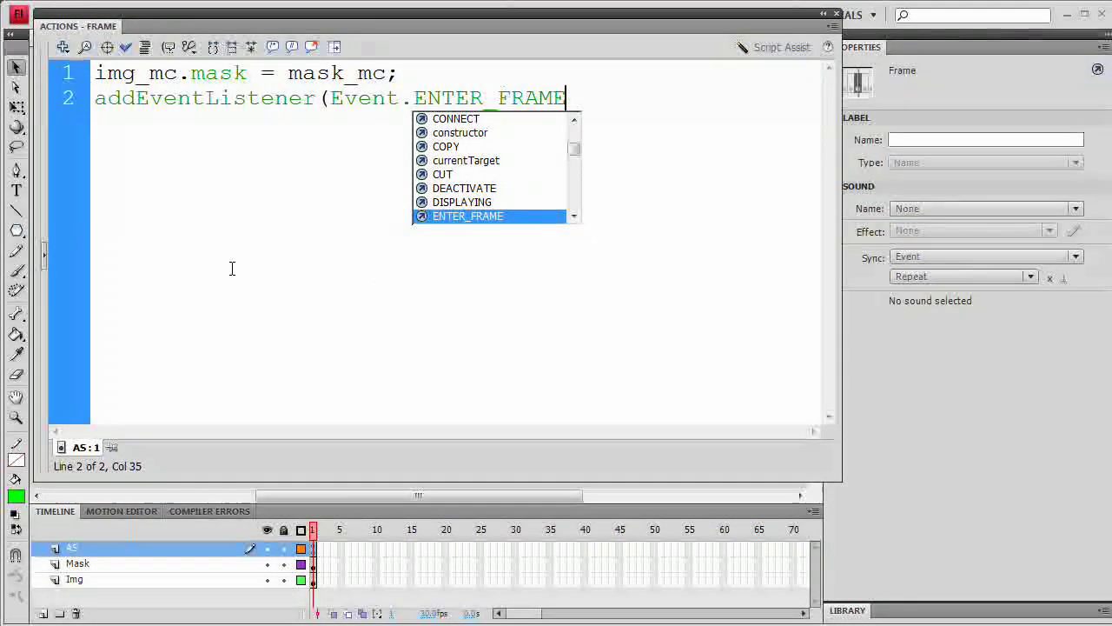
type(",")
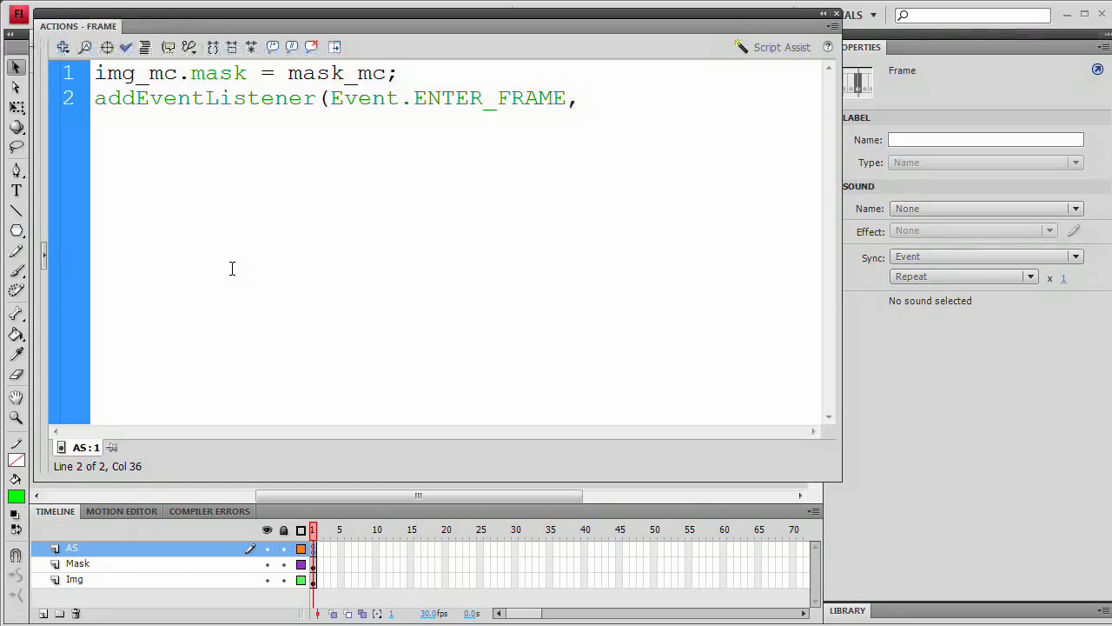
type("maskF")
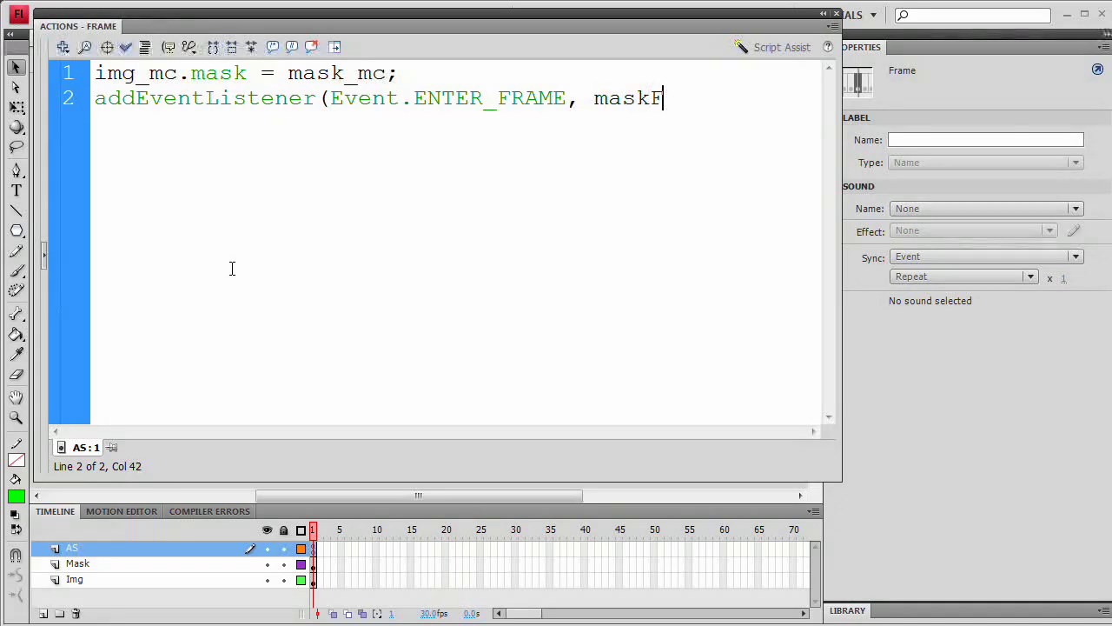
type(")")
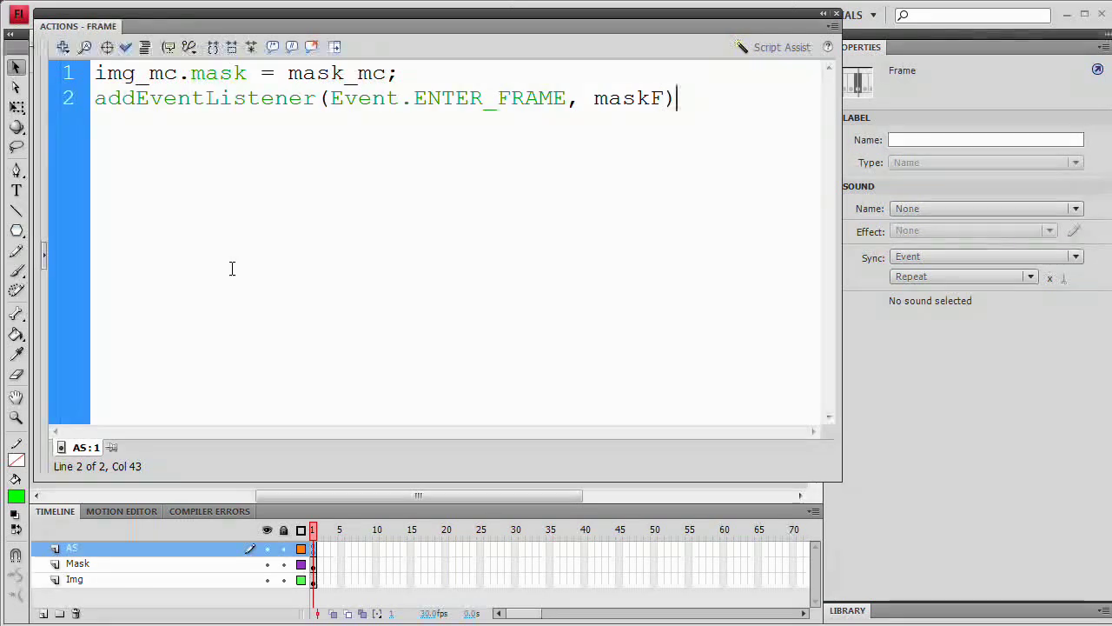
type(";")
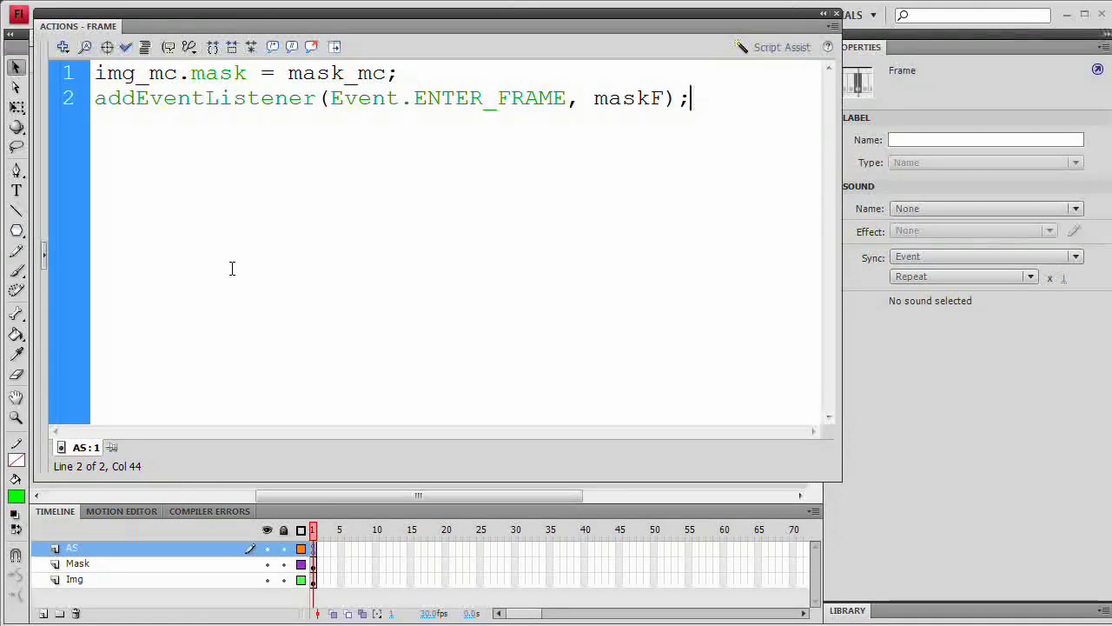
key("Enter")
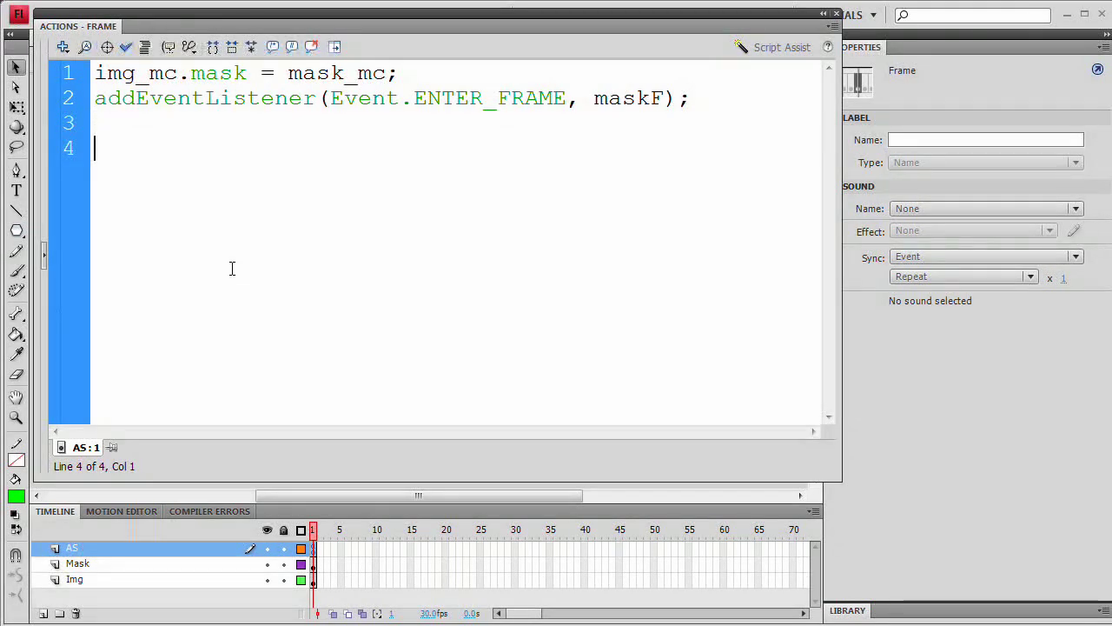
Step: Declare function maskF(event:Event):void with its opening and closing braces
type("functi")
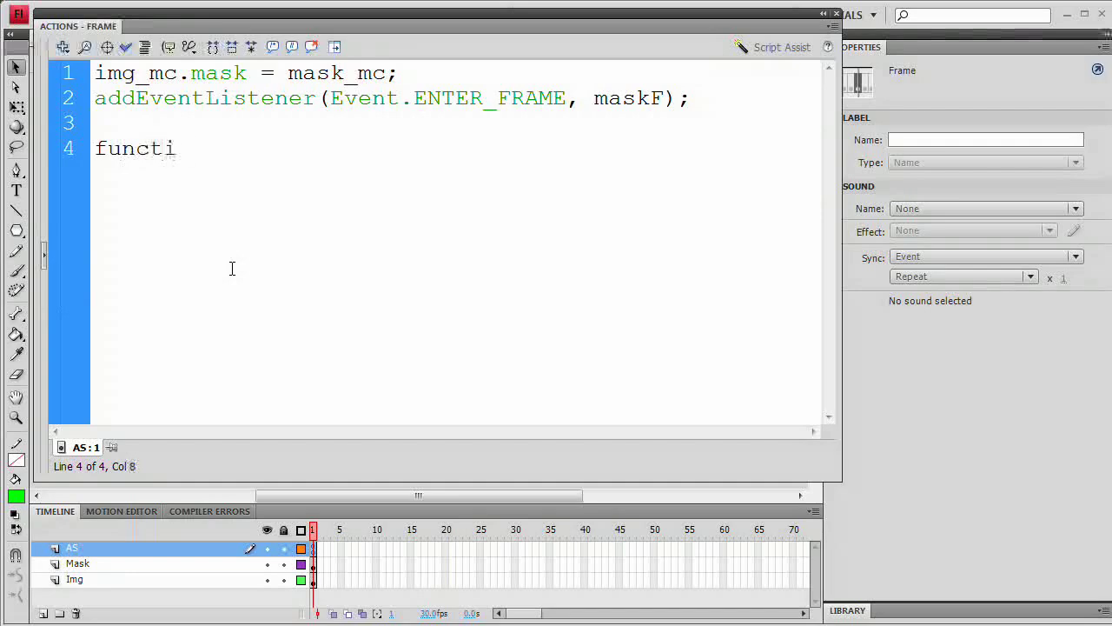
type("on maskF")
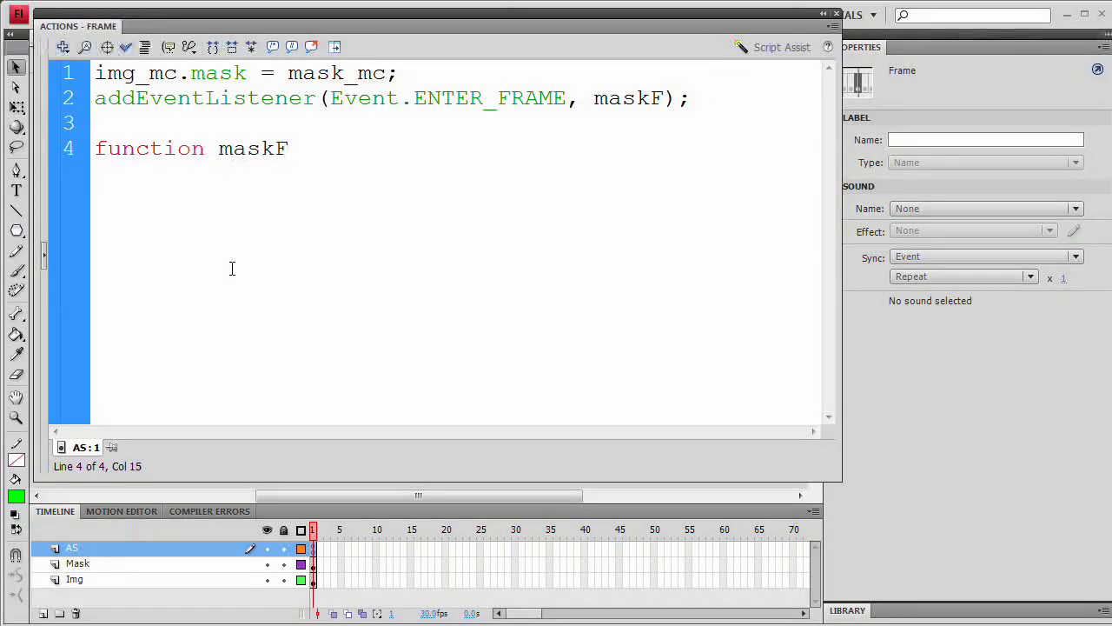
type("(")
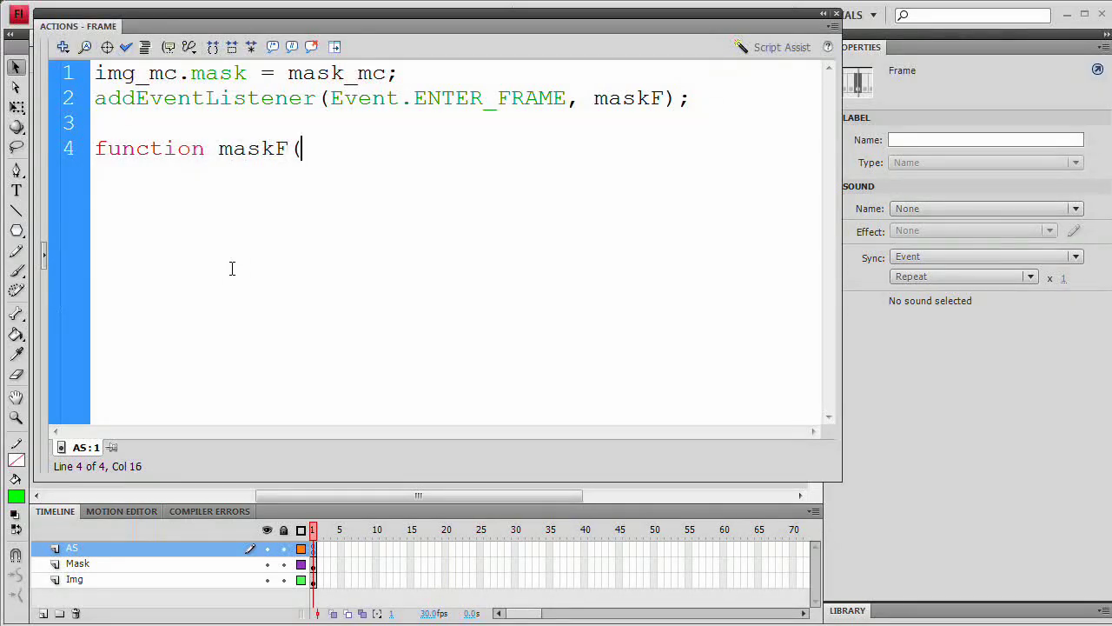
type("event")
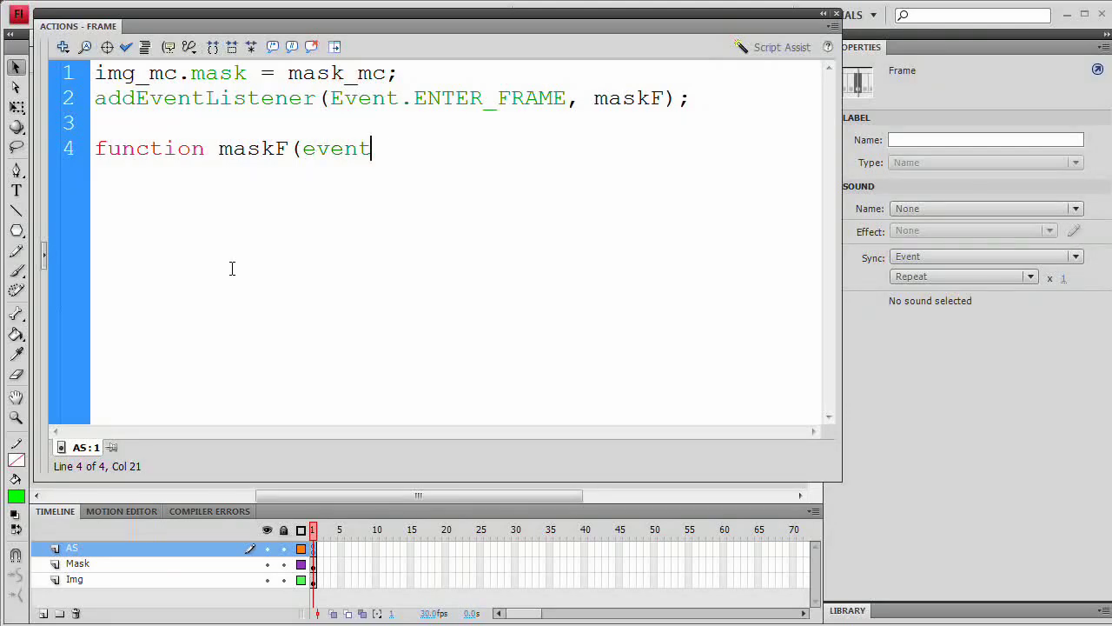
type(":E")
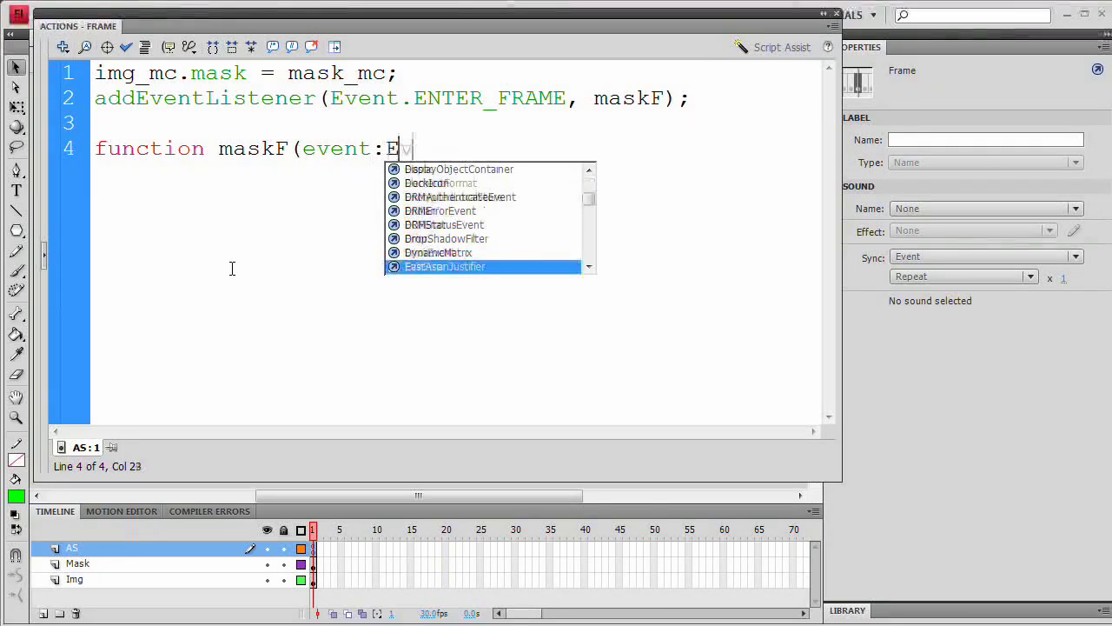
type("vent)")
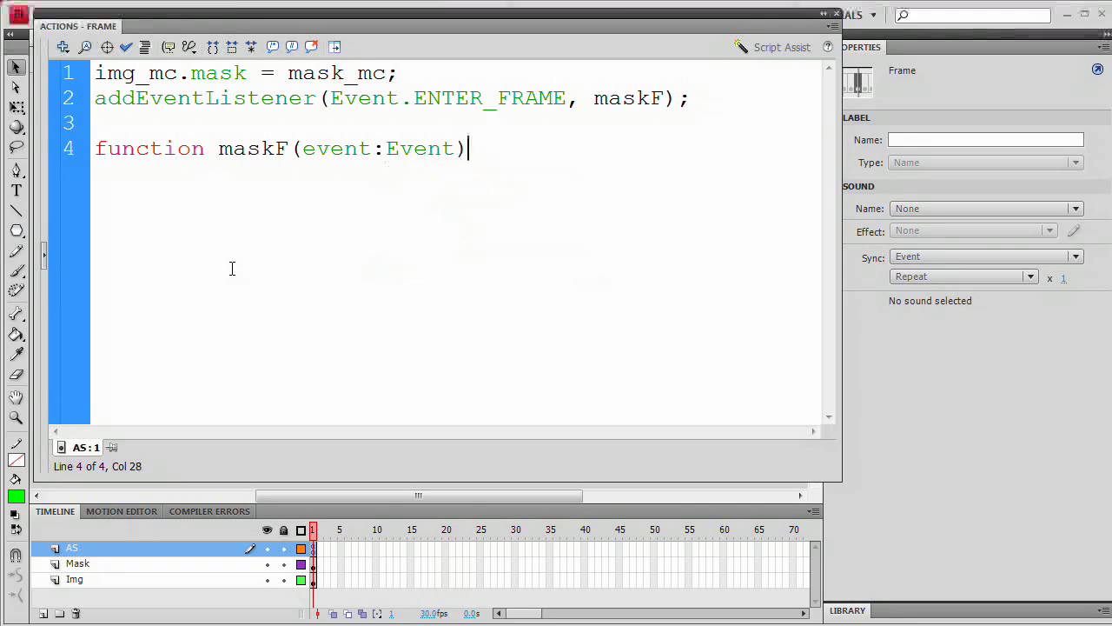
type(":void")
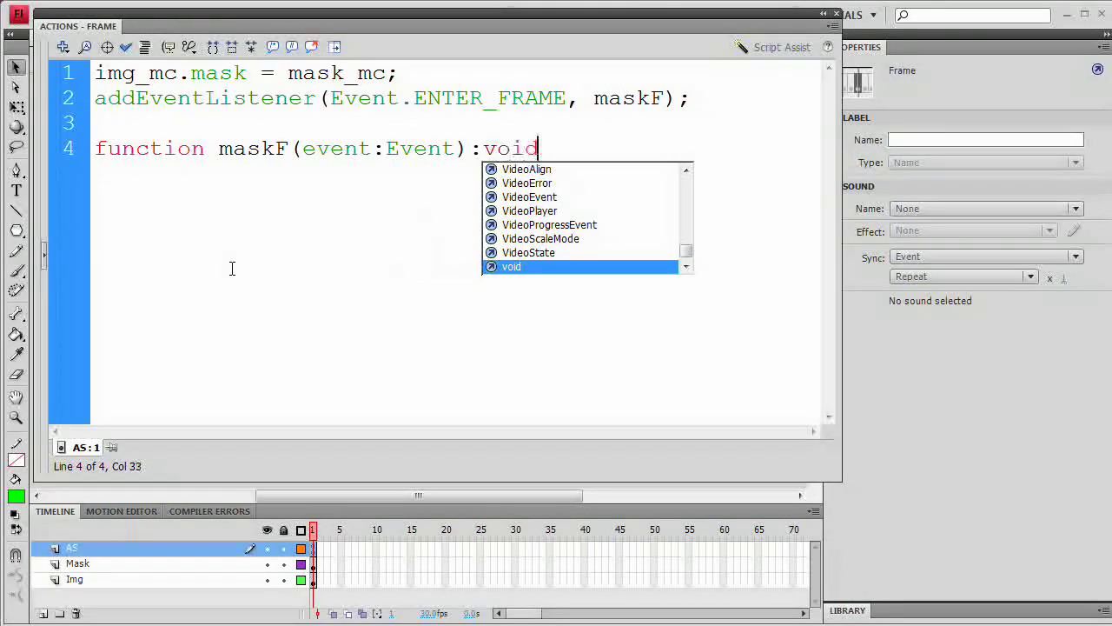
type("{")
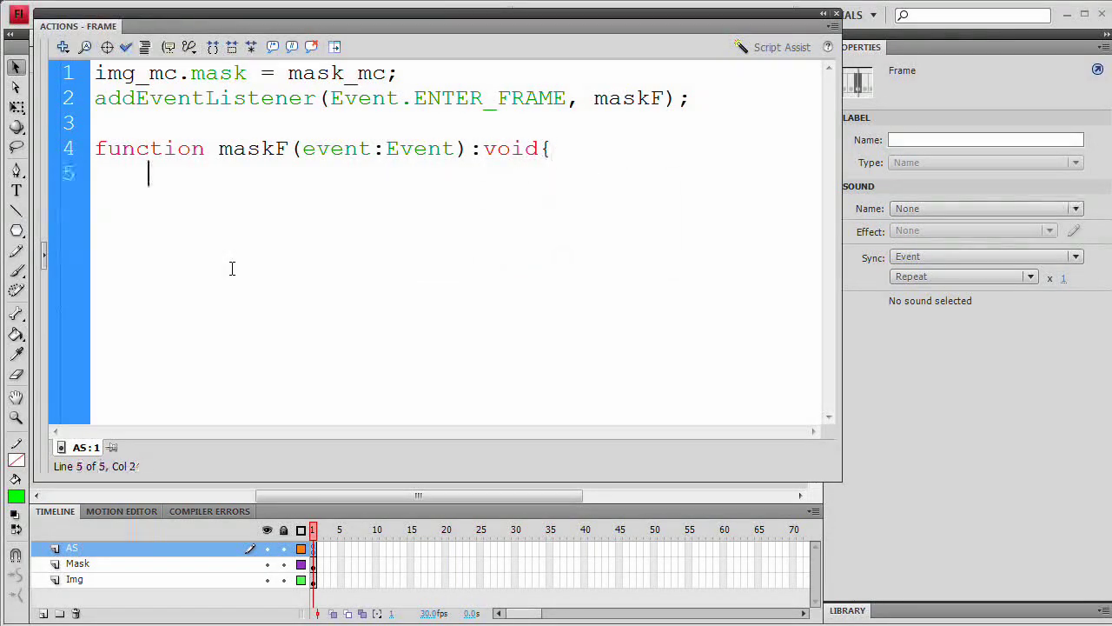
type("}")
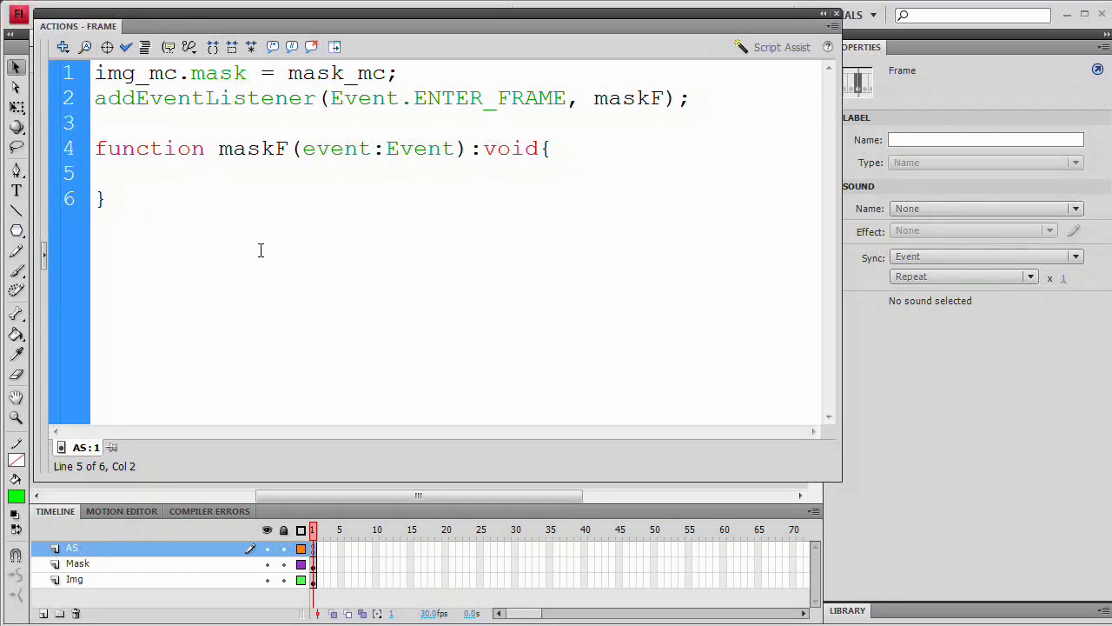
Step: Inside maskF set mask_mc.x = mouseX; and mask_mc.y = mouseY;
type("mask")
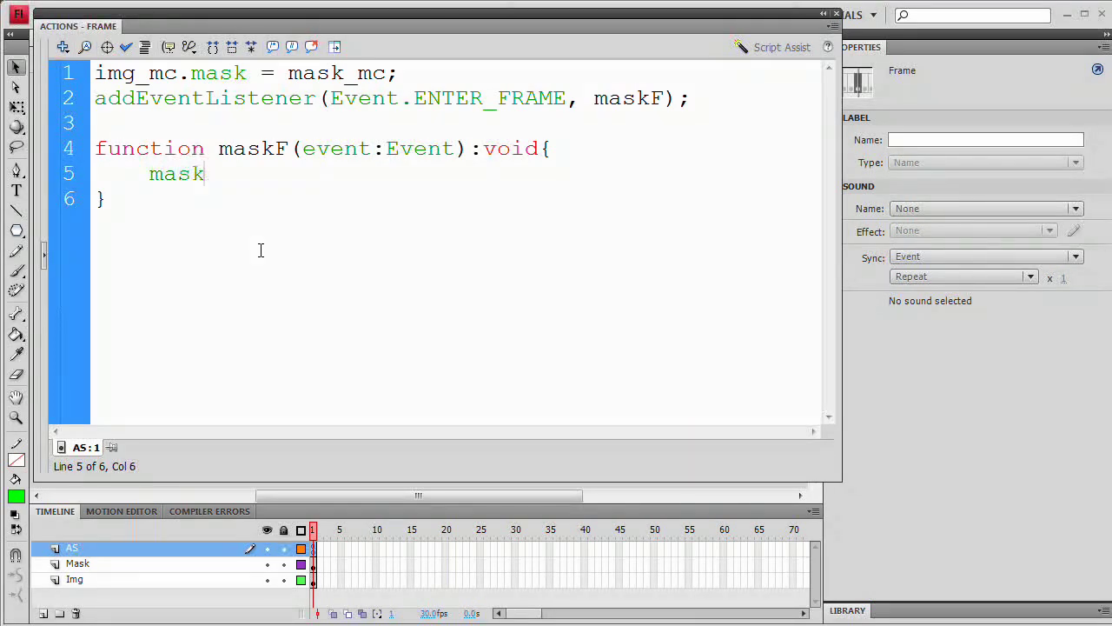
type("_")
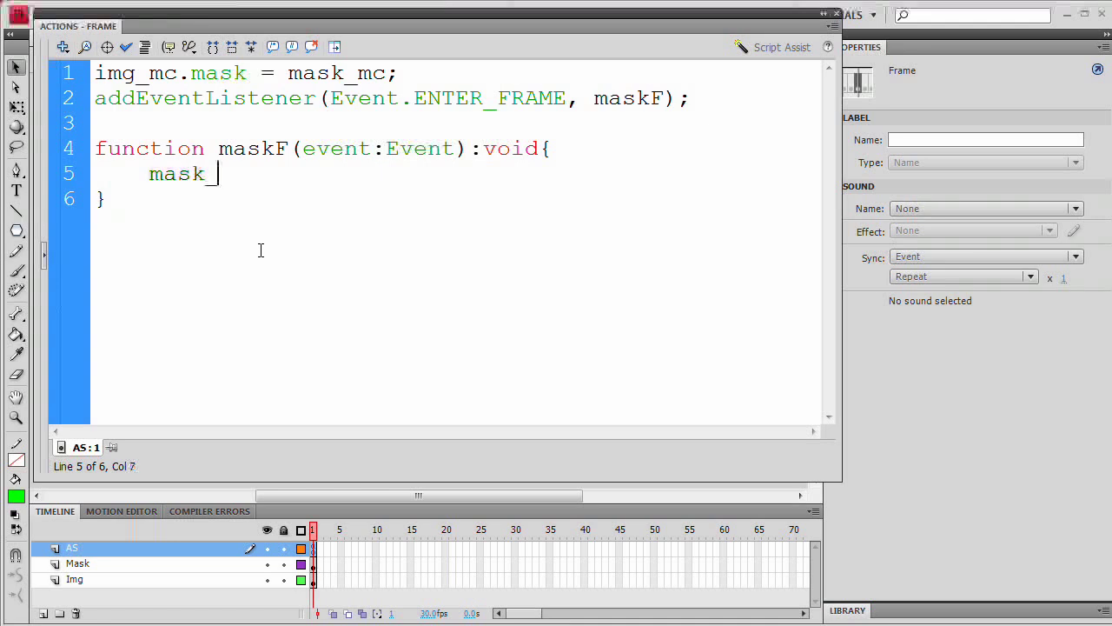
type("mc.x = mouse")
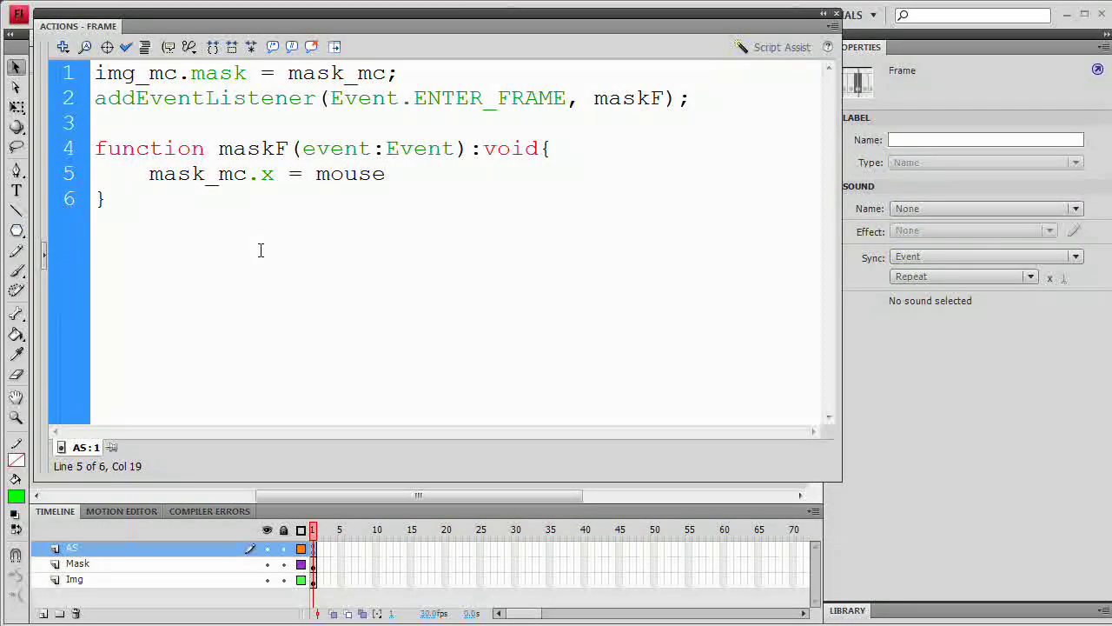
type("X")
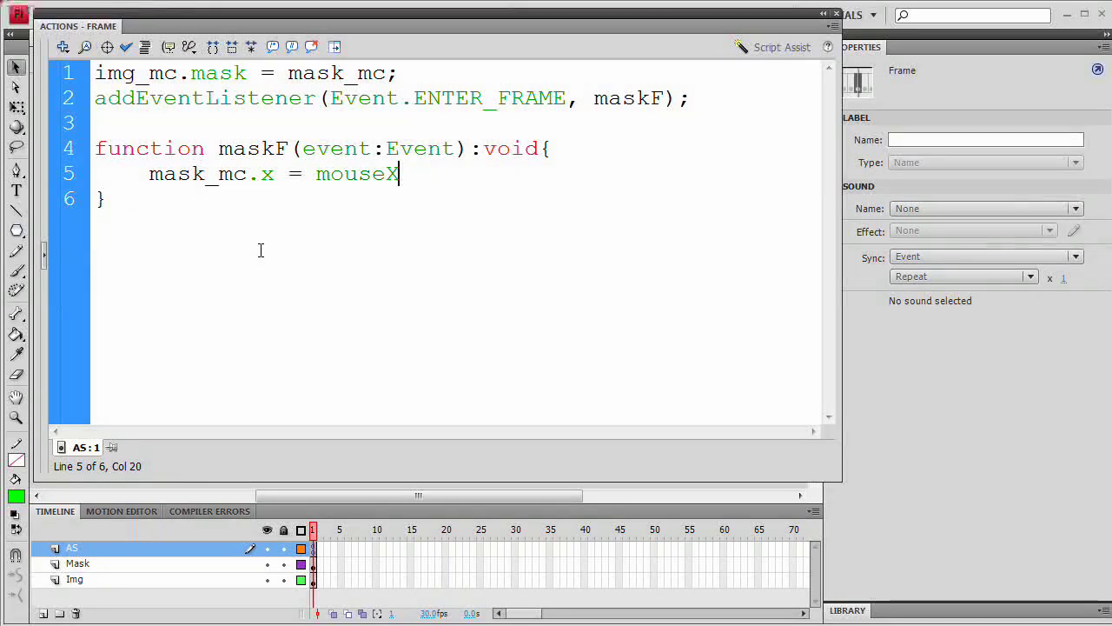
type(";")
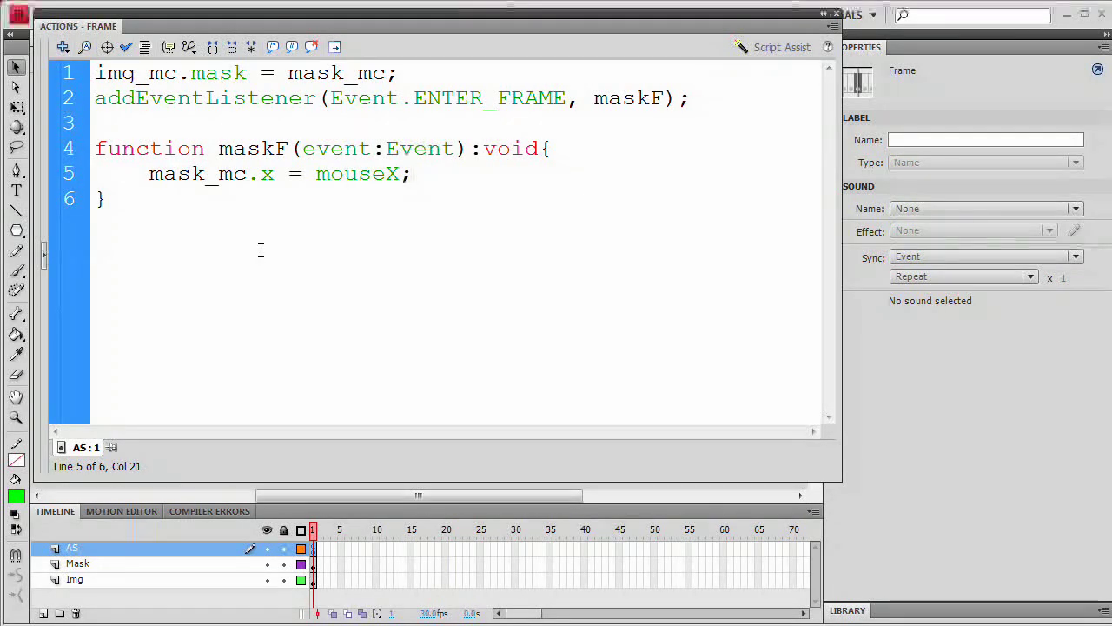
type("mask_mc.")
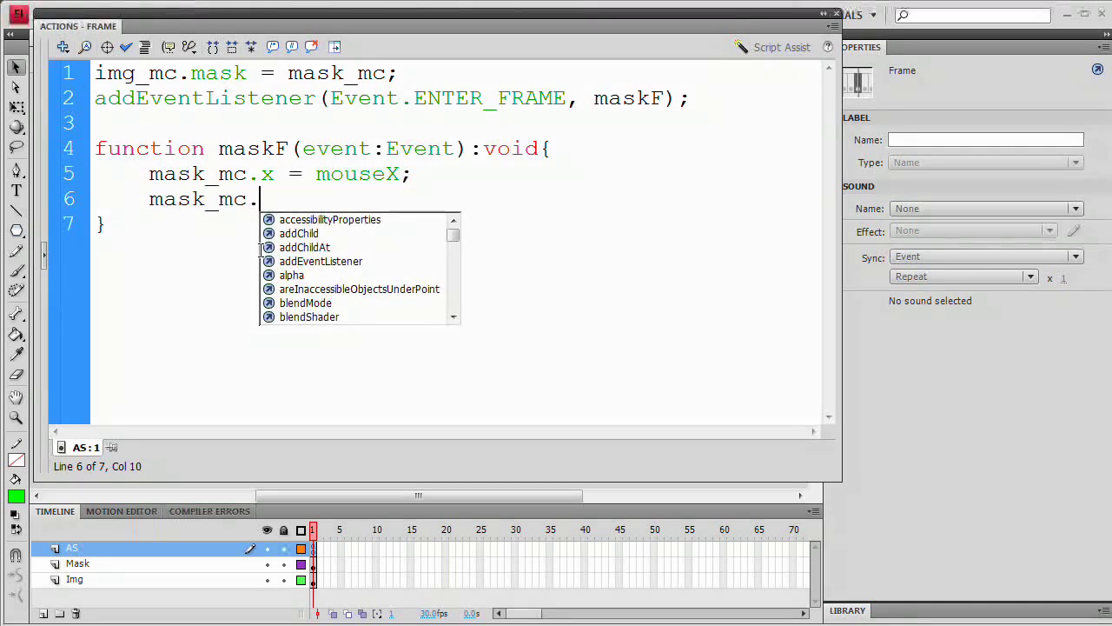
type("y =")
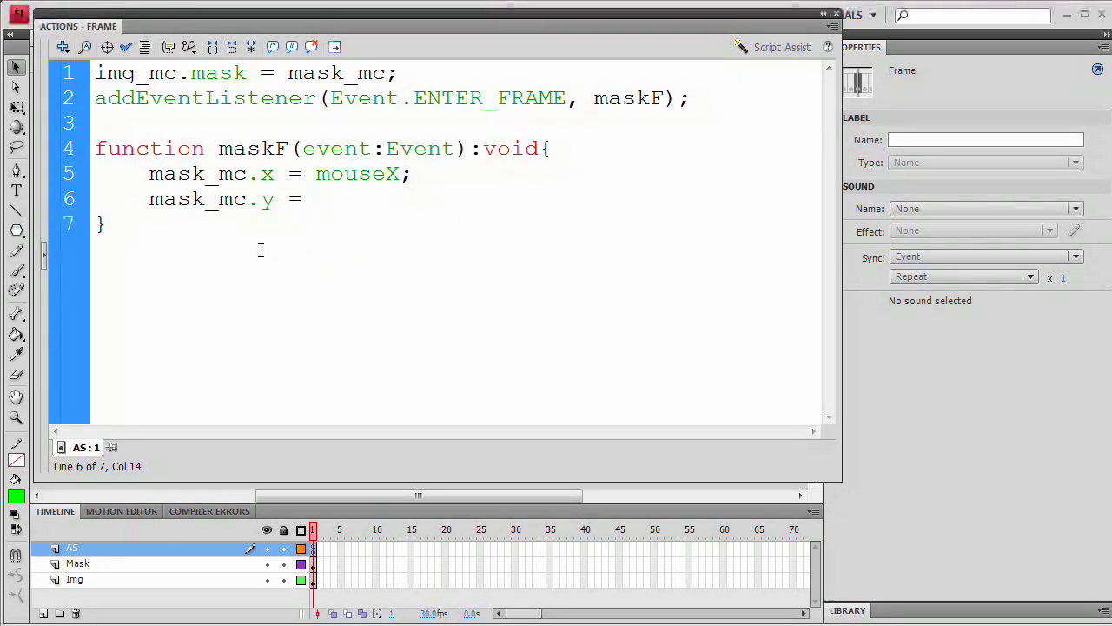
type("mouseY")
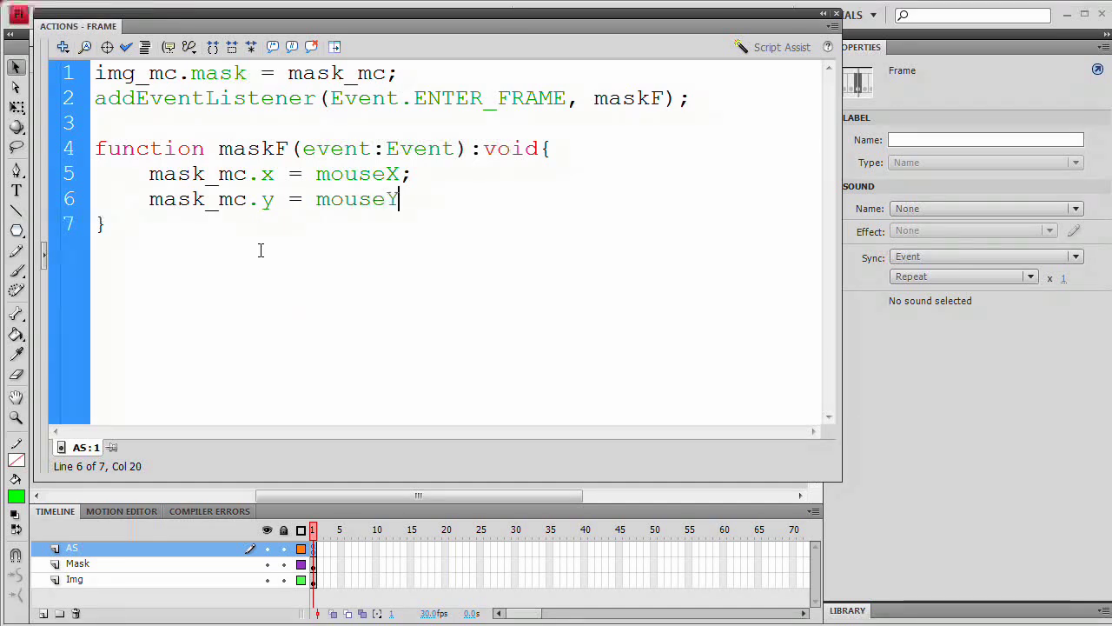
type(";")
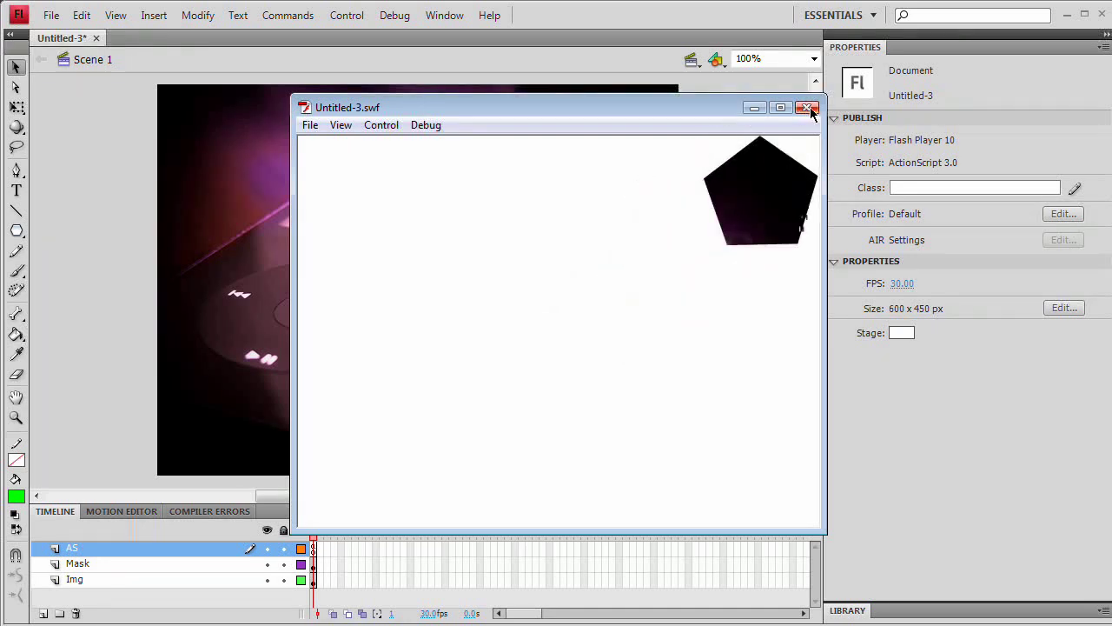
mouse_move(810, 108)
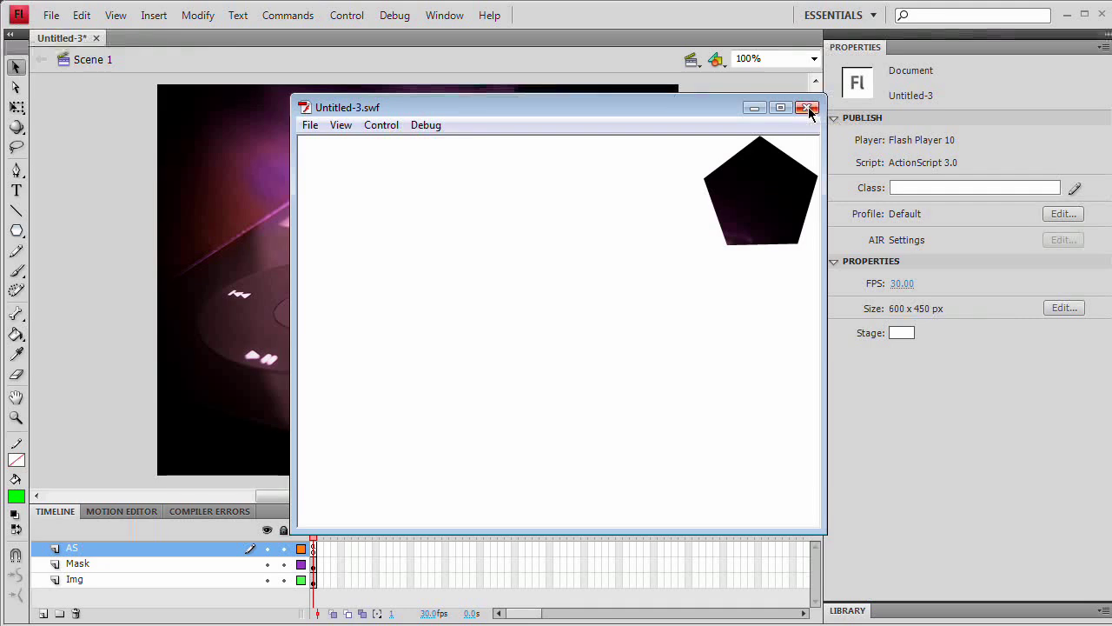
Step: Close the SWF test window after watching the mouse-following pentagon mask
left_click(811, 107)
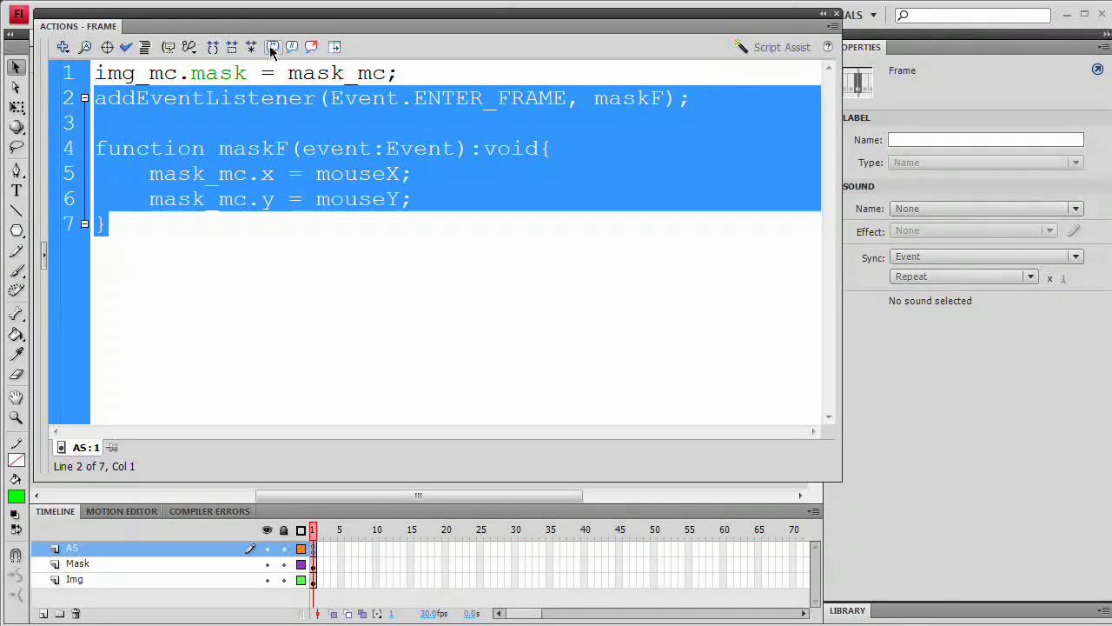
Step: Apply a block comment to the selected listener and maskF function code
left_click(271, 47)
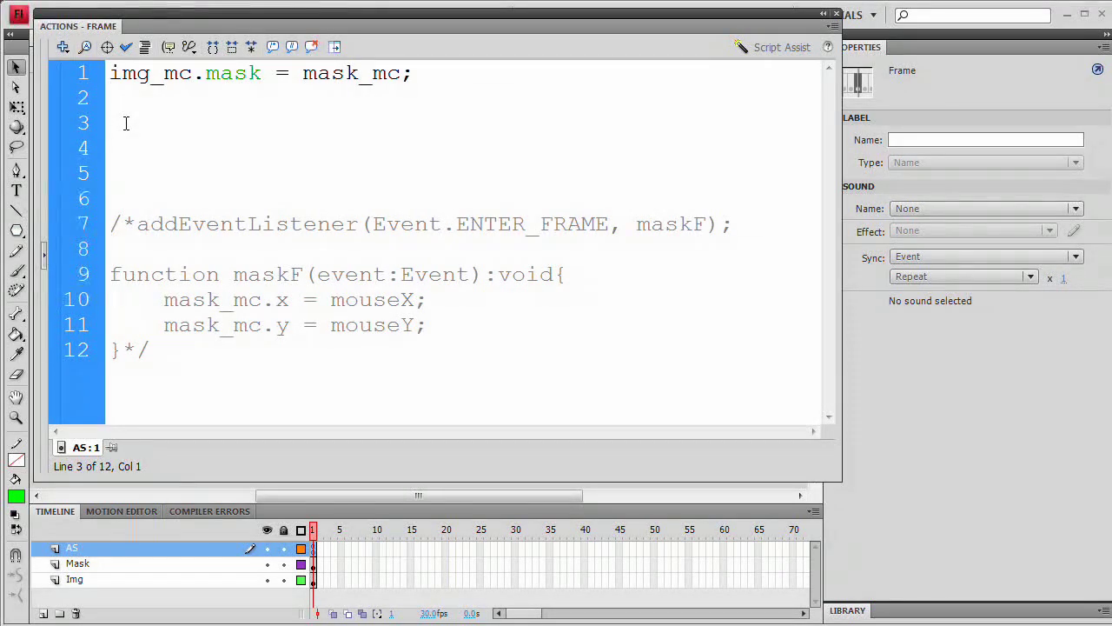
Step: On line 3 write mask_mc.addEventListener(MouseEvent.MOUSE_DOWN, dF)
left_click(111, 122)
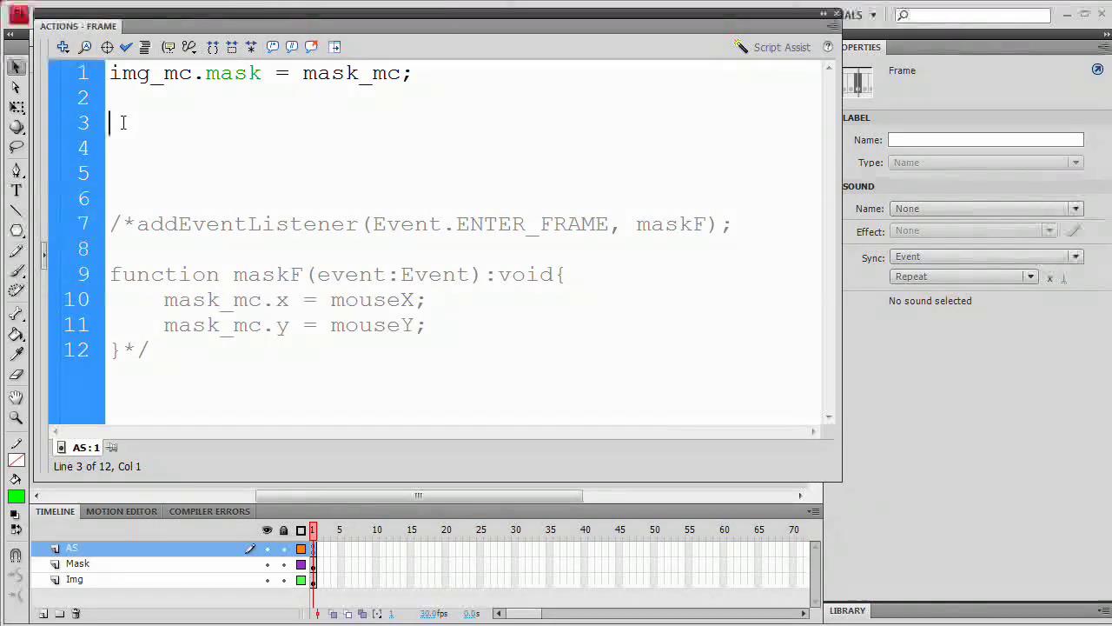
type("mask_mc")
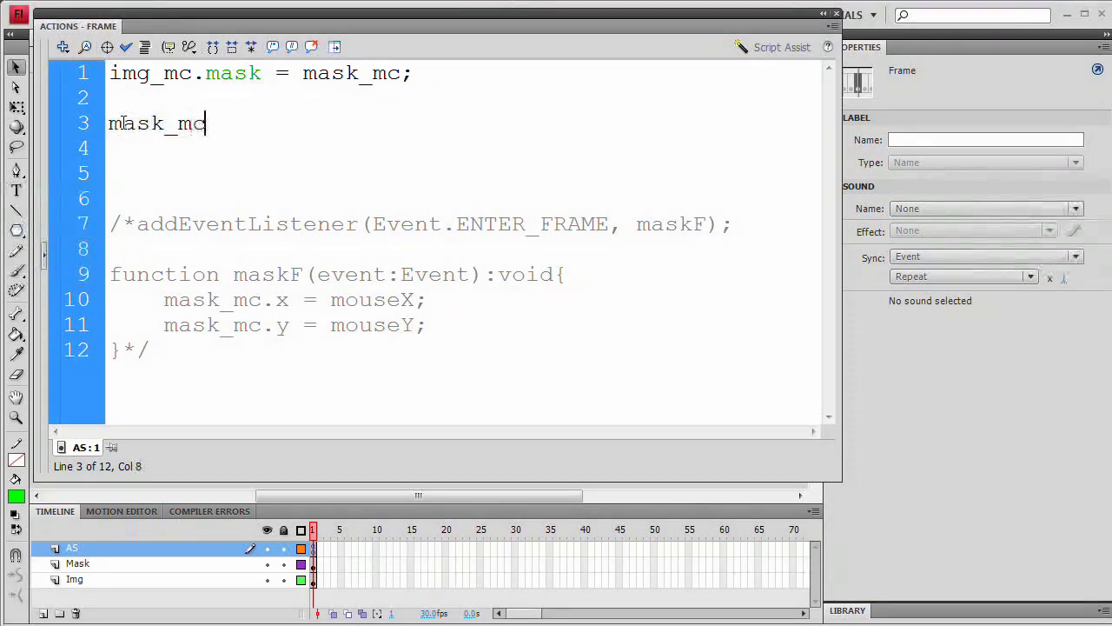
type(".ad")
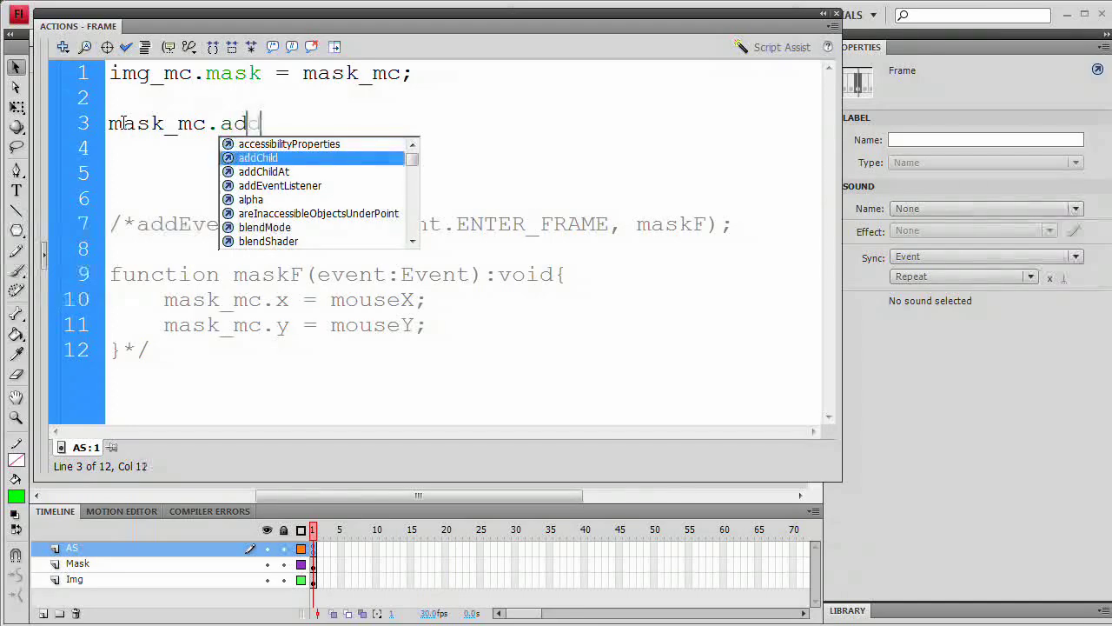
type("dEventListener(")
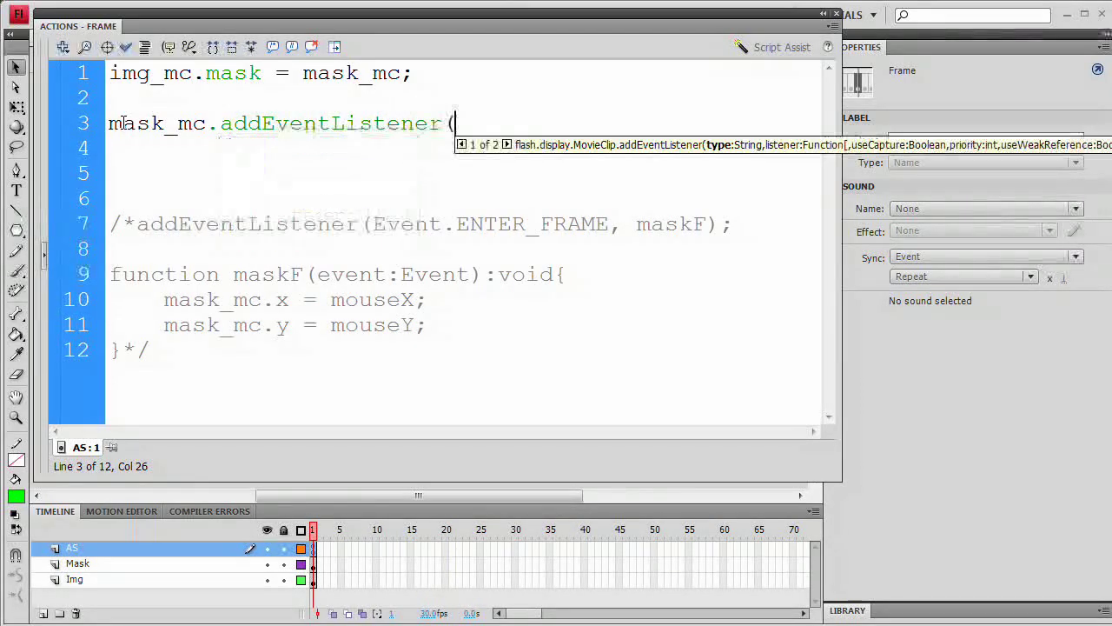
type("Mouse")
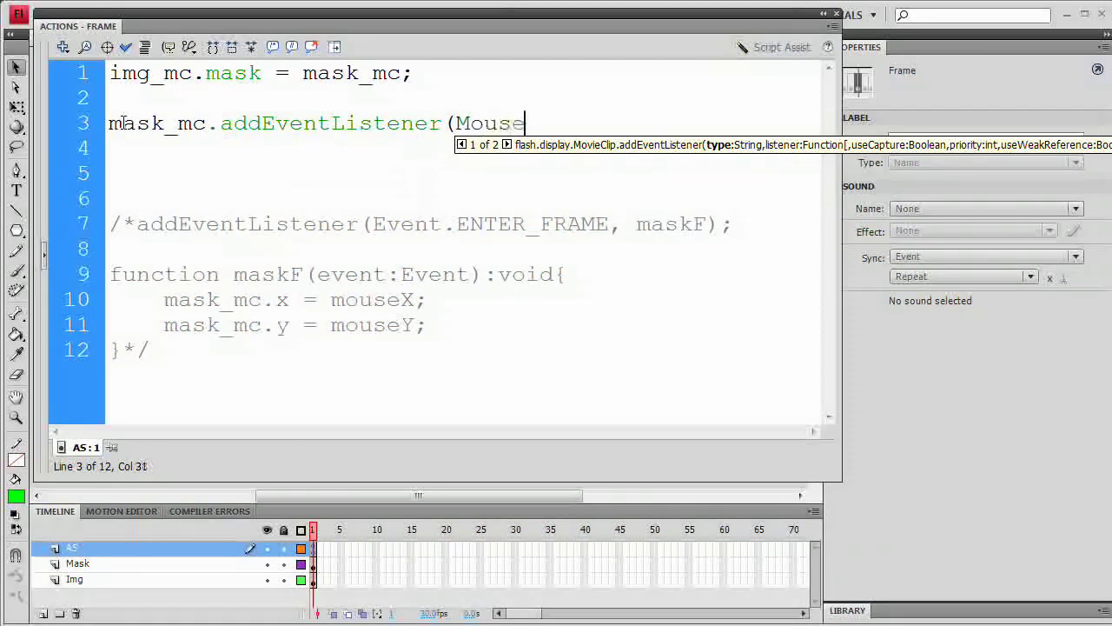
type("Event")
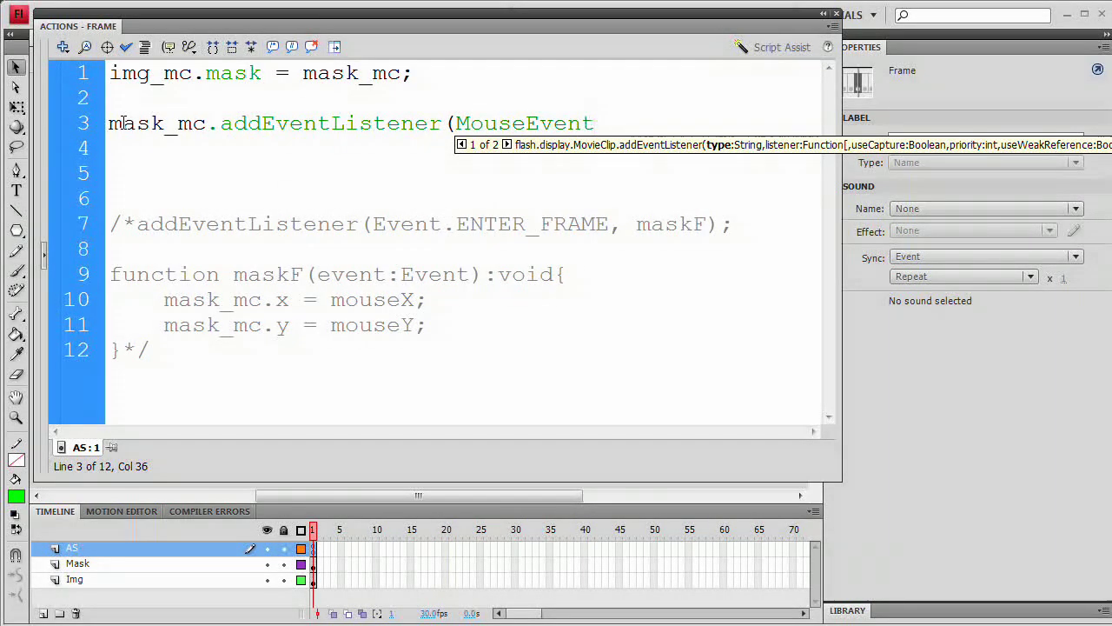
type(".")
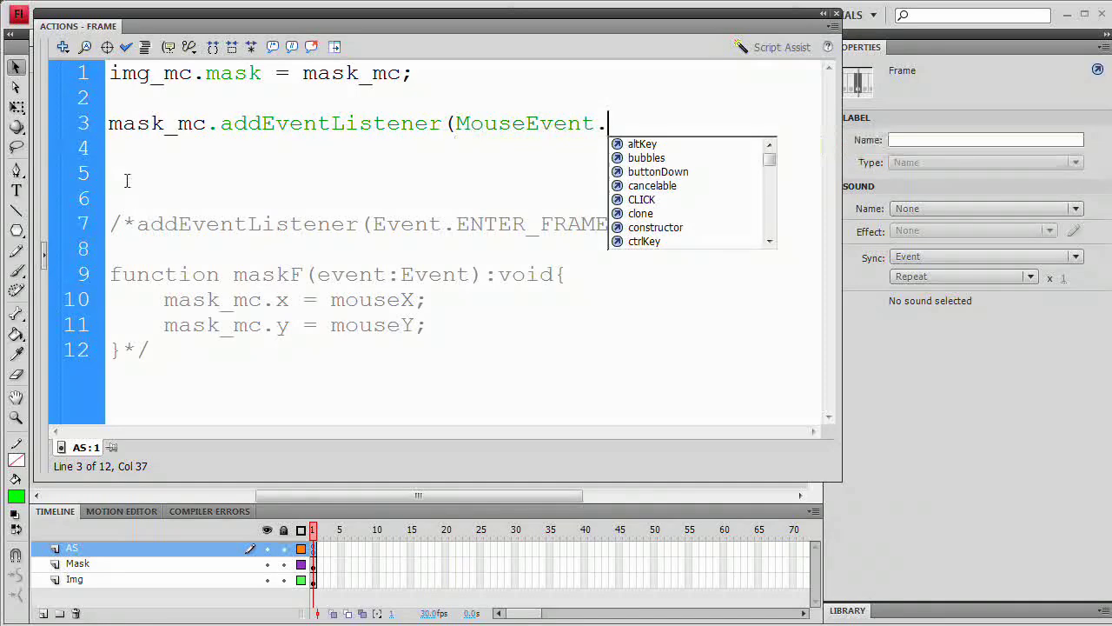
type("MOUSE")
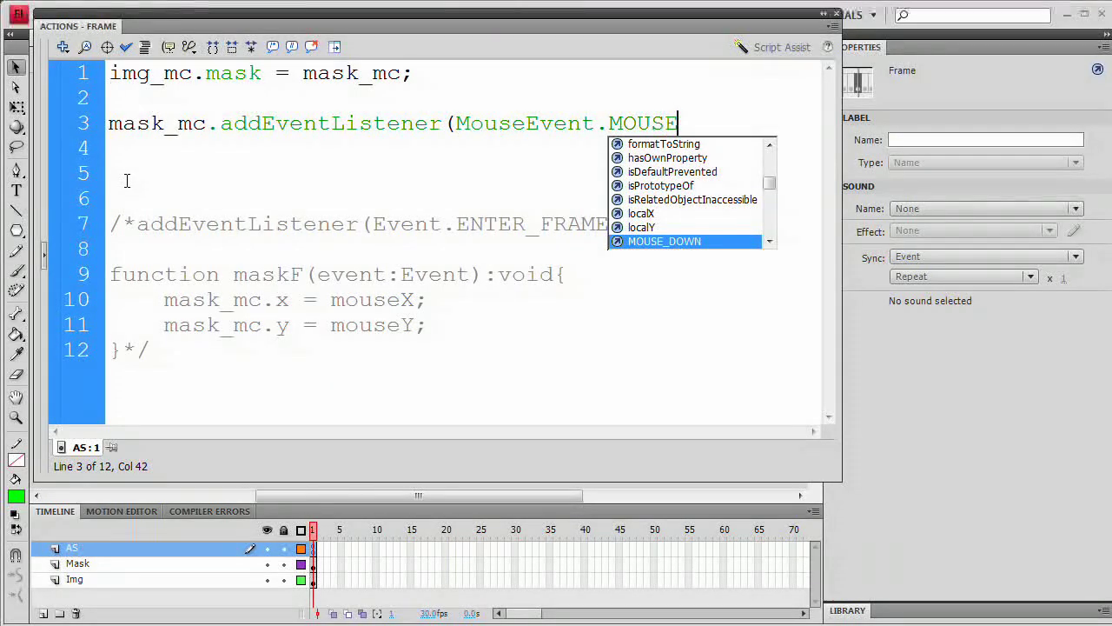
type("_DOWN")
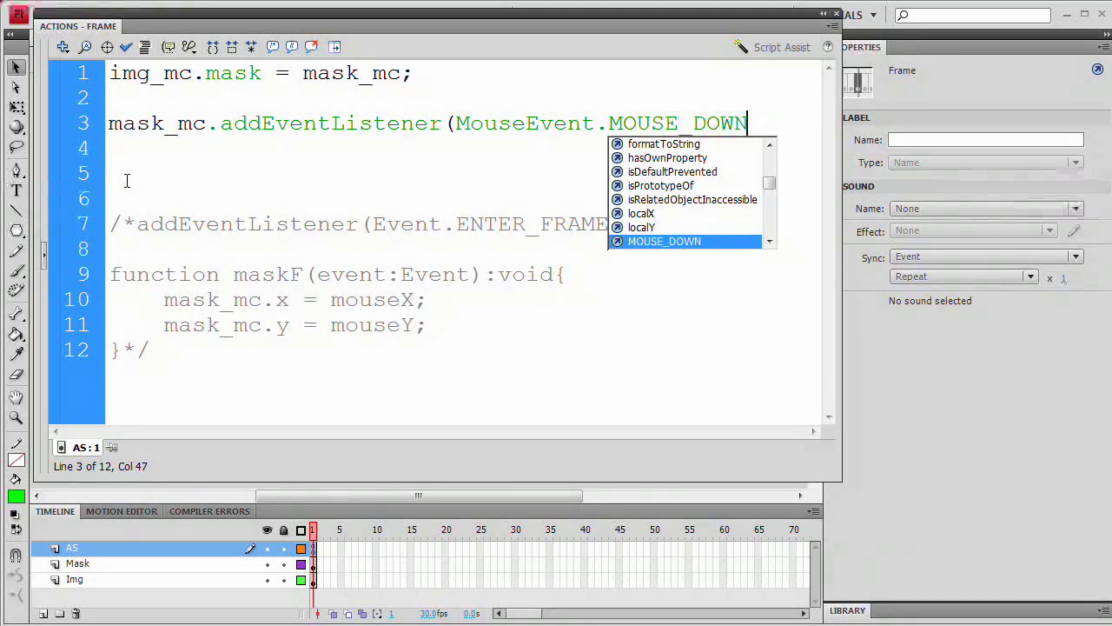
type(",")
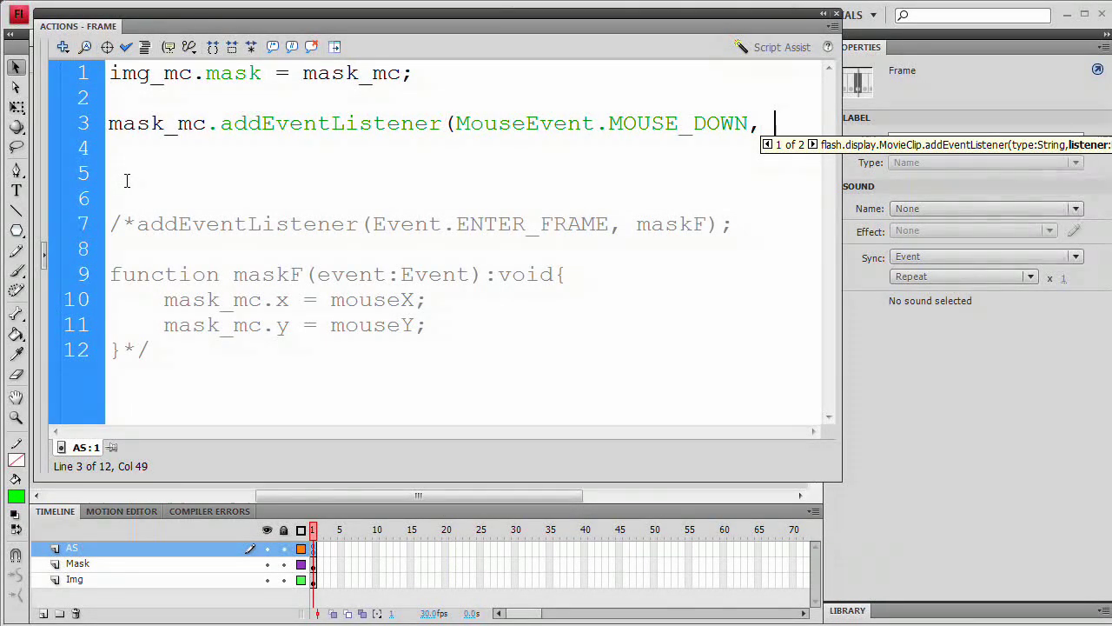
type("d")
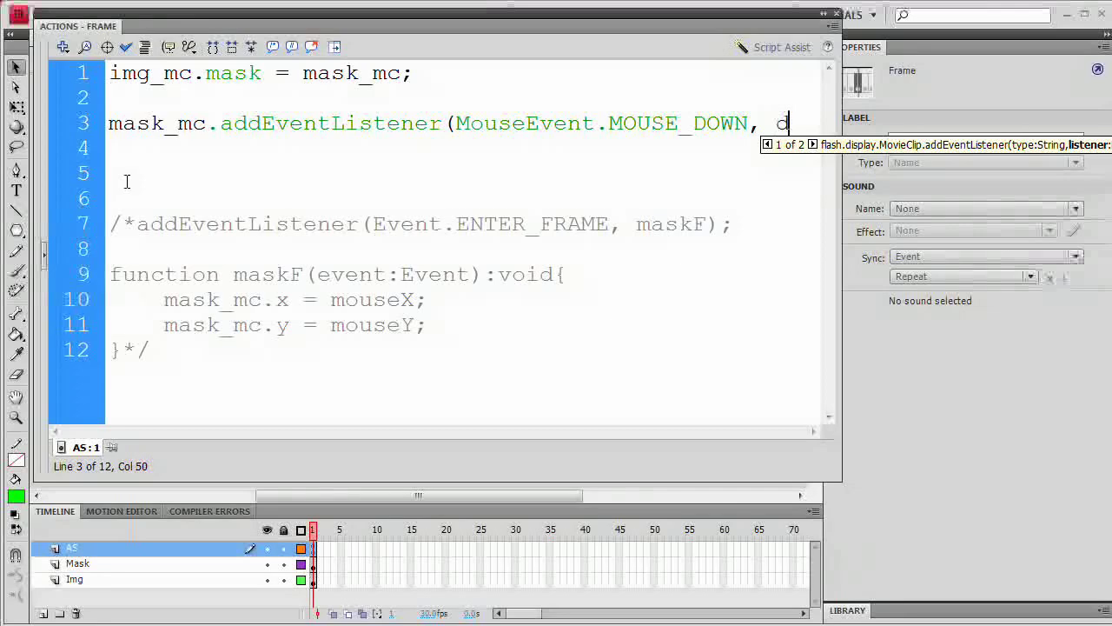
type("F")
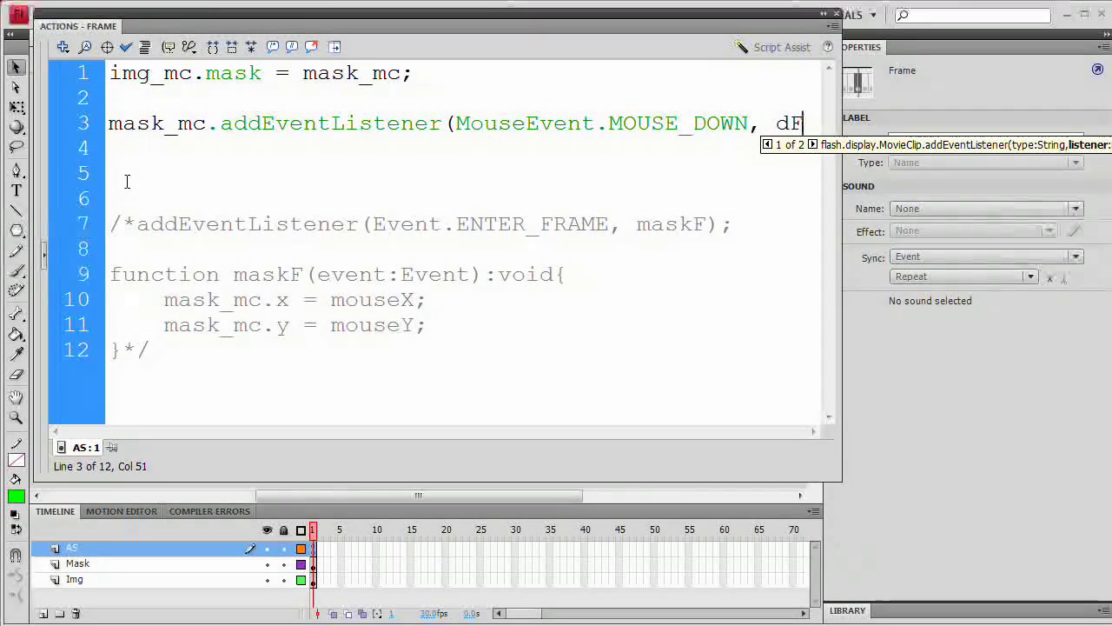
type(")")
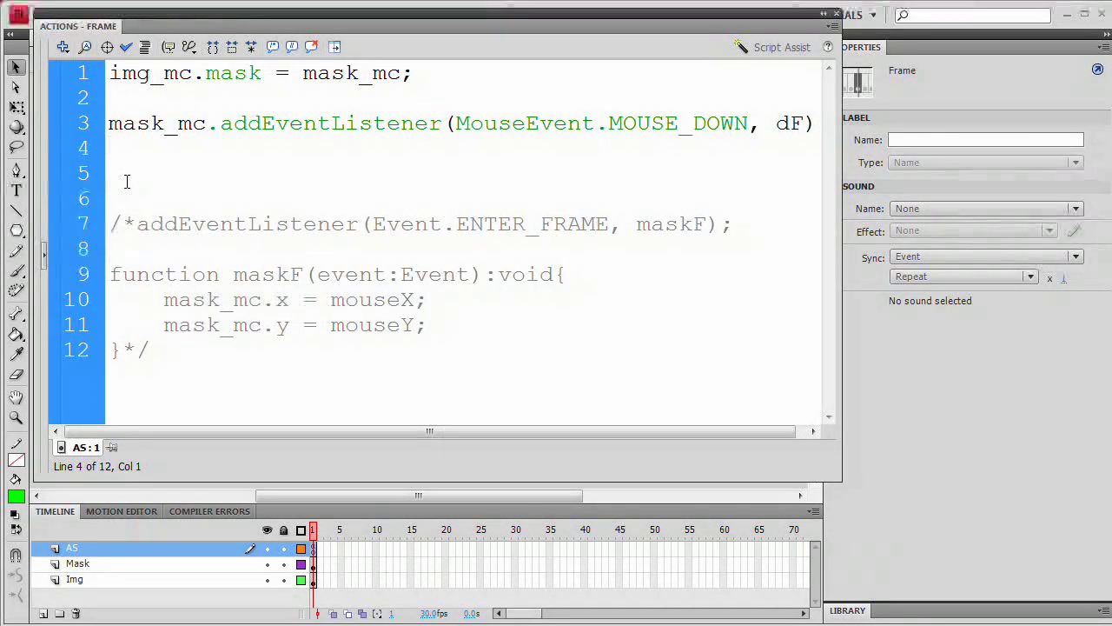
Step: On line 4 write stage.addEventListener(MouseEvent.MOUSE_UP, dropF);
type("stage")
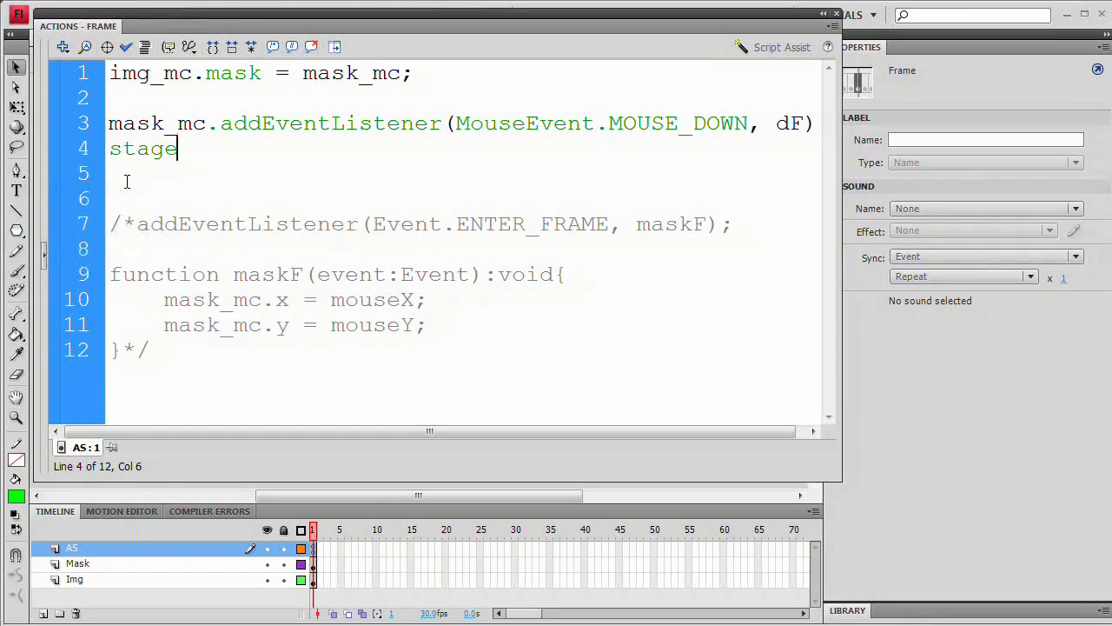
type(".addEventListener")
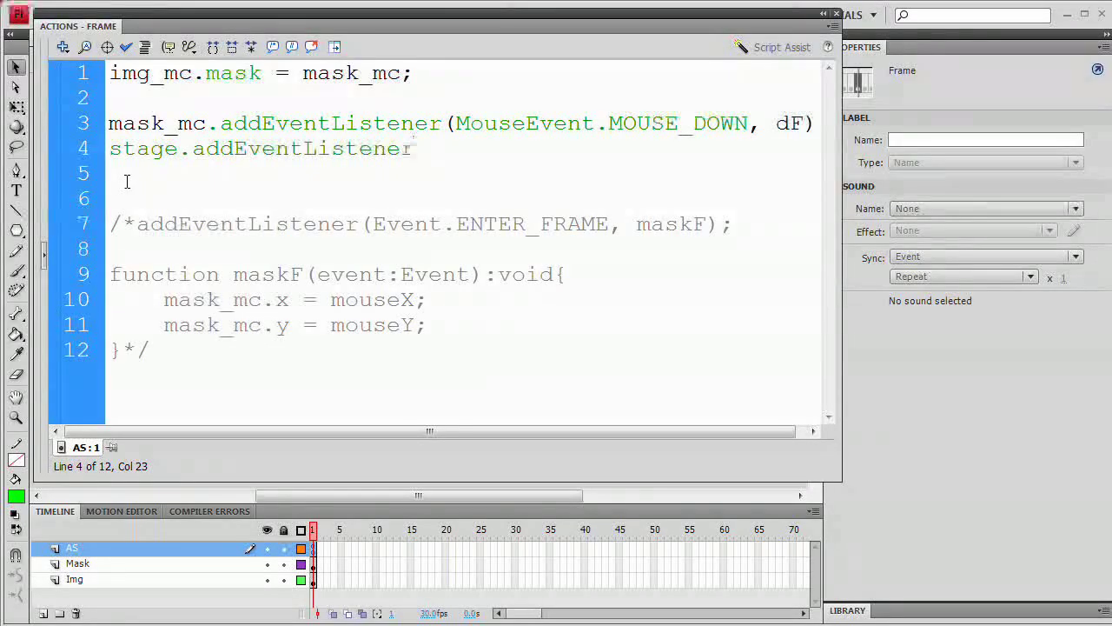
type("(")
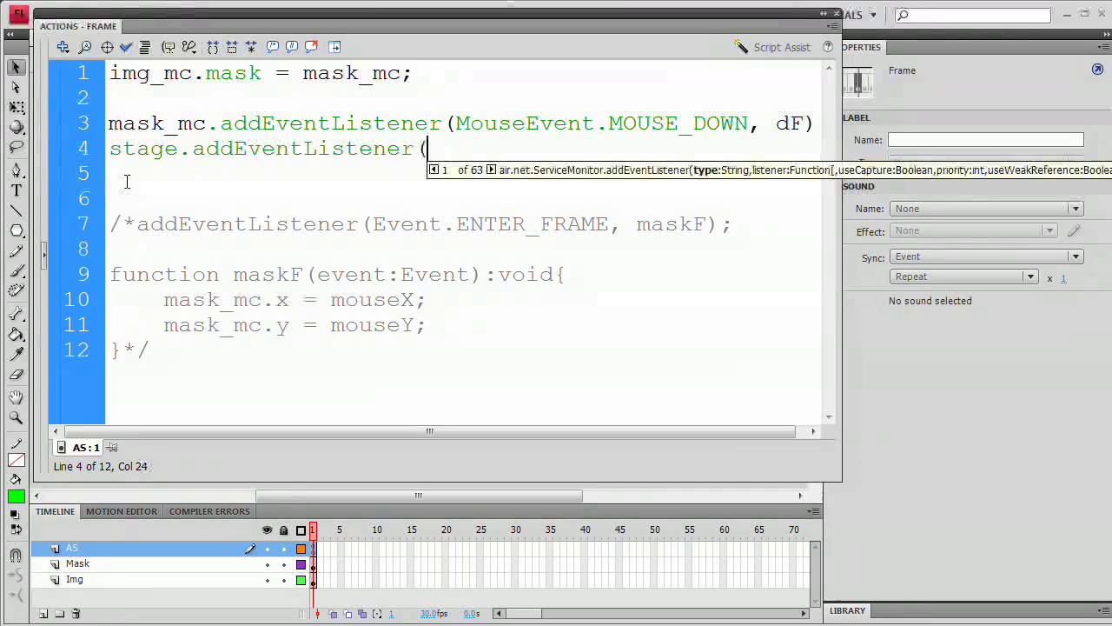
type("MouseEvent.MOUSE_UP,")
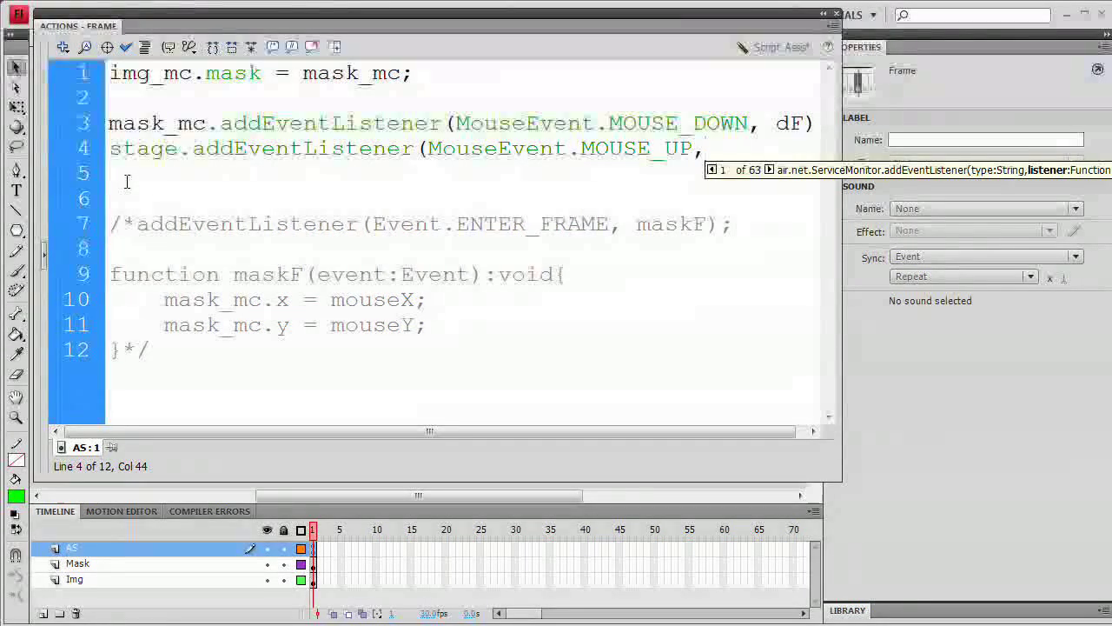
type("drop")
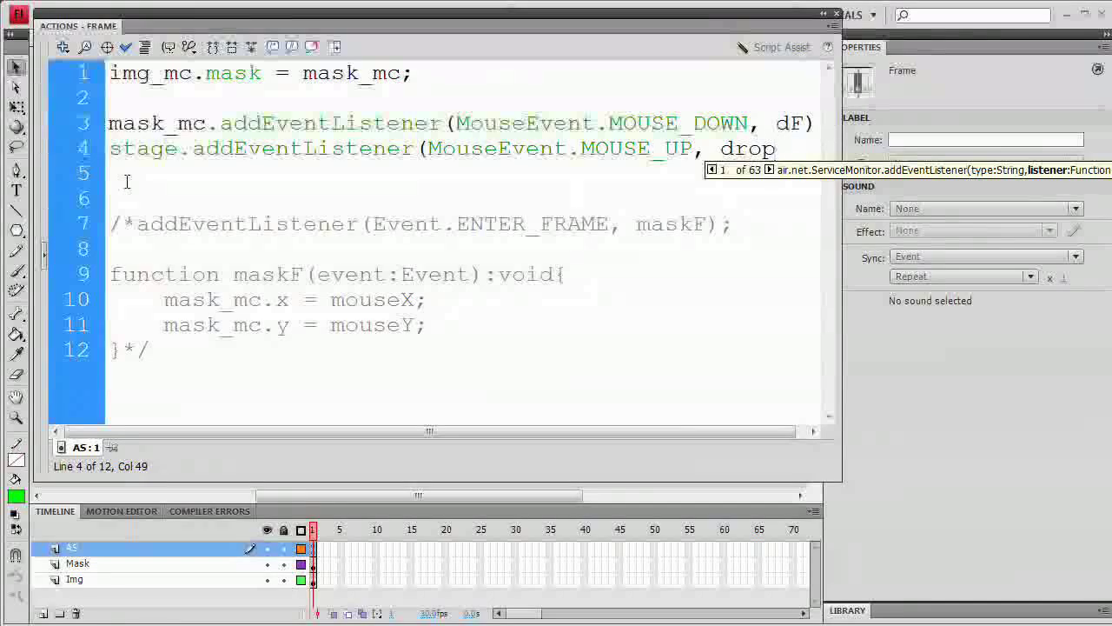
type("F)")
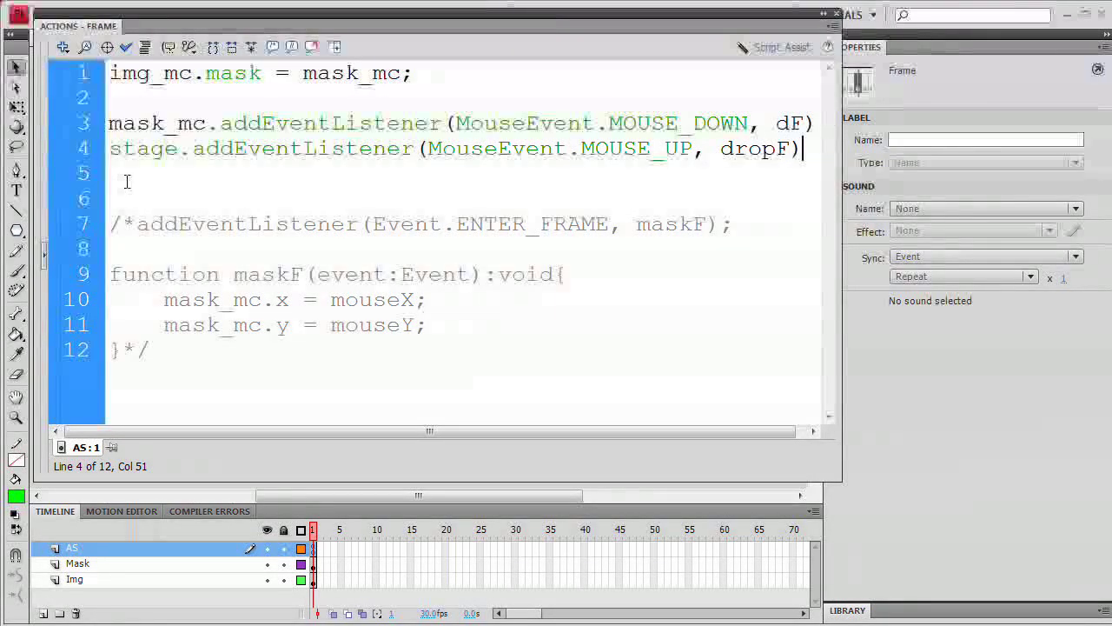
type(";")
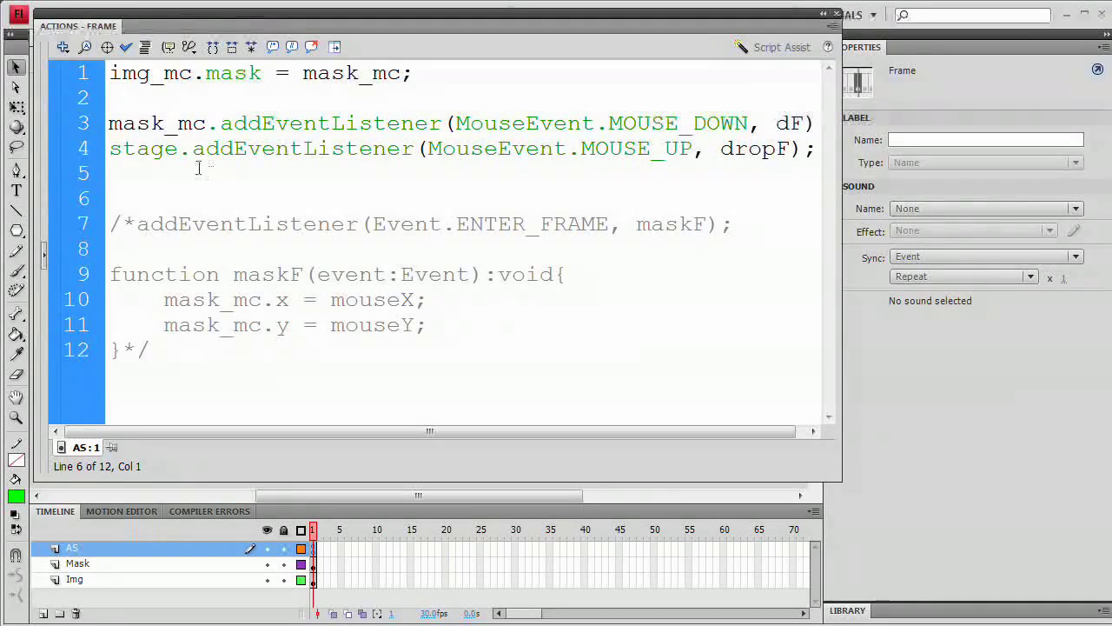
Step: Select the word stage in the mouse-up listener, then the line end to add blank lines
double_click(143, 148)
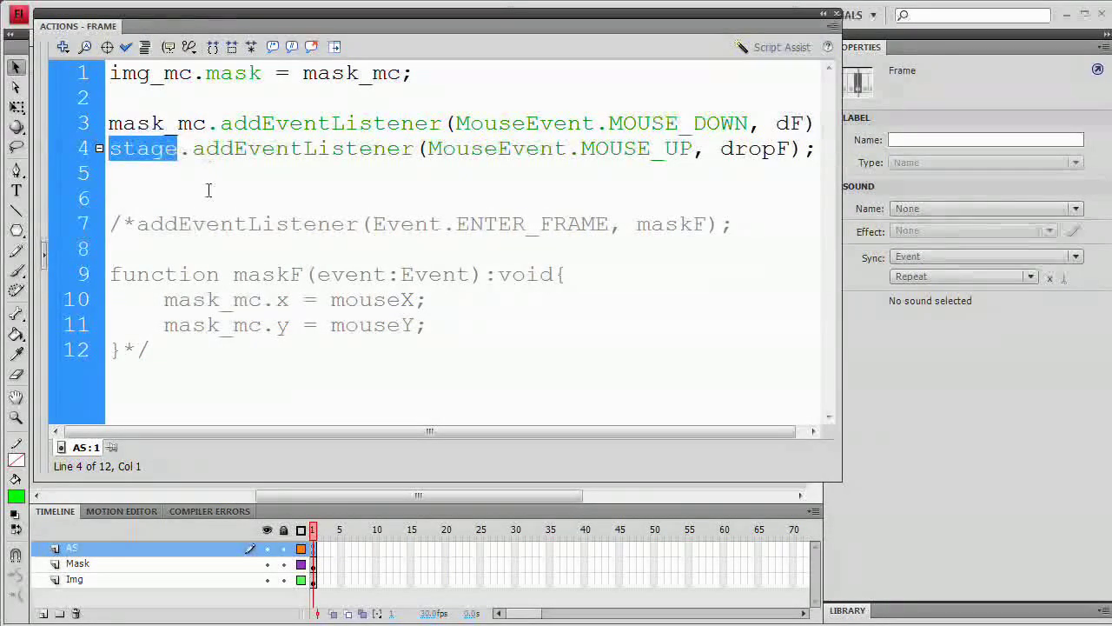
double_click(754, 150)
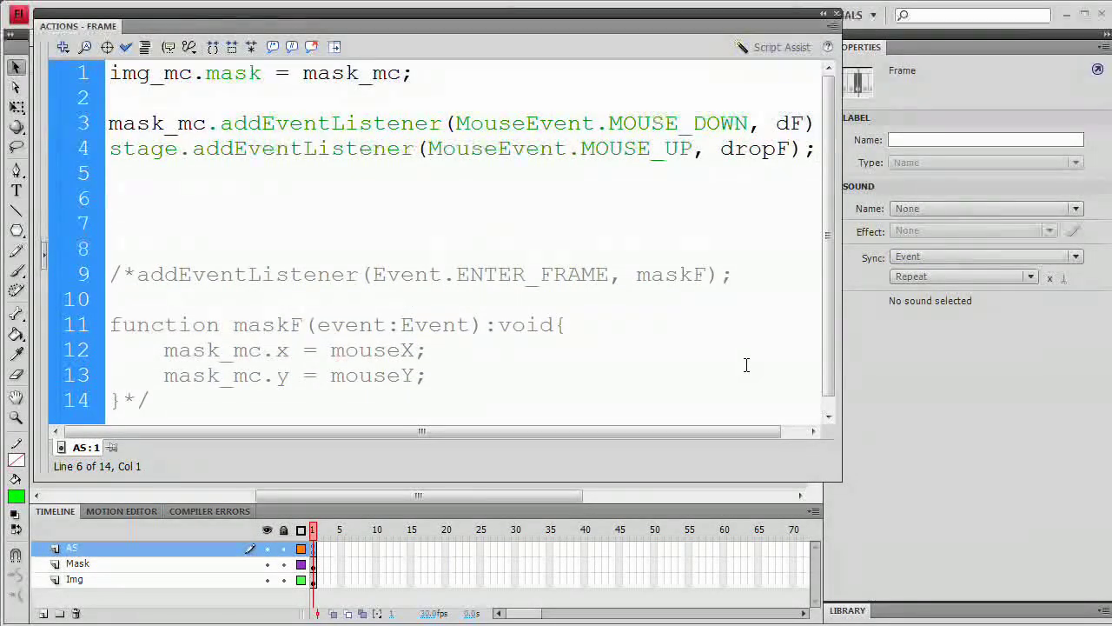
Step: Declare function dF(event:MouseEvent):void{ and move to a new line inside it
type("function")
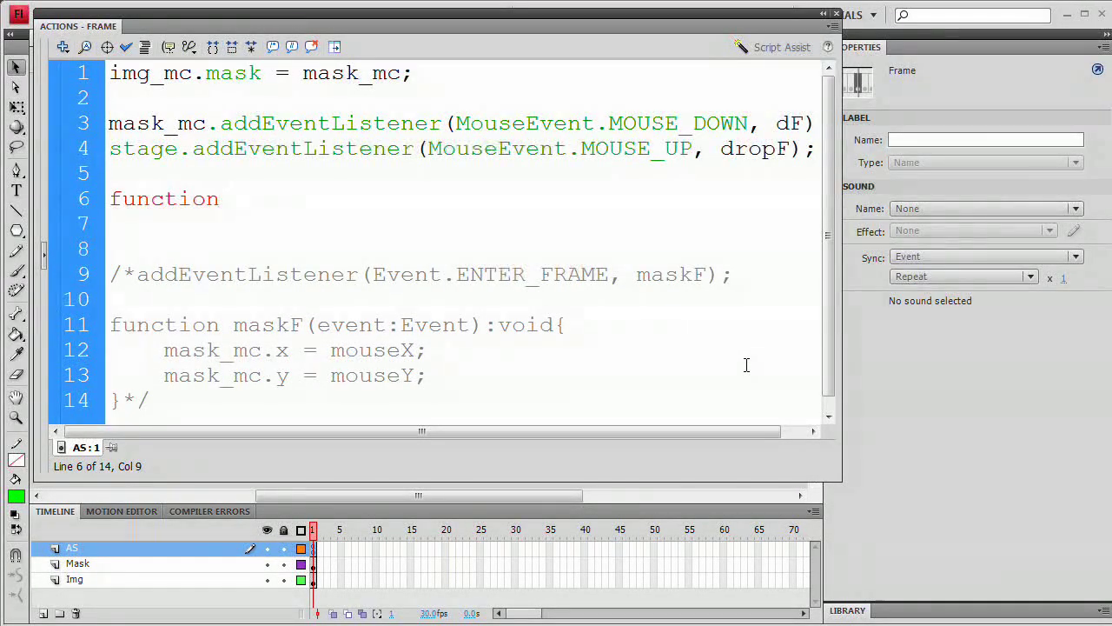
type("dF")
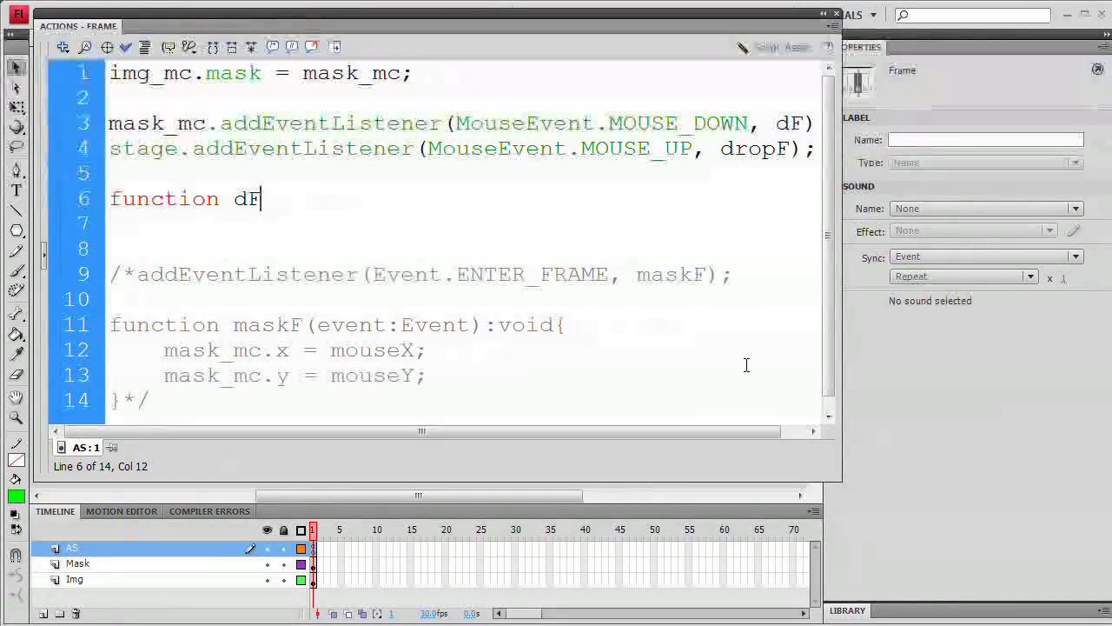
type("(event")
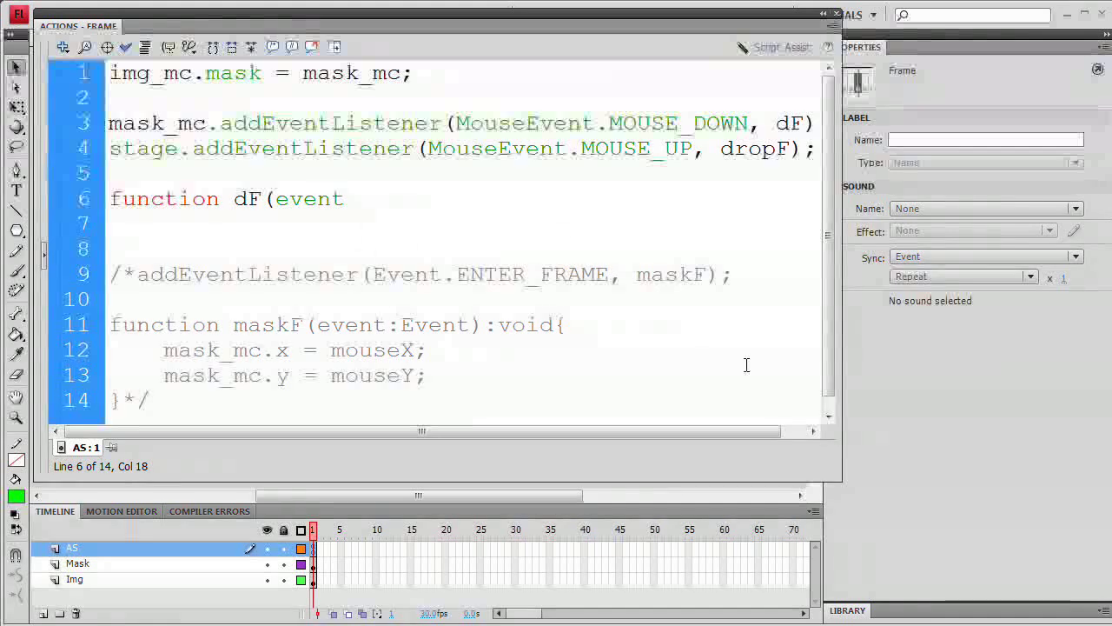
type(":MouseEven")
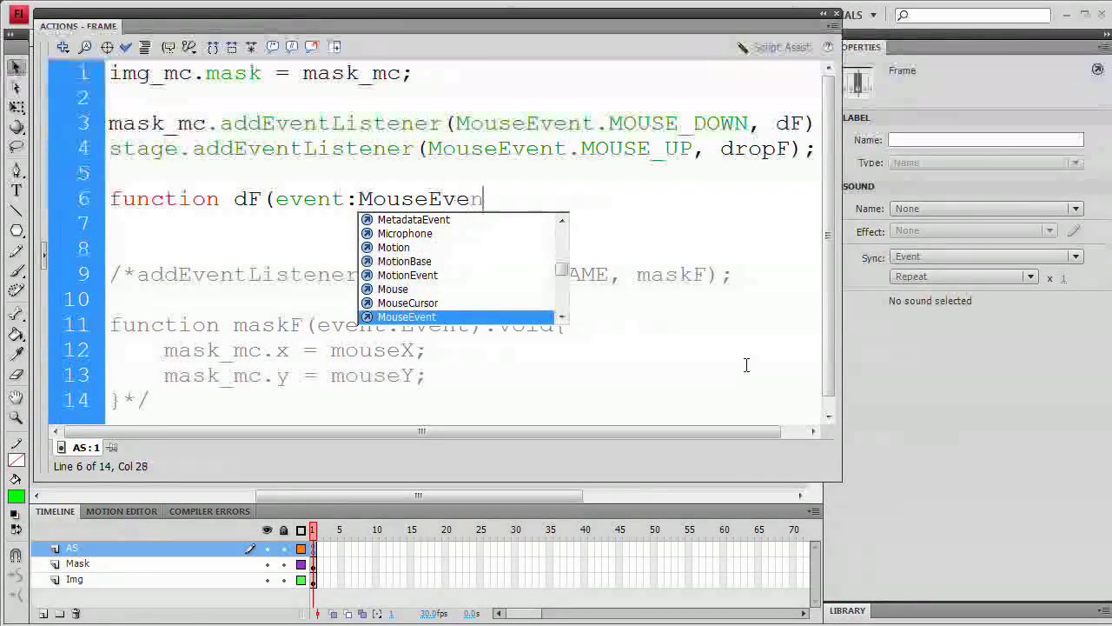
type("t")
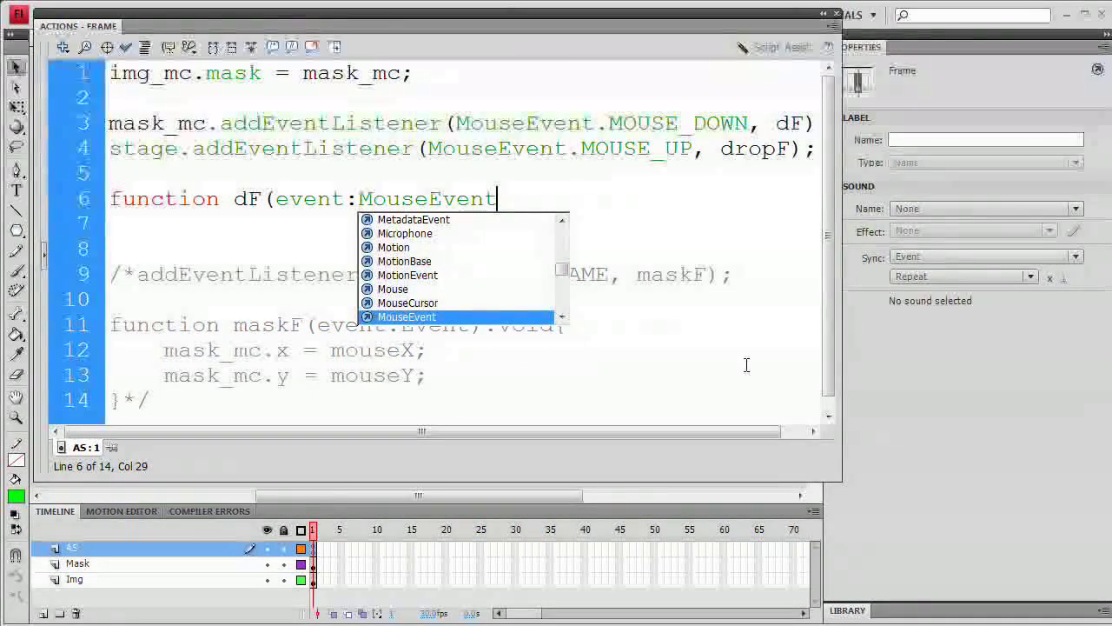
type("):void")
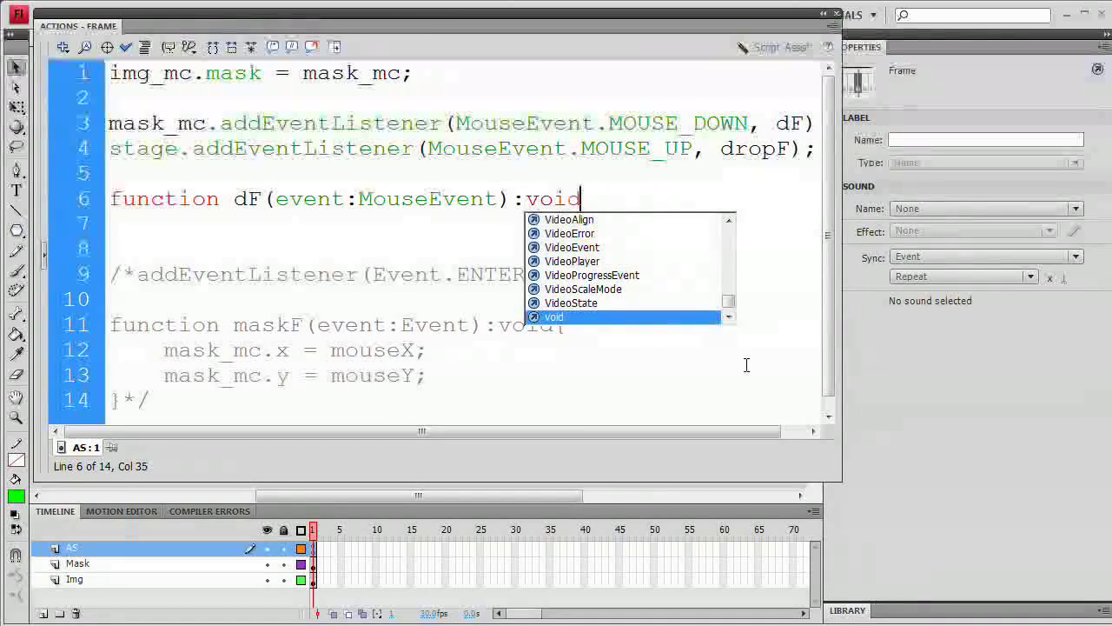
type("{")
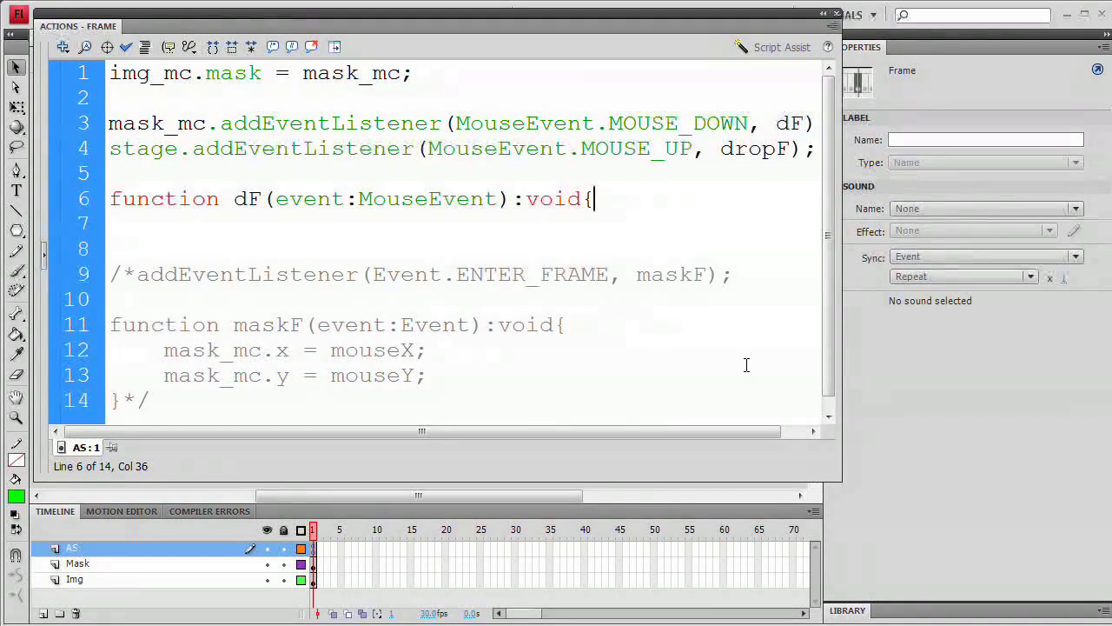
key("enter")
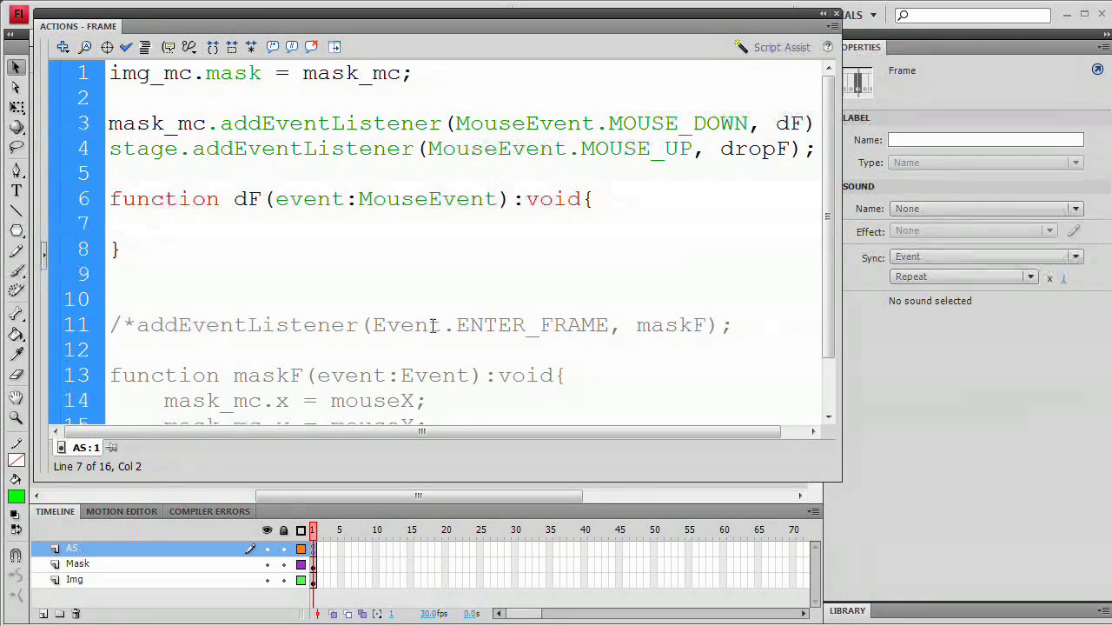
Step: Inside dF write mask_mc.startDrag();
type("mask")
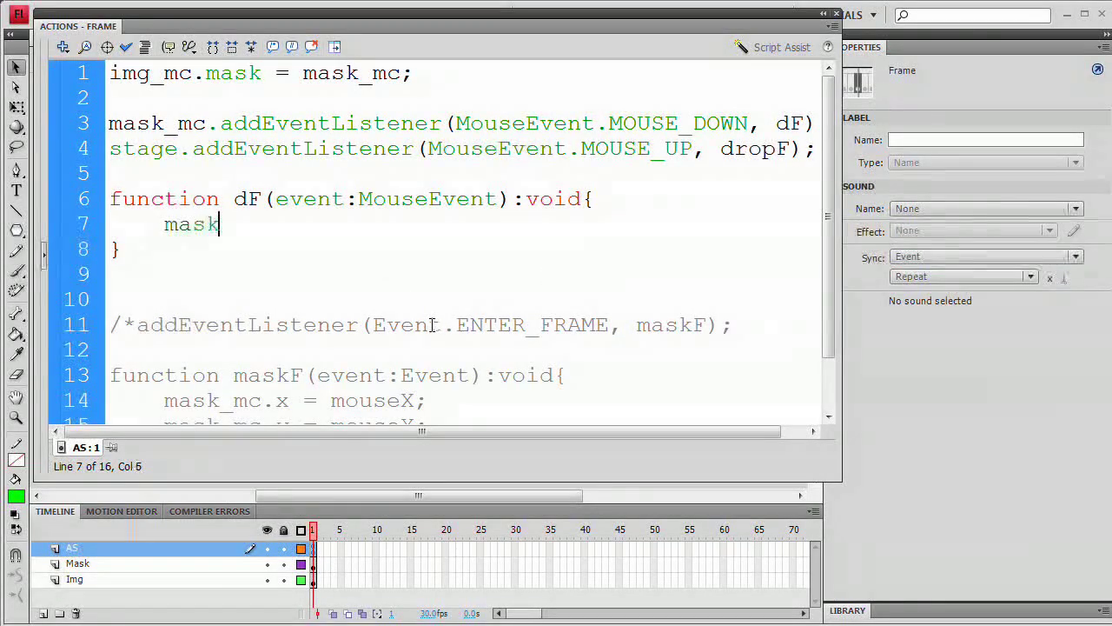
type("_mc")
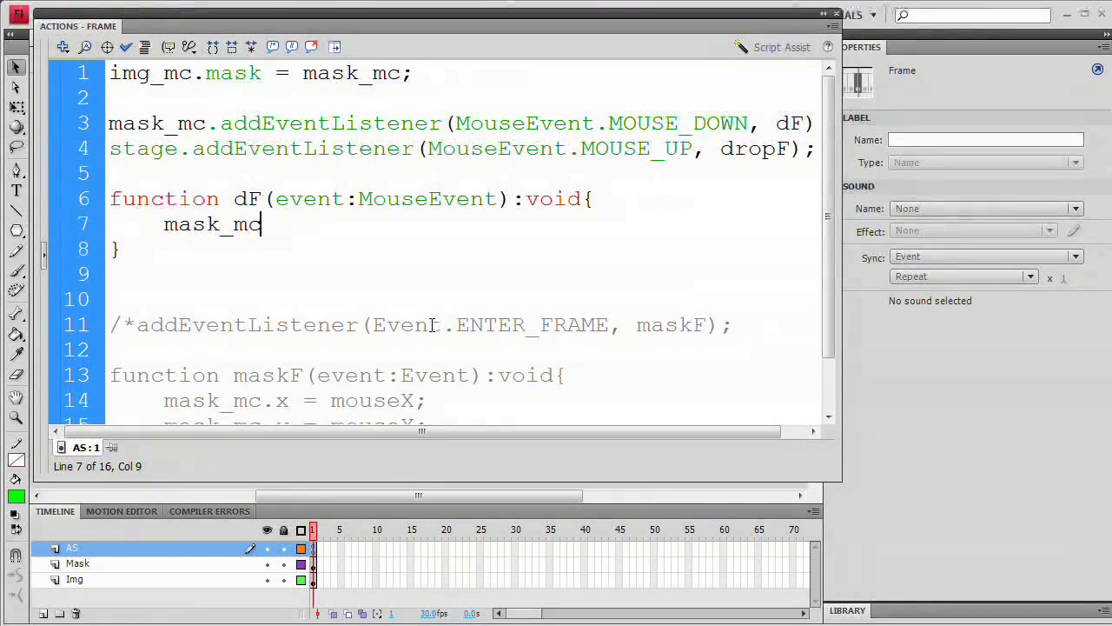
type(".startDrag(")
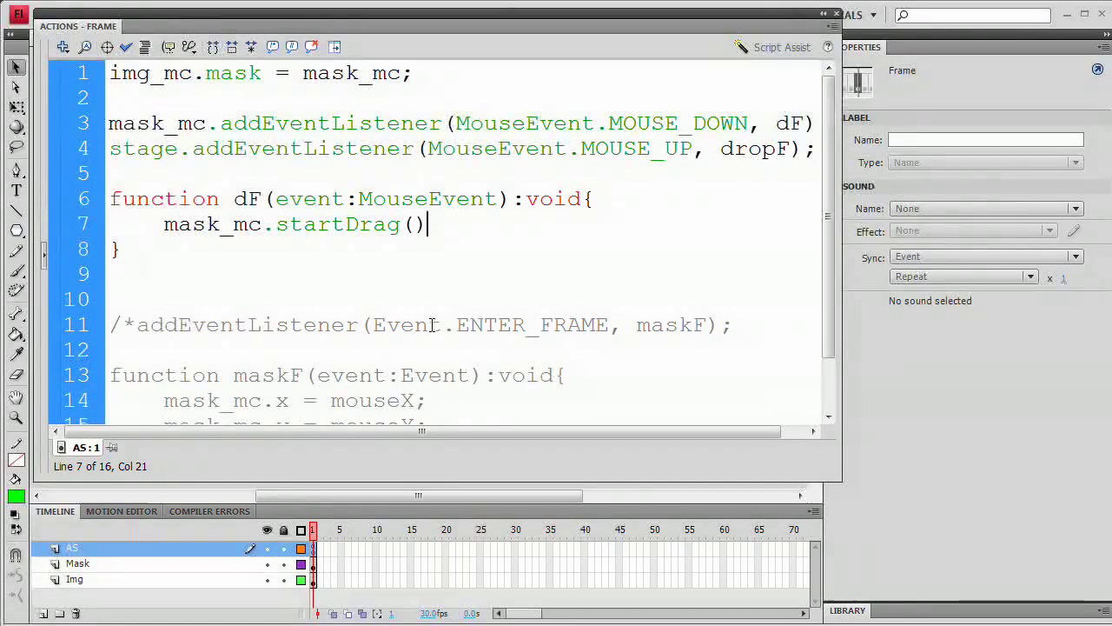
type(";")
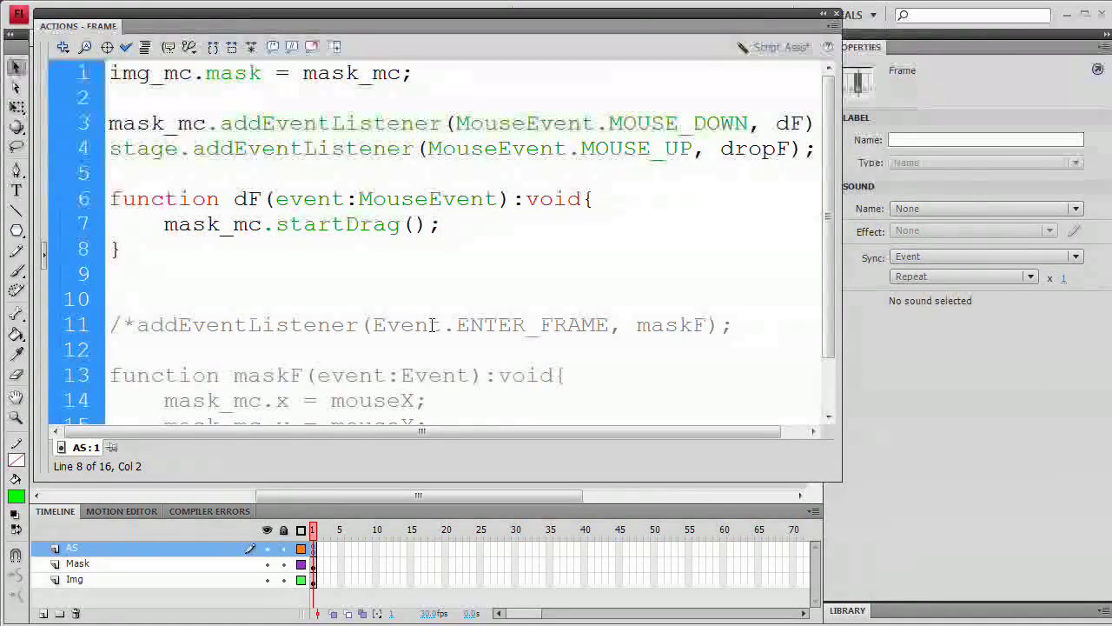
Step: Paste a copy of dF below it, rename it dropF, and deselect the pasted code
left_click(122, 248)
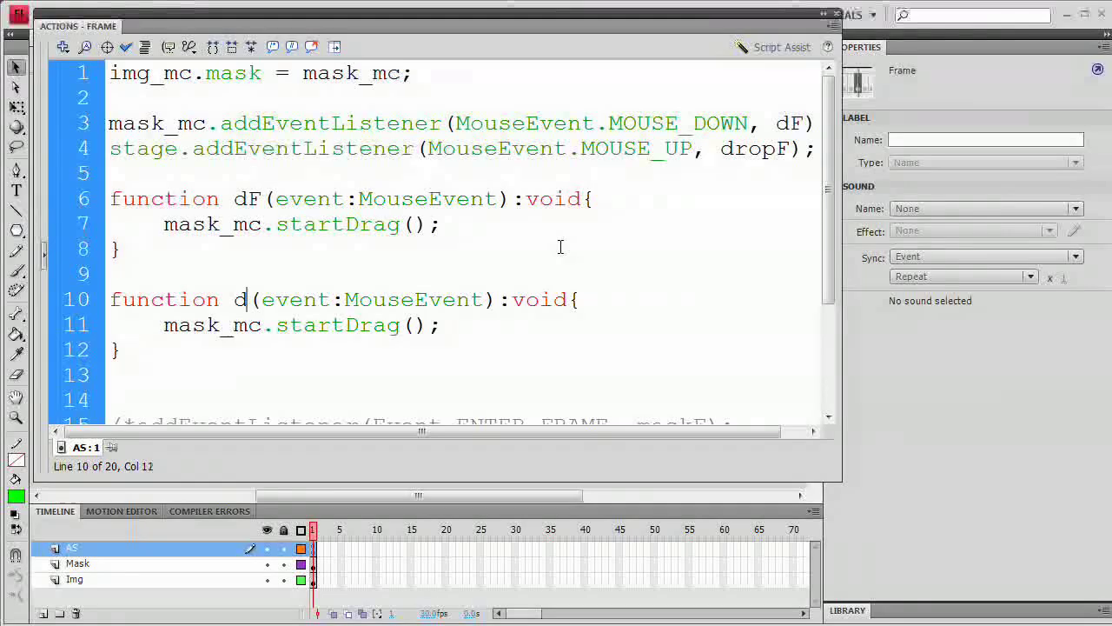
type("ropF")
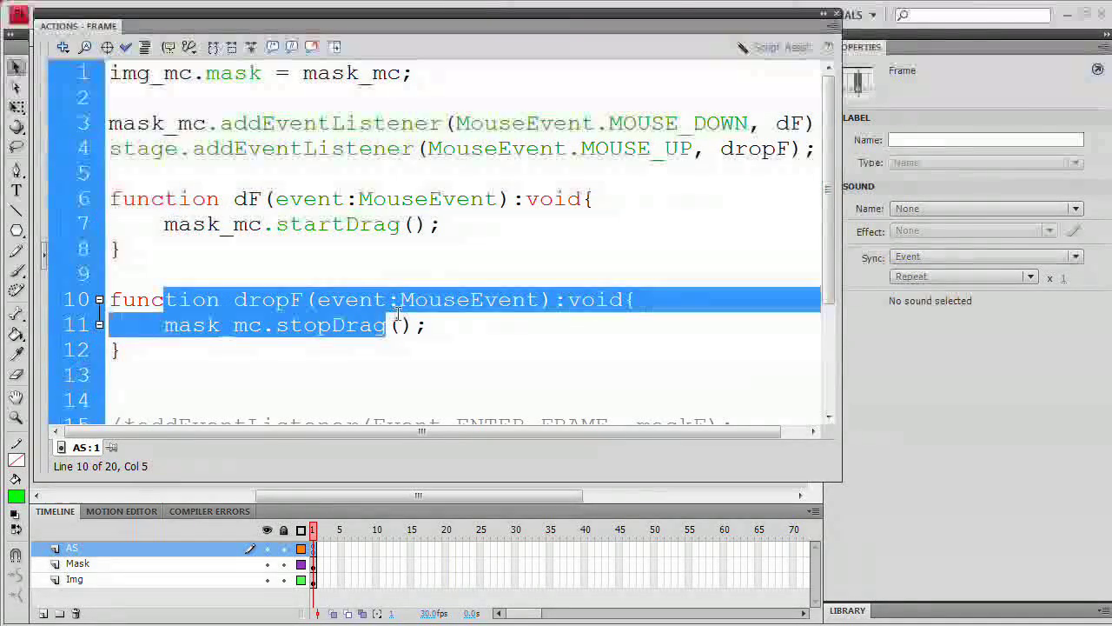
left_click(287, 325)
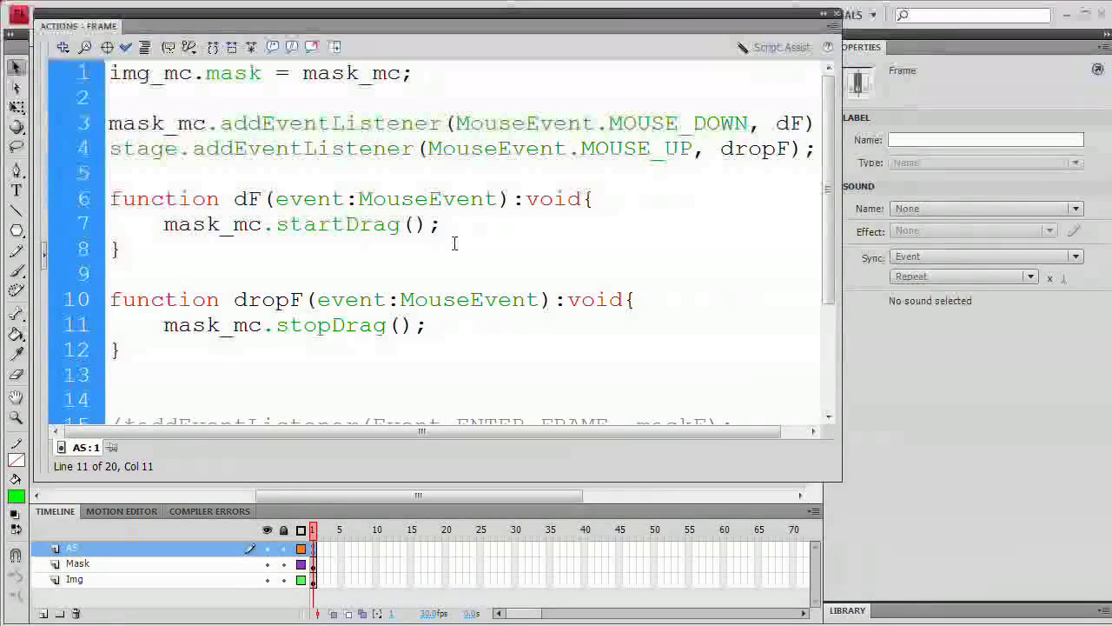
left_click(287, 325)
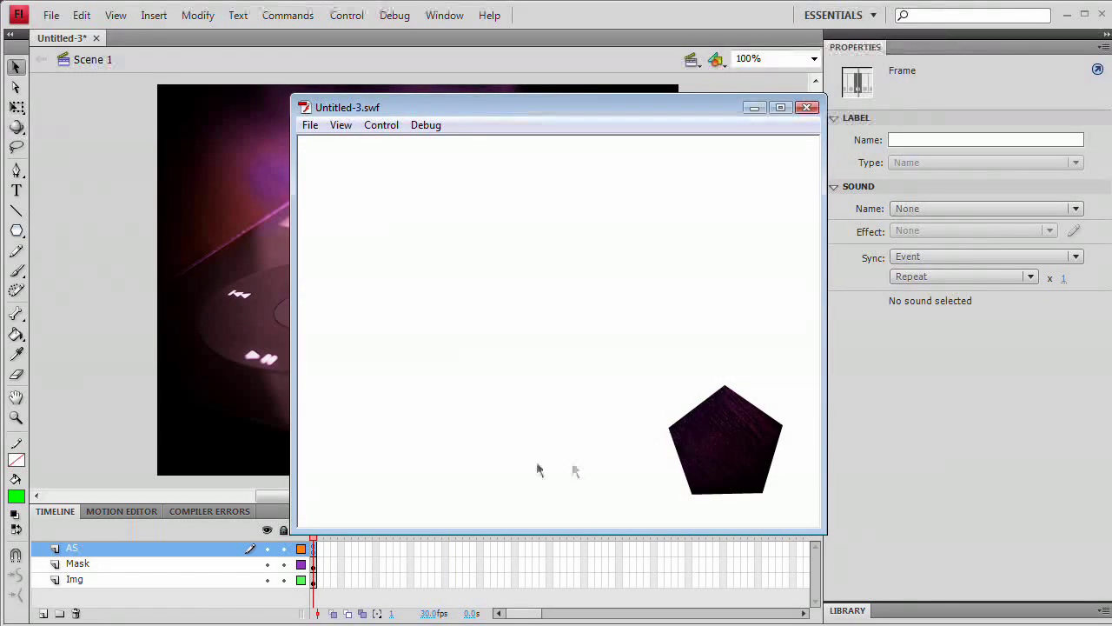
mouse_move(751, 454)
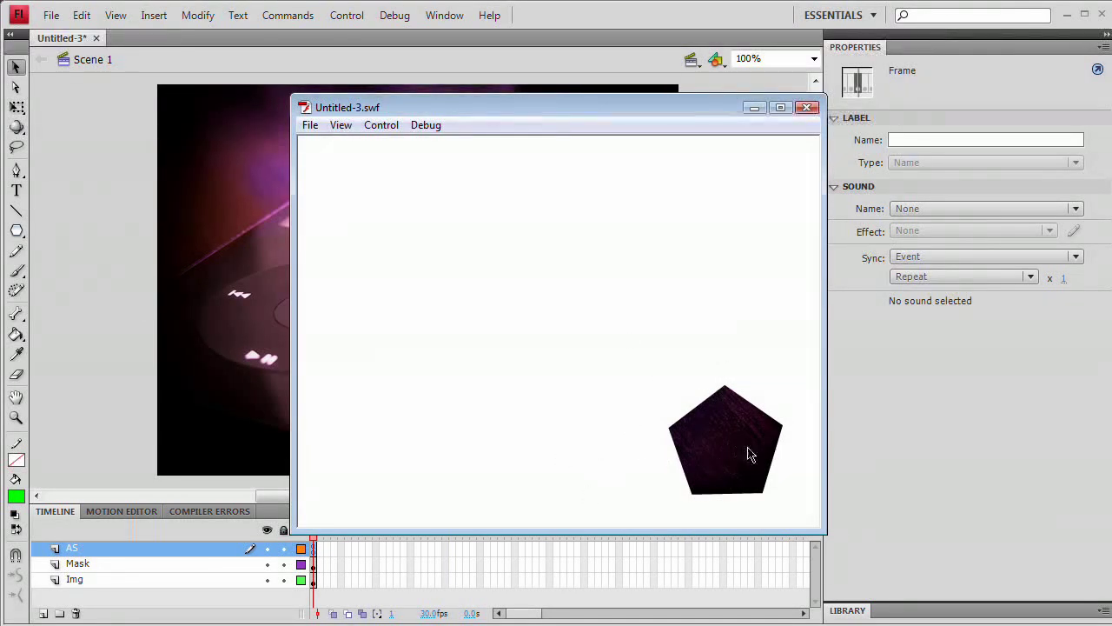
left_click(806, 108)
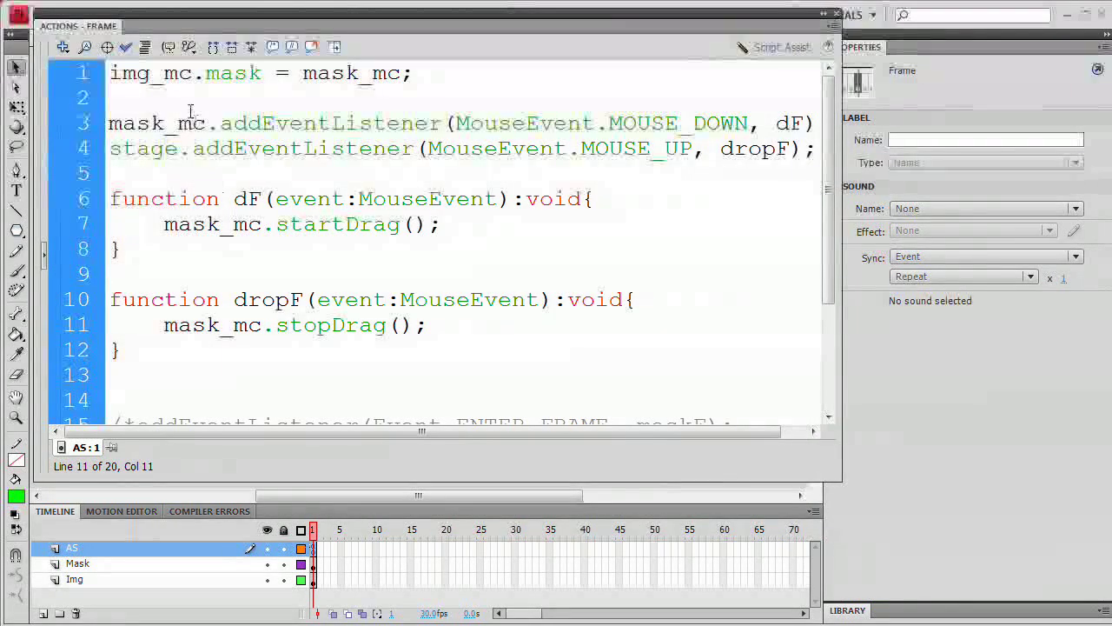
Step: Add mask_mc.buttonMode = true; on a new line after the mask assignment
left_click(334, 97)
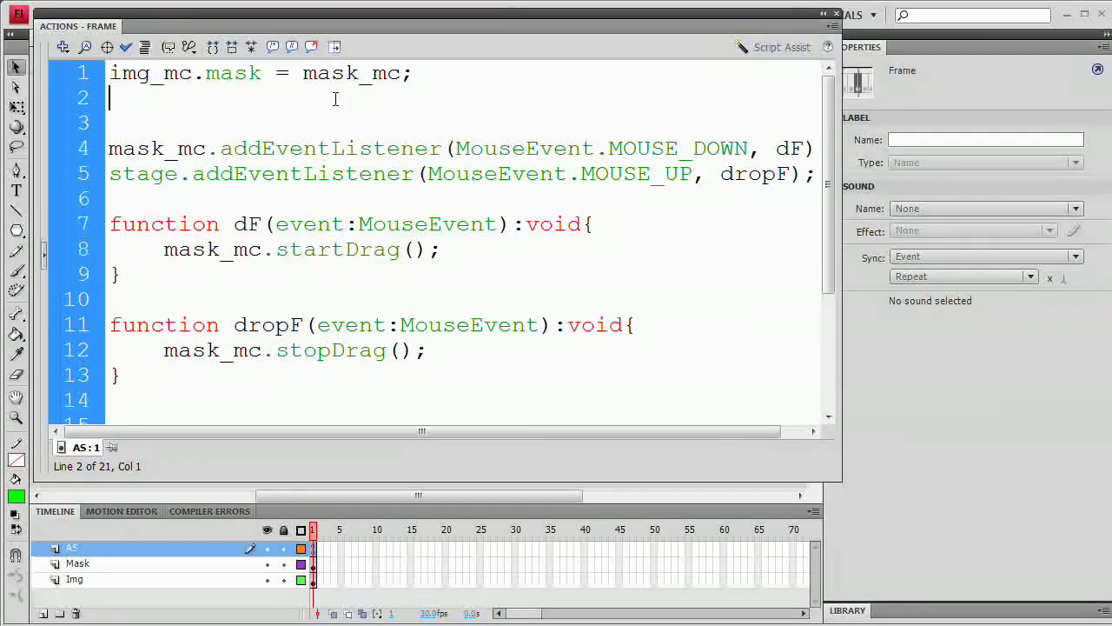
type("mask_m")
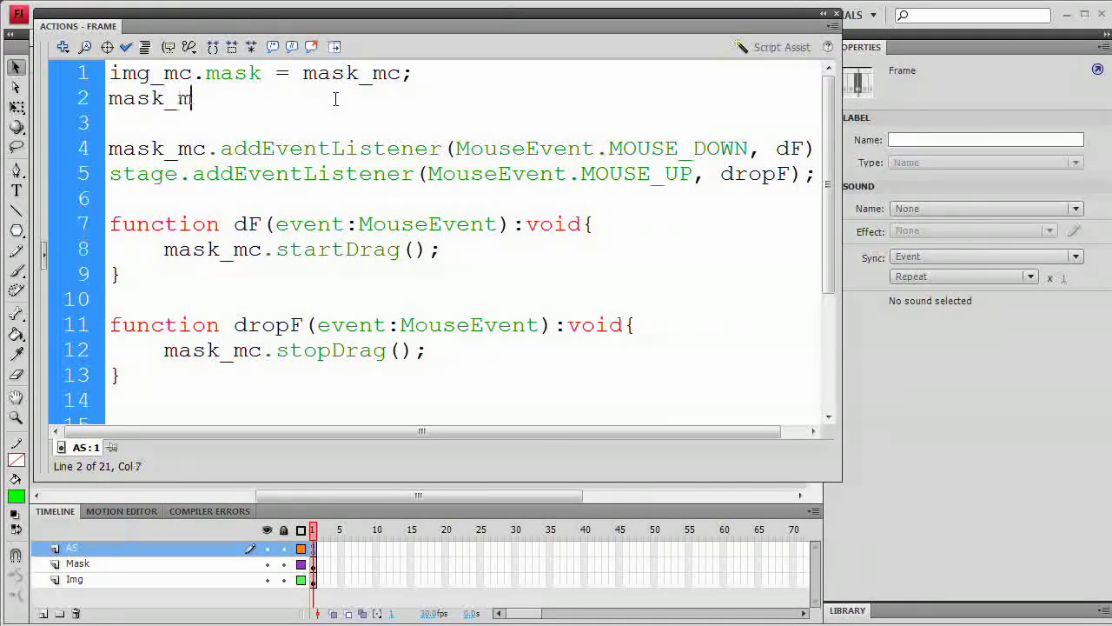
type("c.")
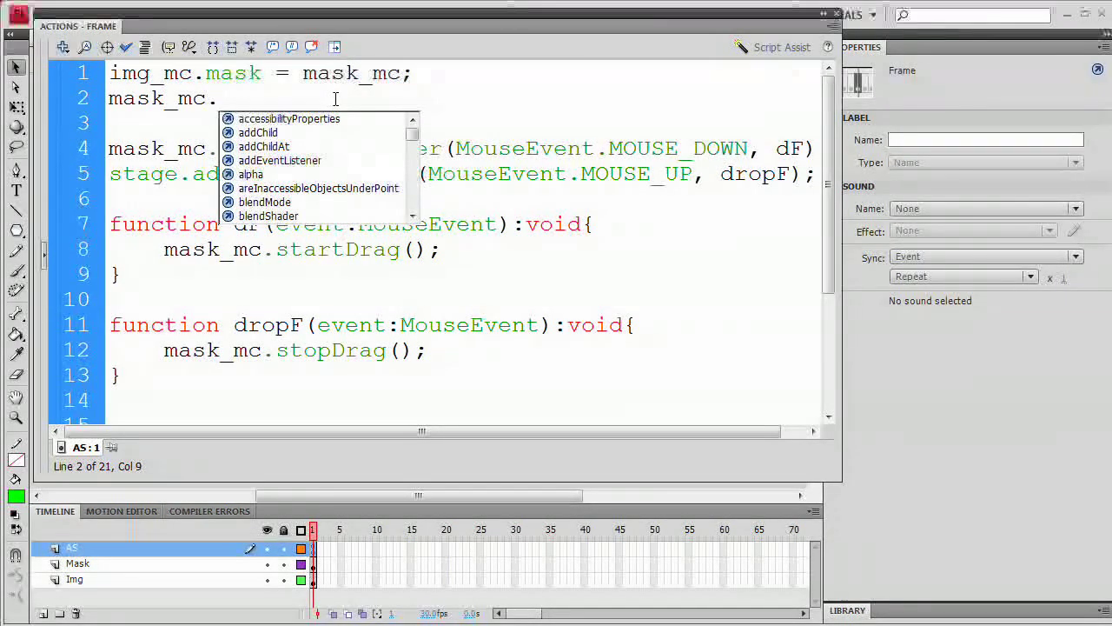
type("buttonMode")
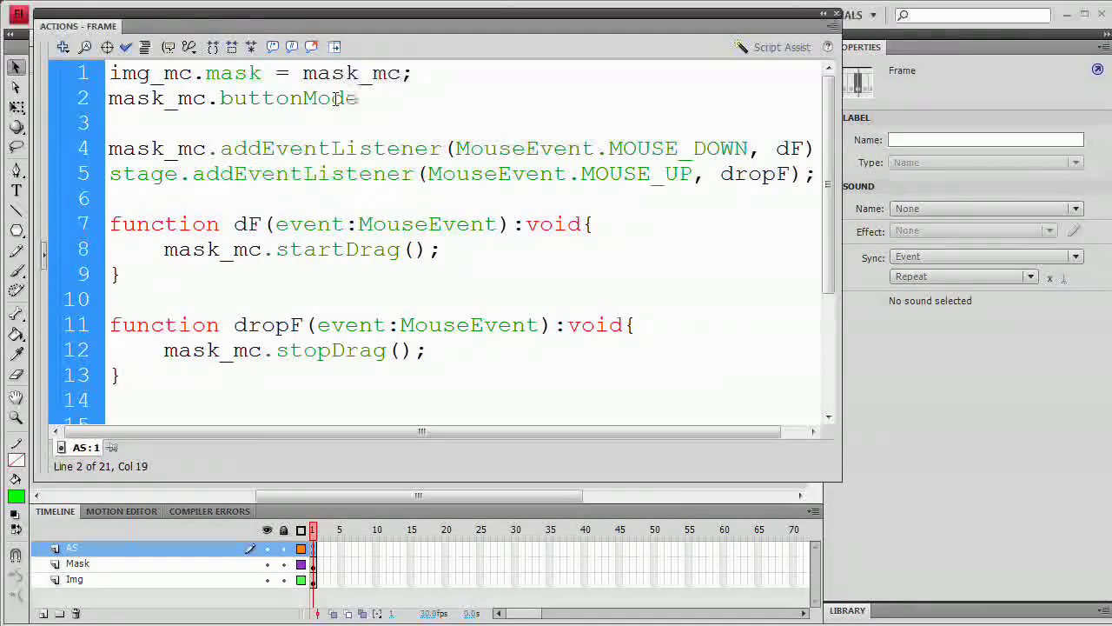
type("= true;")
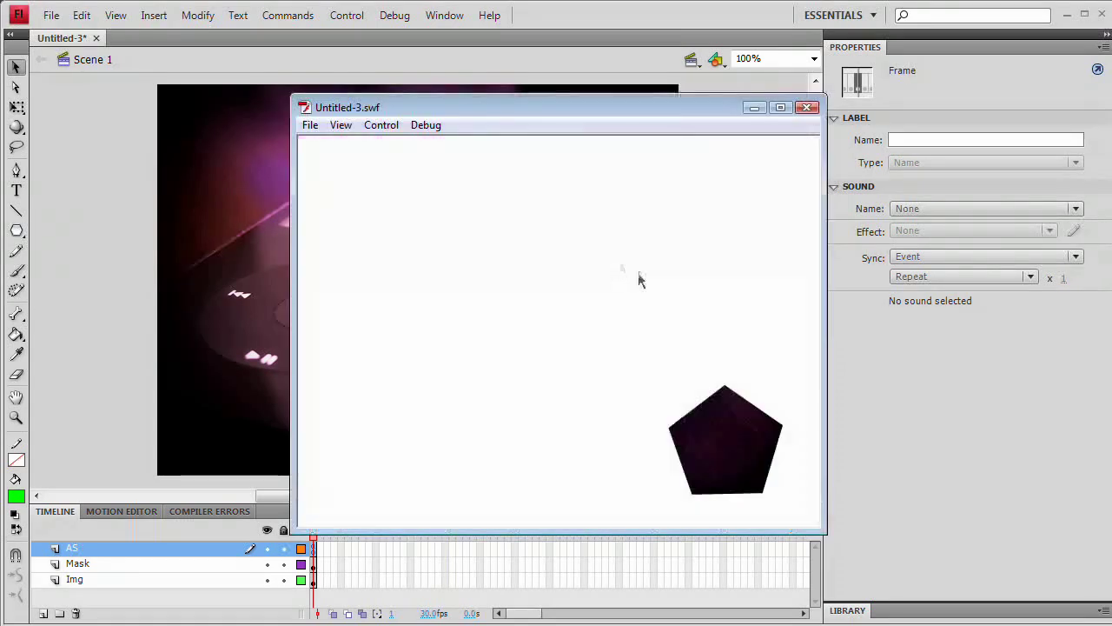
mouse_move(720, 288)
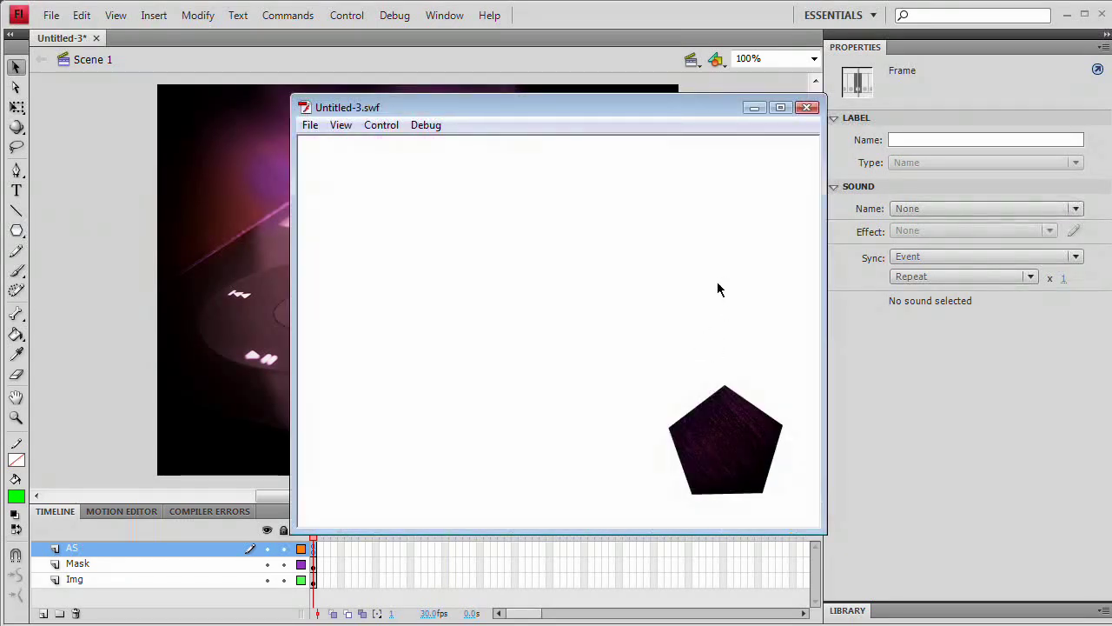
mouse_move(737, 444)
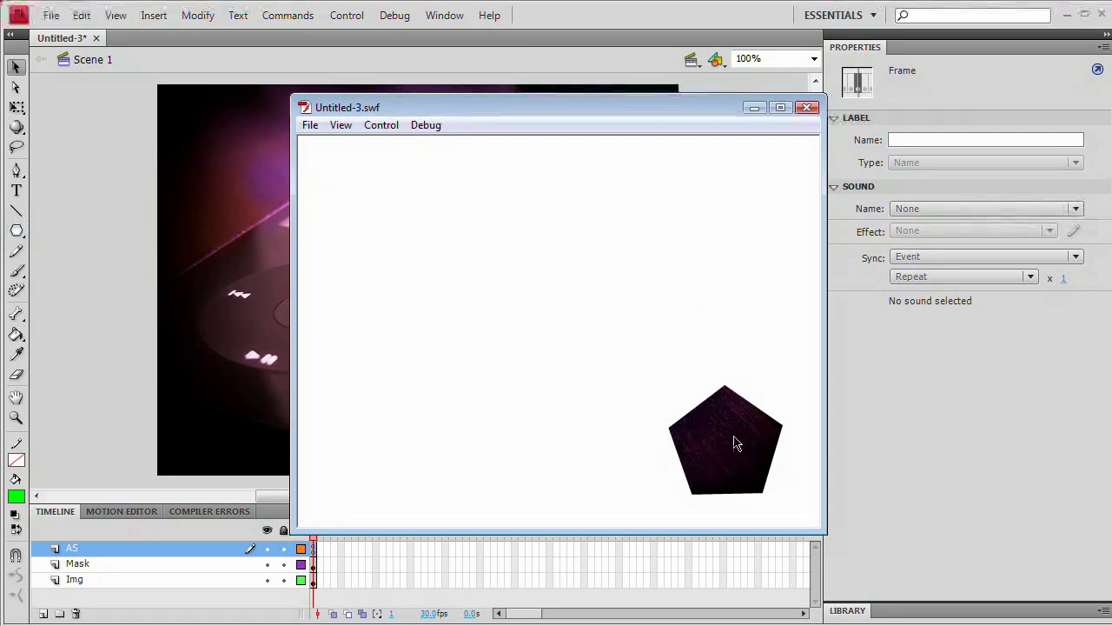
Step: Drag the pentagon mask across the test-movie preview to confirm it follows the pointer
left_click_drag(727, 441, 582, 278)
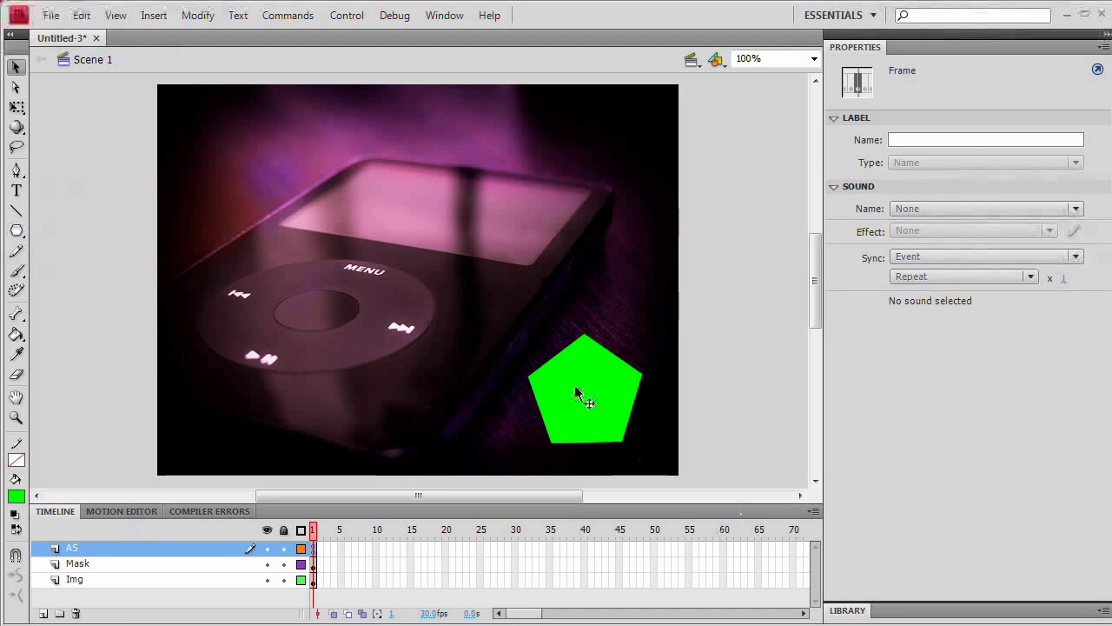
Step: Select the mask_mc pentagon and collapse the Properties panel down to its Filters section
left_click(584, 391)
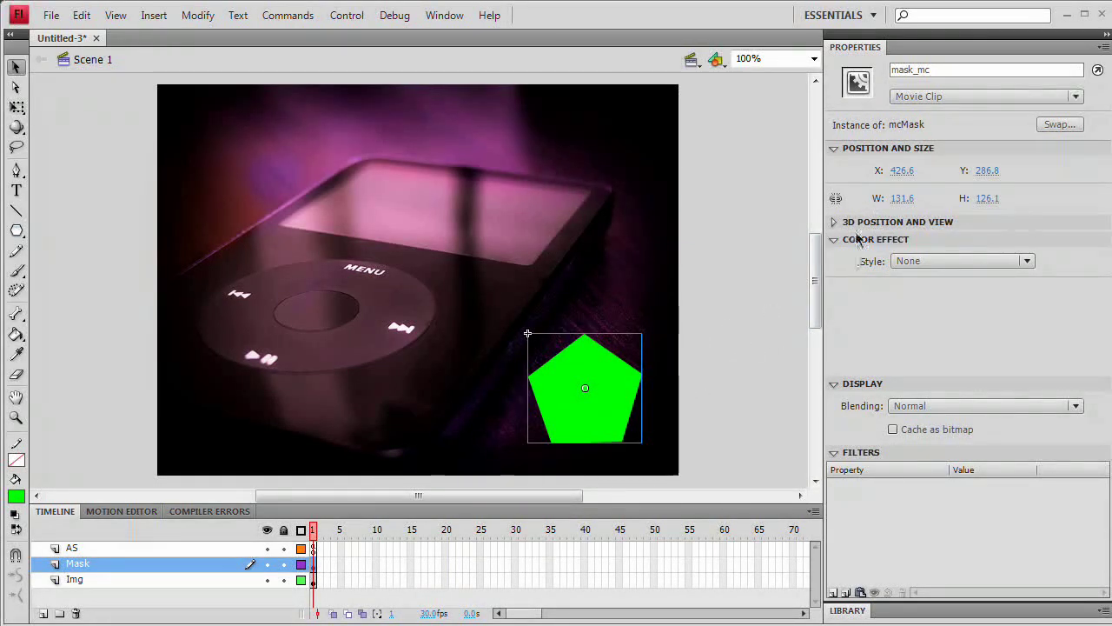
left_click(834, 240)
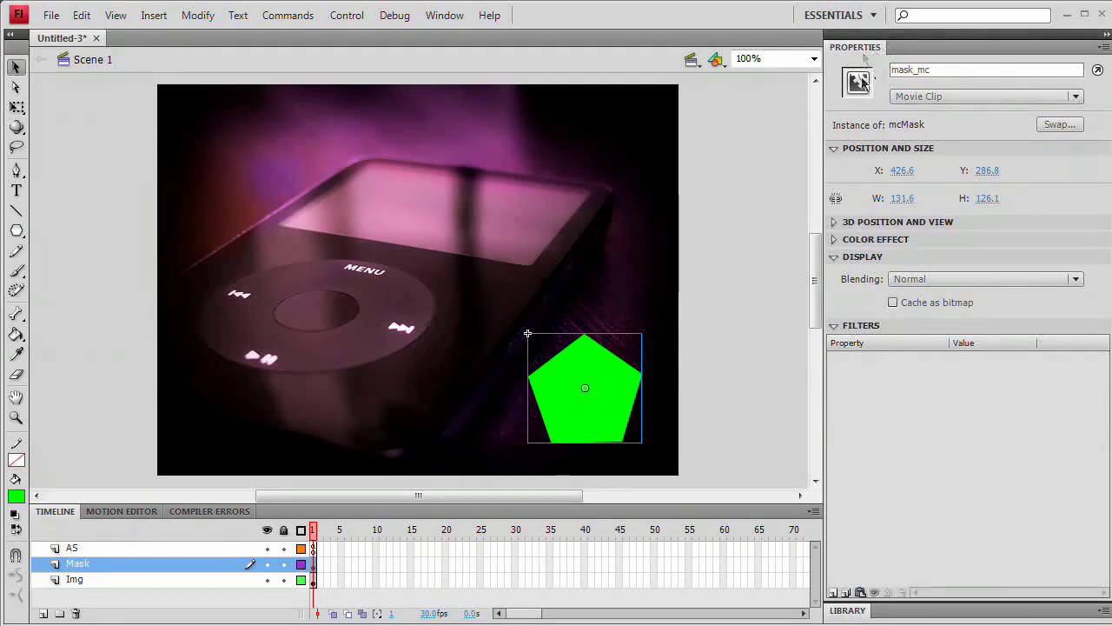
mouse_move(879, 455)
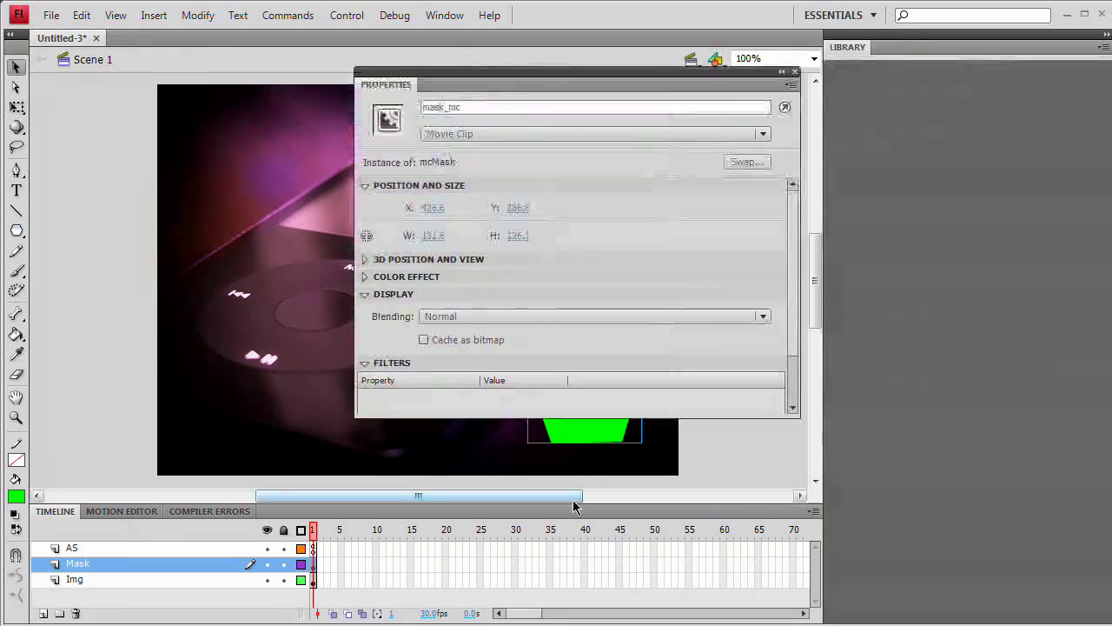
left_click(794, 71)
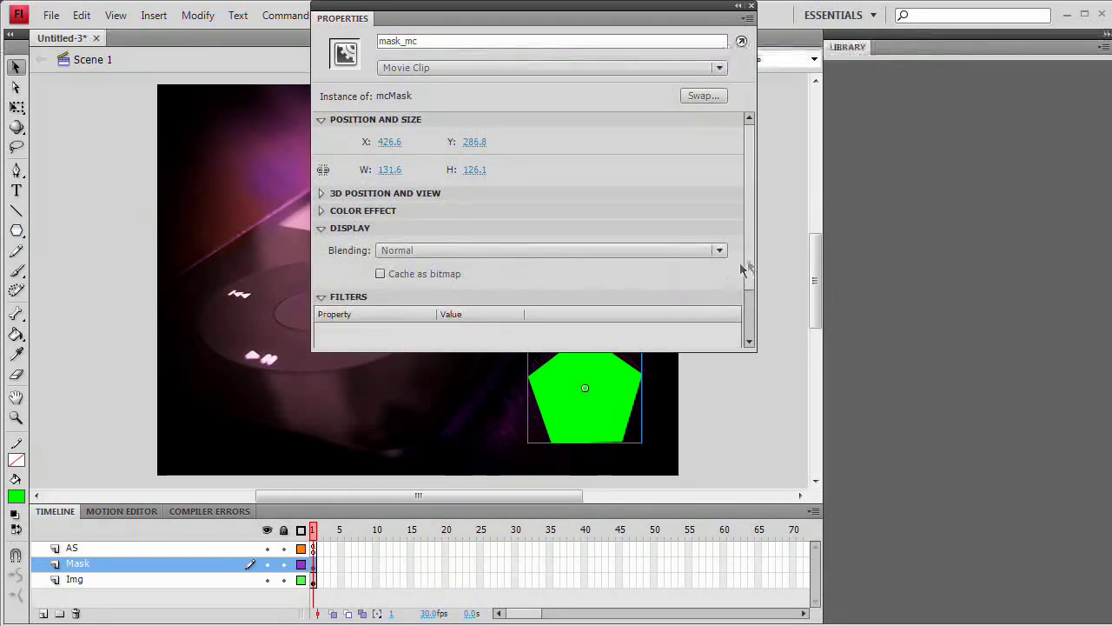
left_click(319, 118)
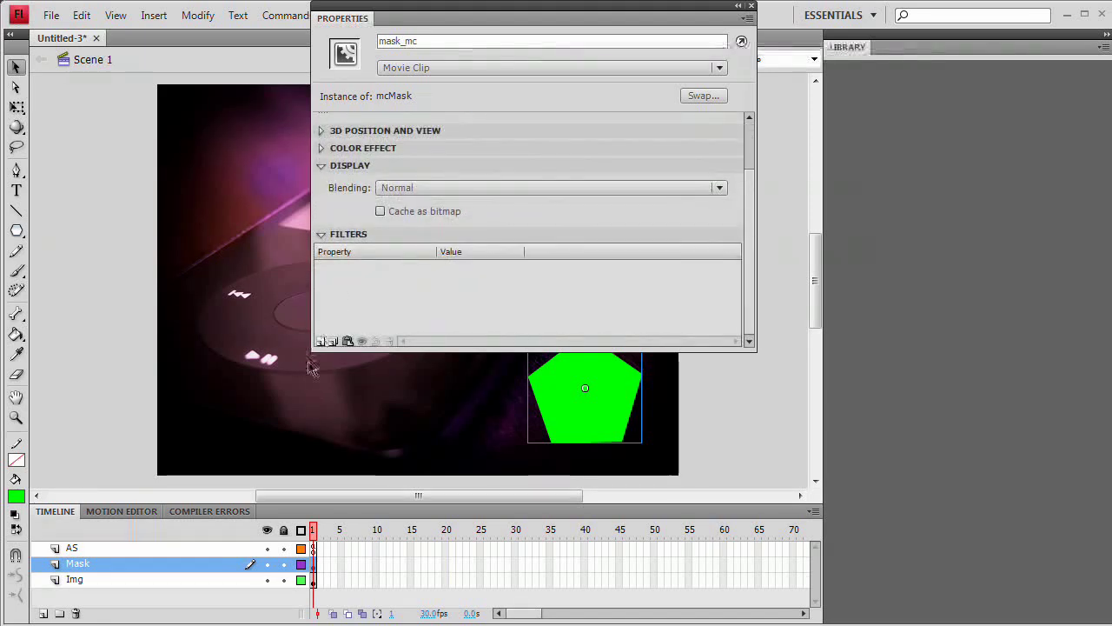
Step: Add a Blur filter to mask_mc with Blur X and Blur Y of 60 px and test the movie
left_click(320, 340)
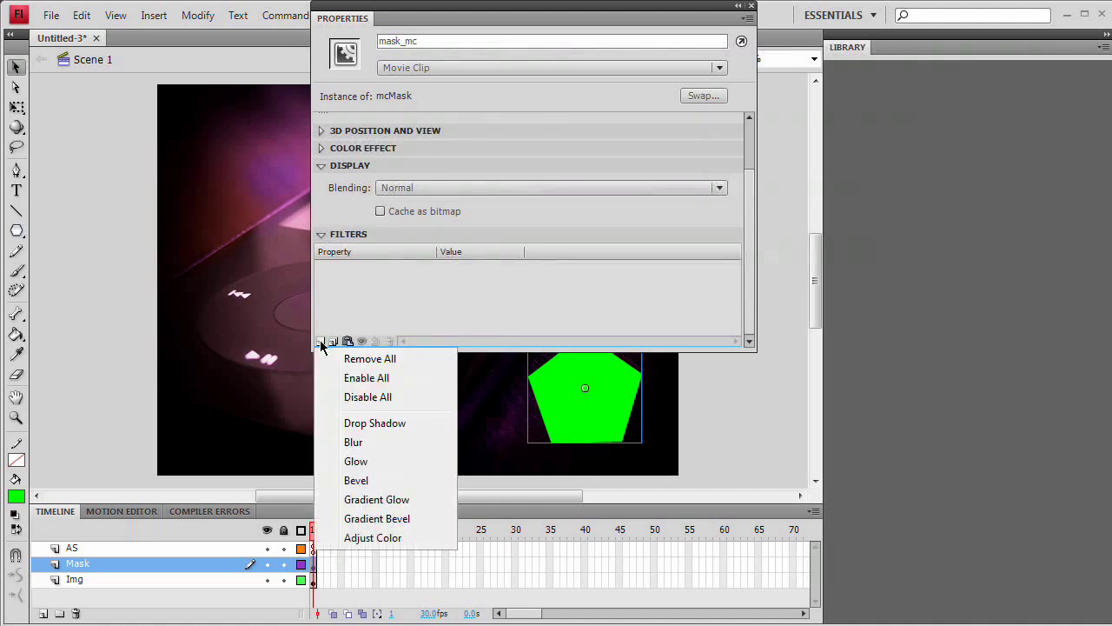
left_click(355, 441)
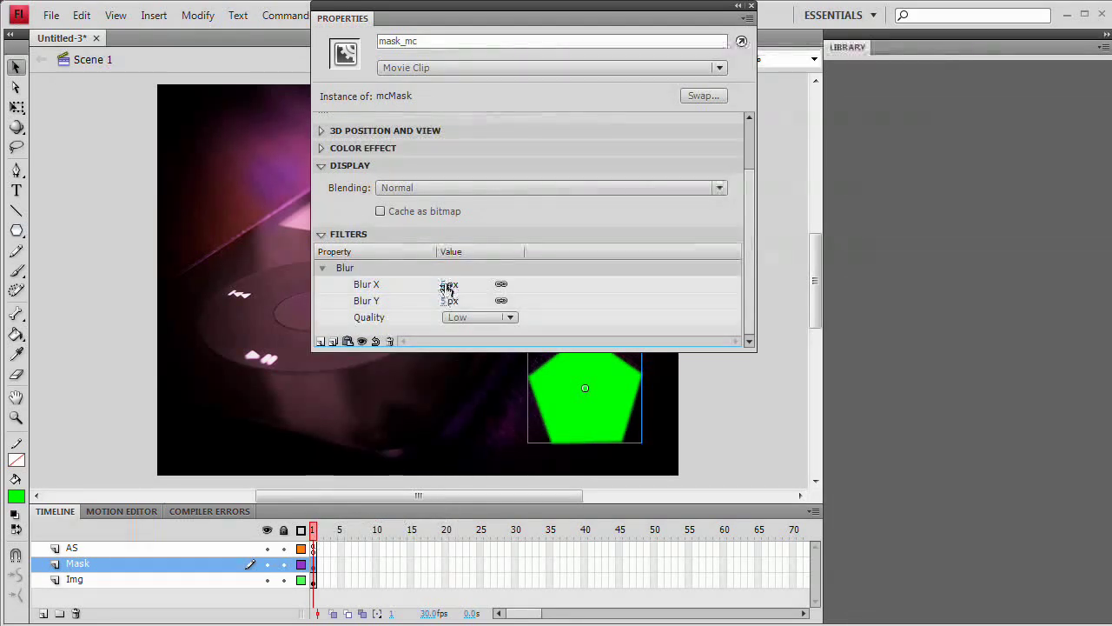
left_click(465, 283)
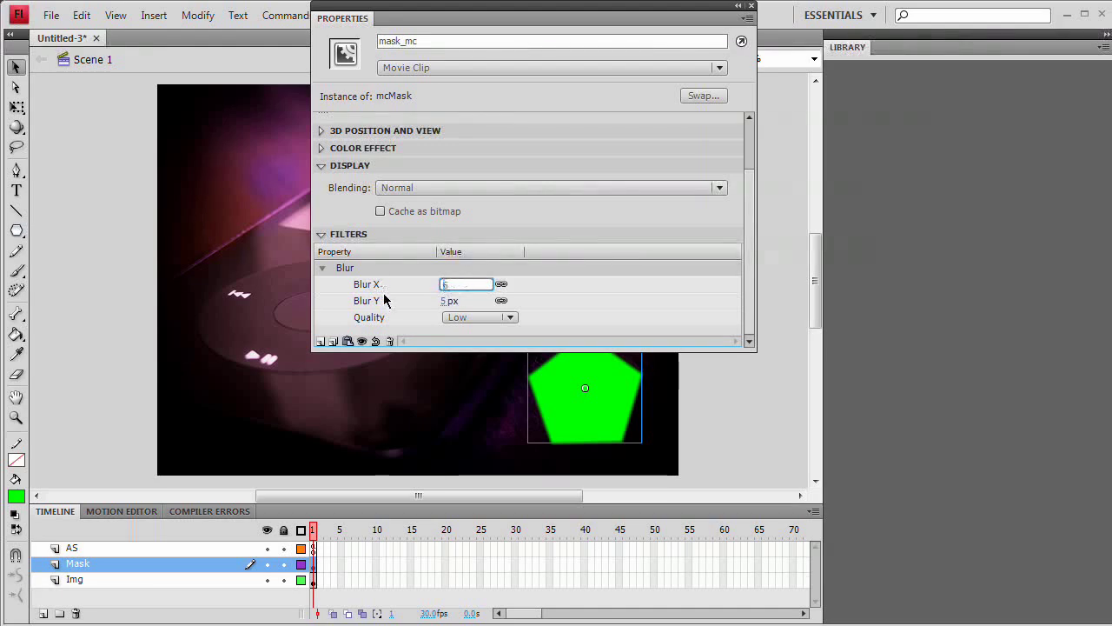
type("60")
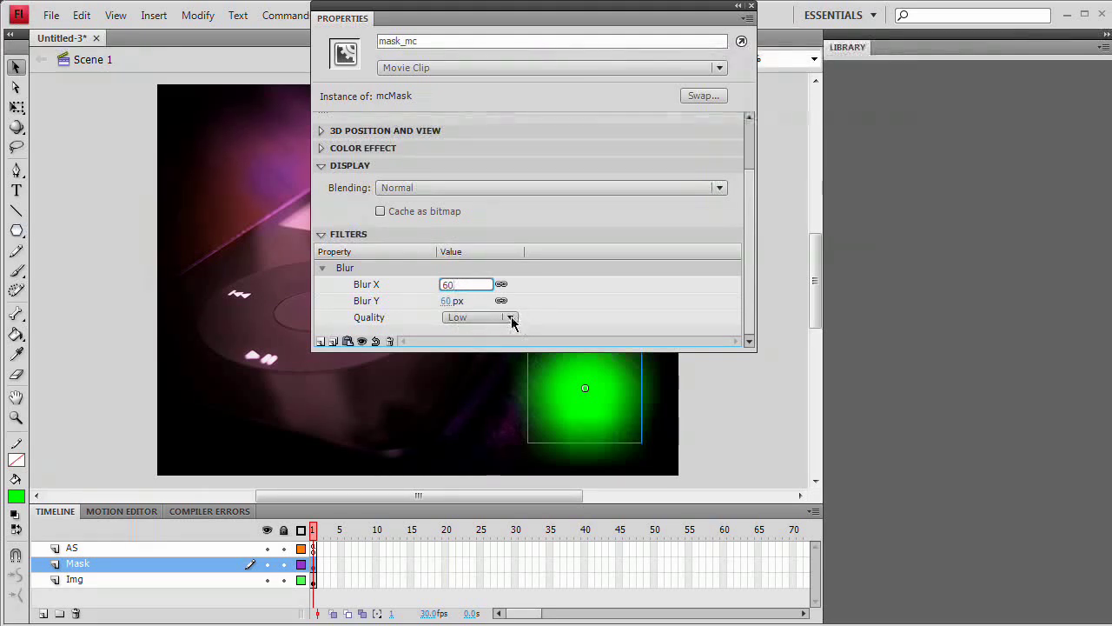
left_click(511, 316)
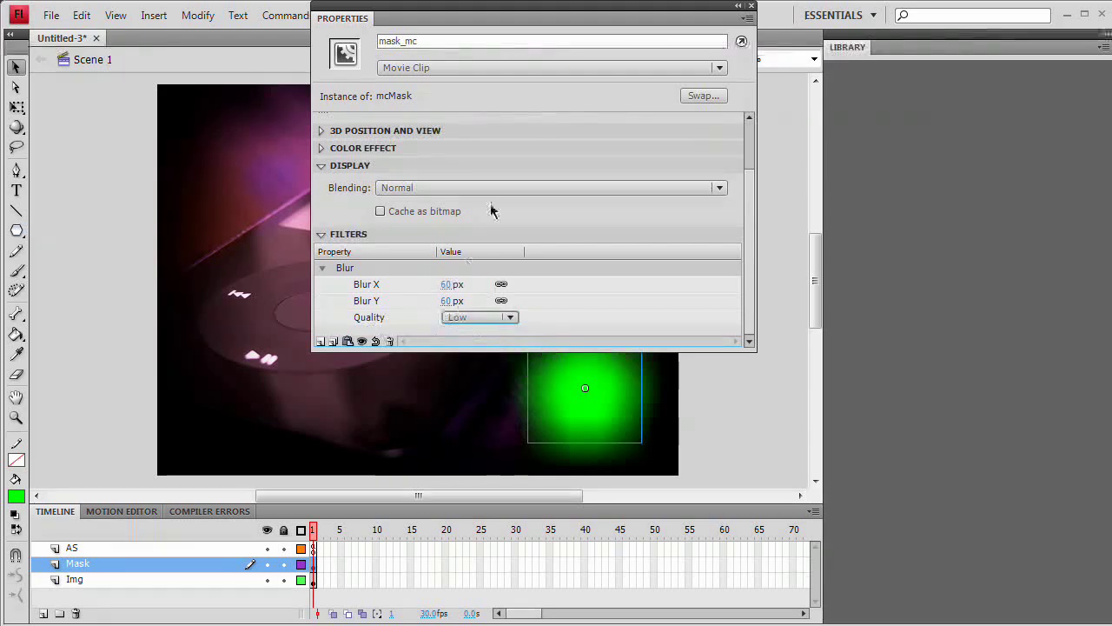
left_click(750, 7)
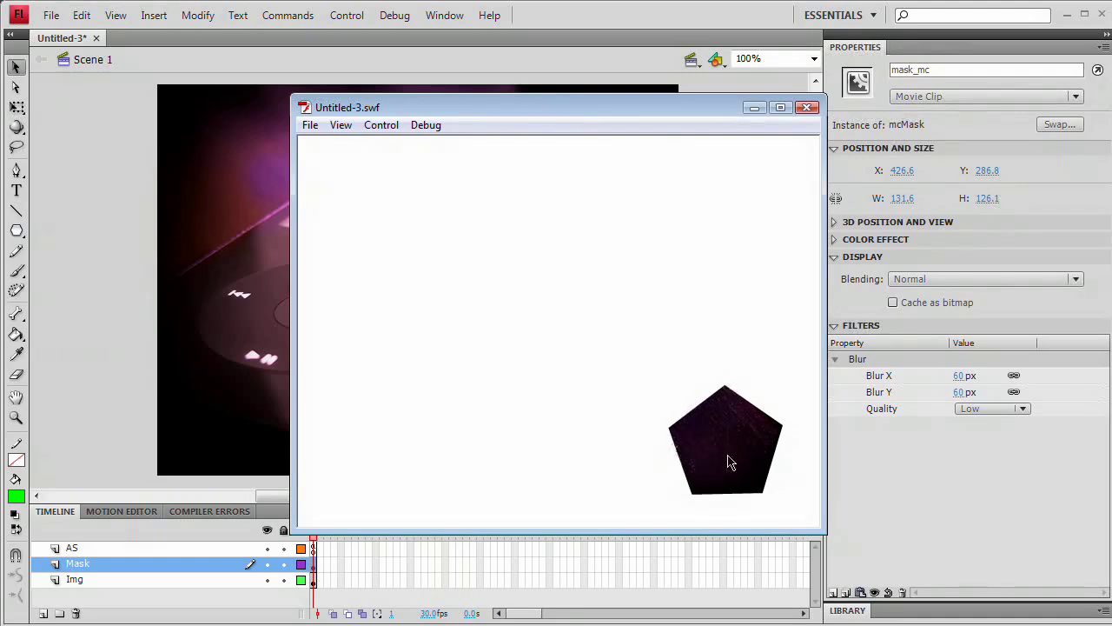
mouse_move(716, 477)
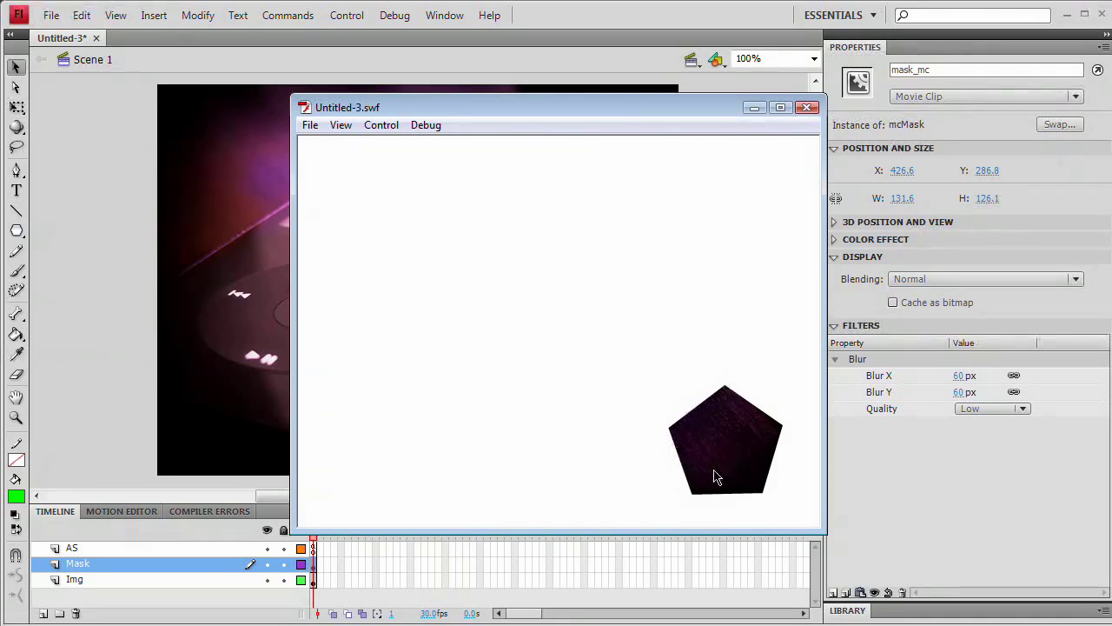
mouse_move(739, 411)
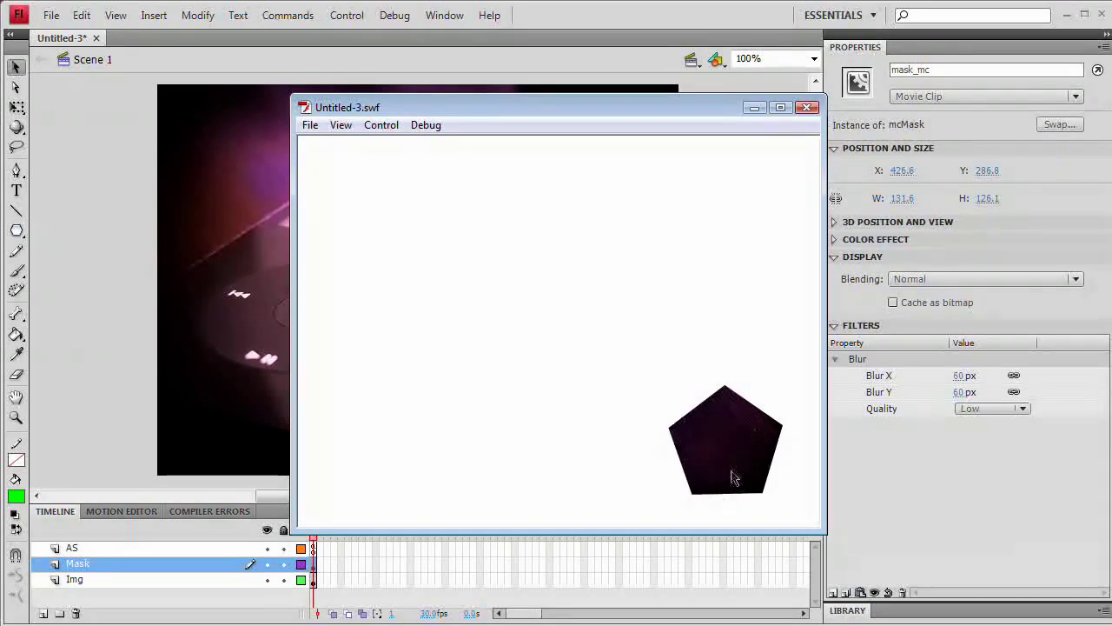
mouse_move(727, 430)
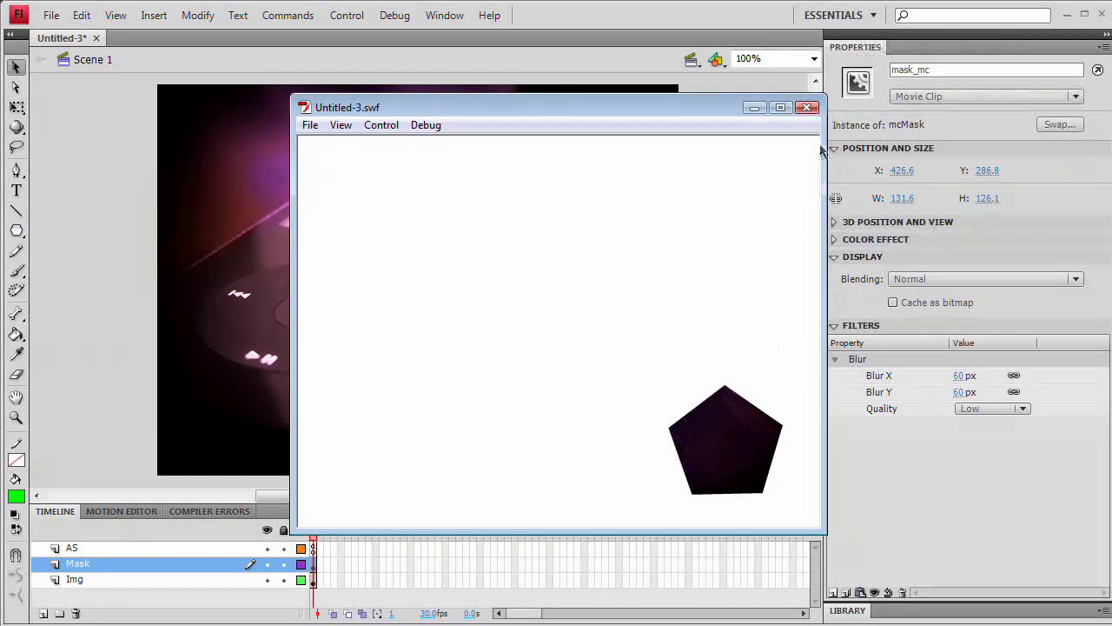
left_click(806, 108)
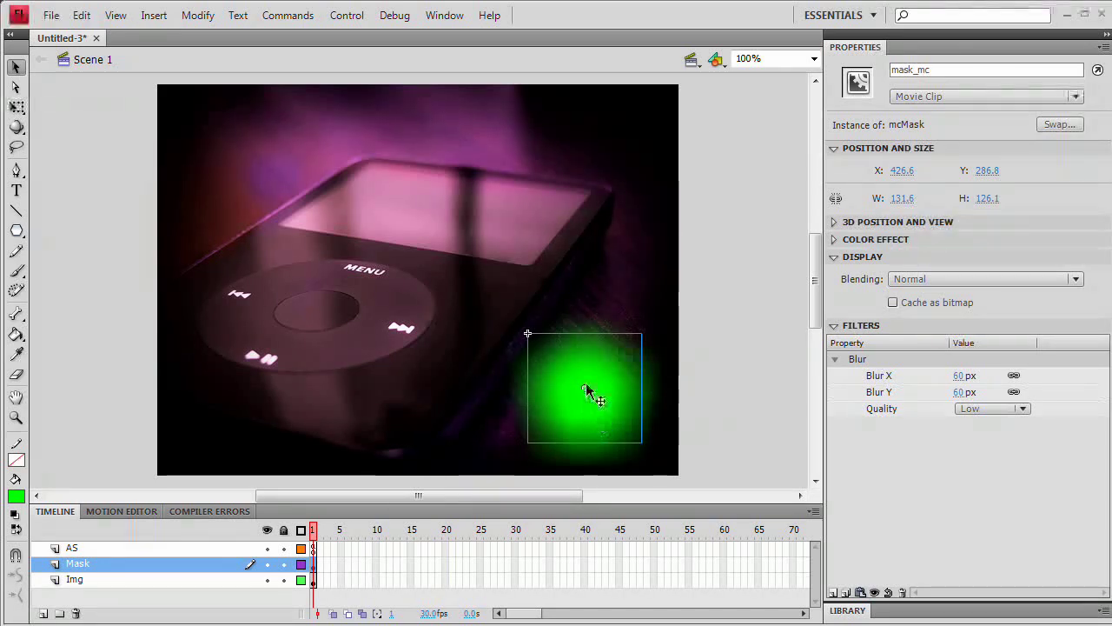
left_click(75, 579)
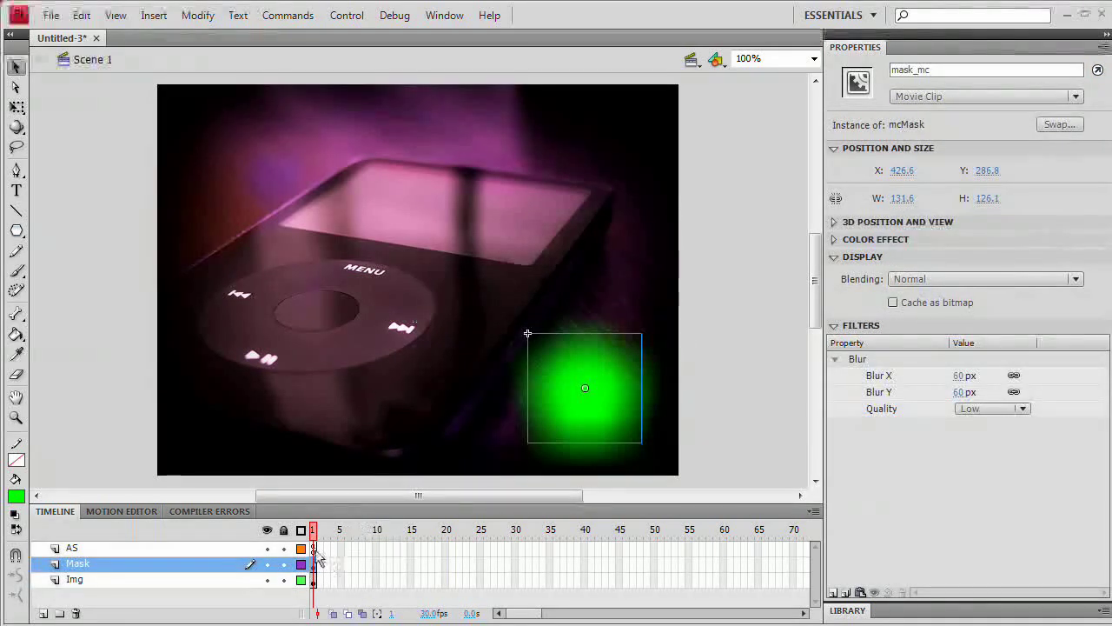
left_click(72, 548)
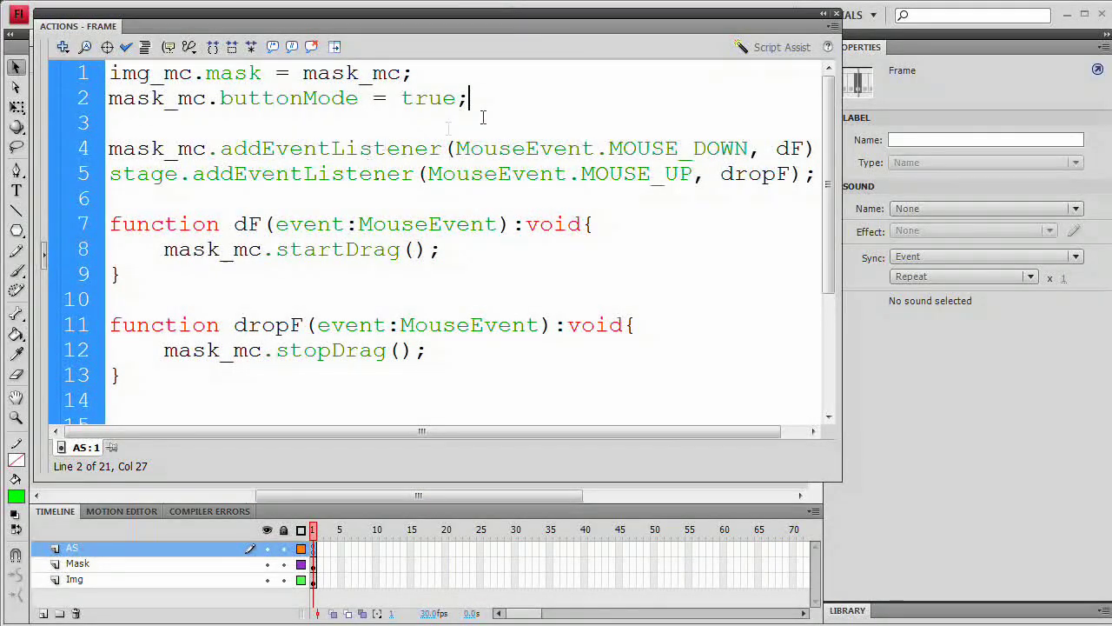
Step: Add script lines img_mc.cacheAsBitmap = true; and mask_mc.cacheAsBitmap = true after buttonMode
key("enter")
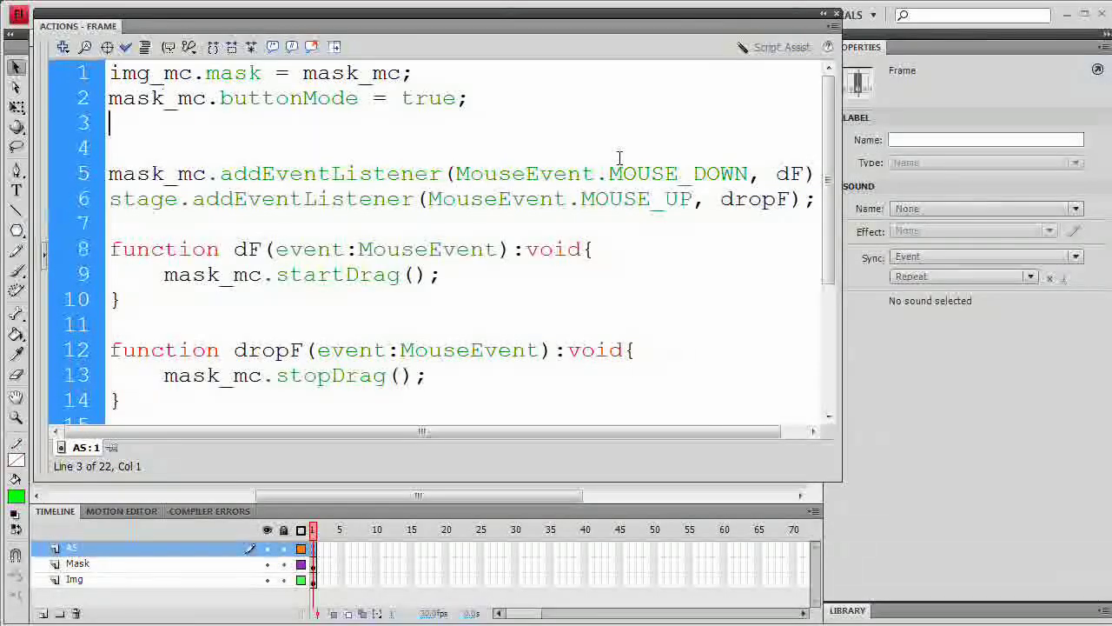
type("img_mc.")
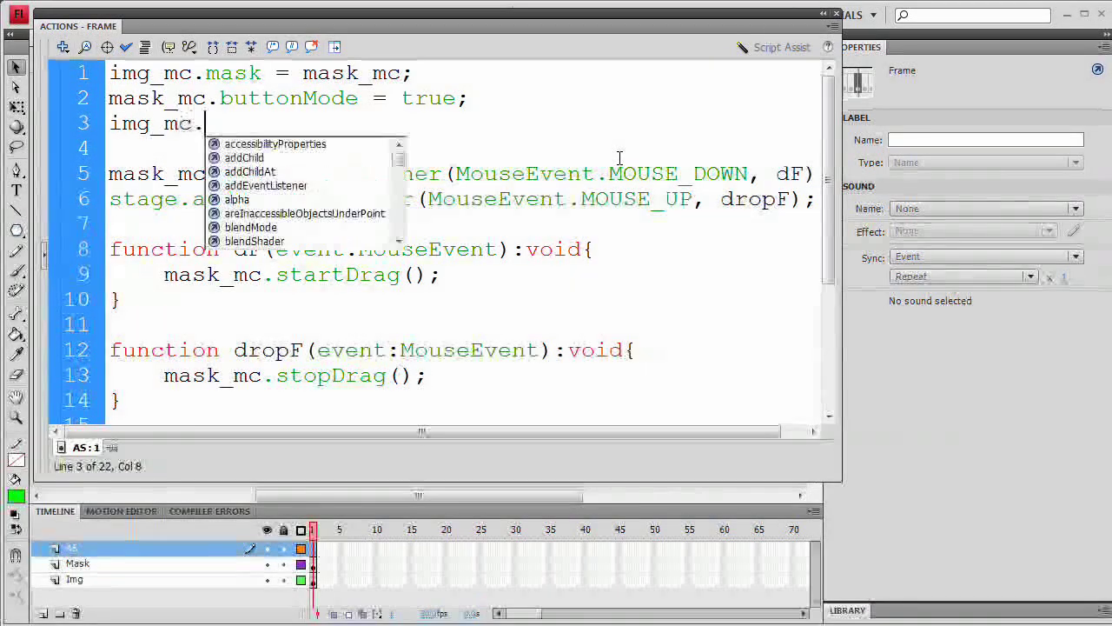
type("cacheAsBitmap =")
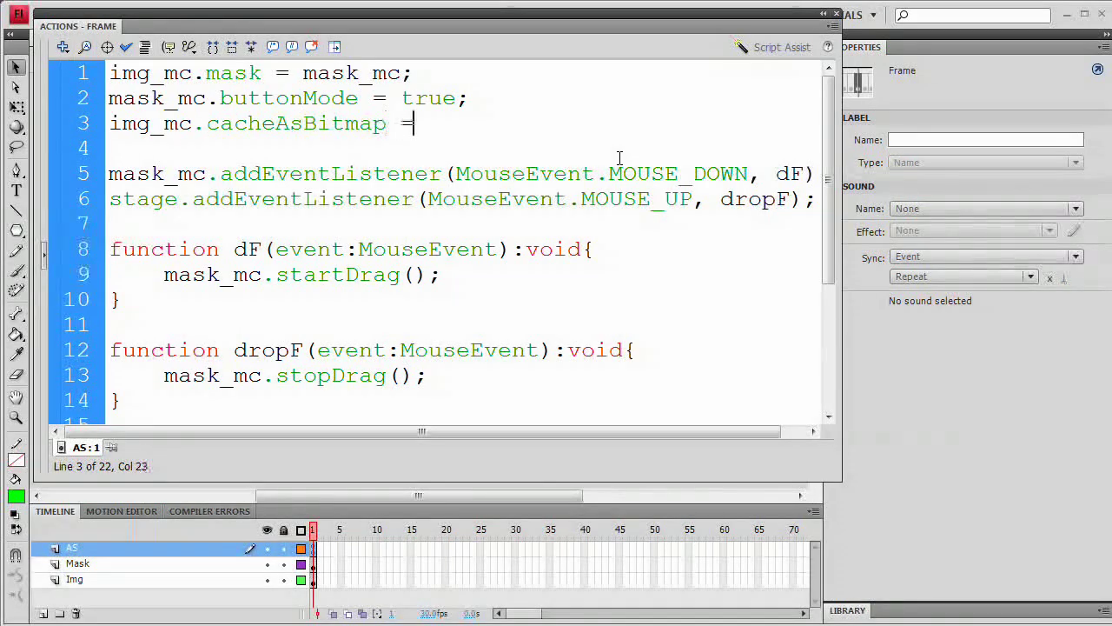
type("true;")
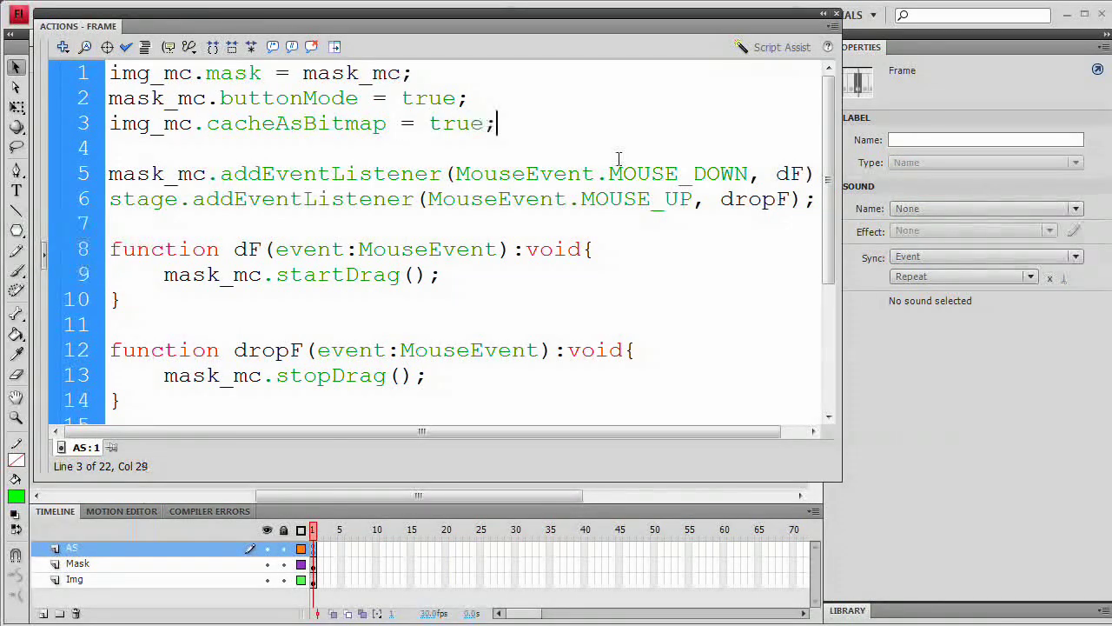
type("mask_mc.")
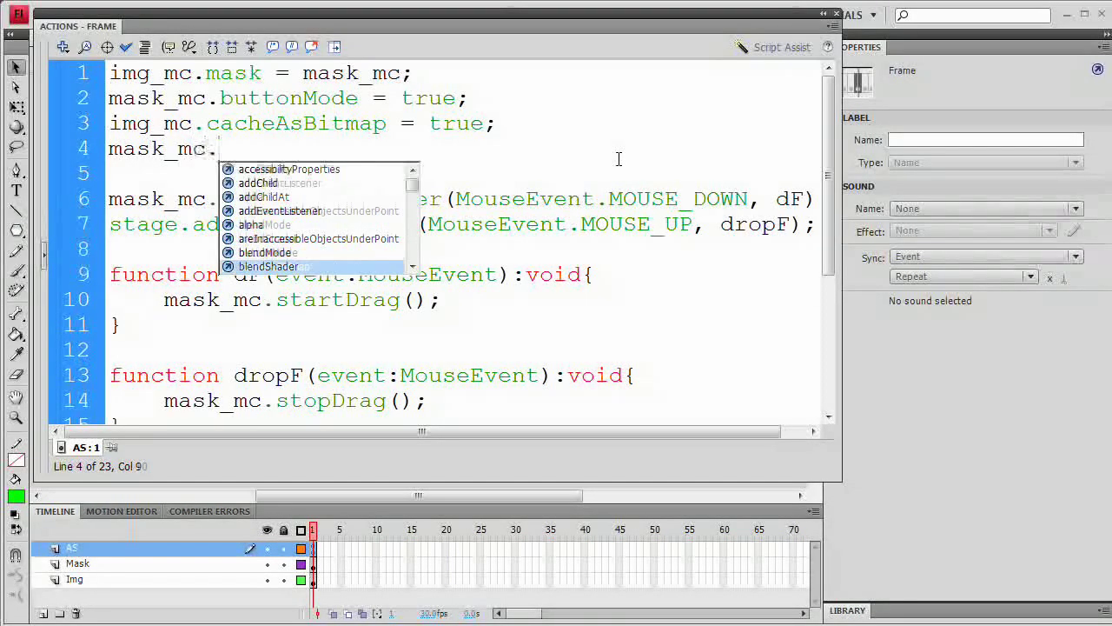
type("cacheAsBitmap")
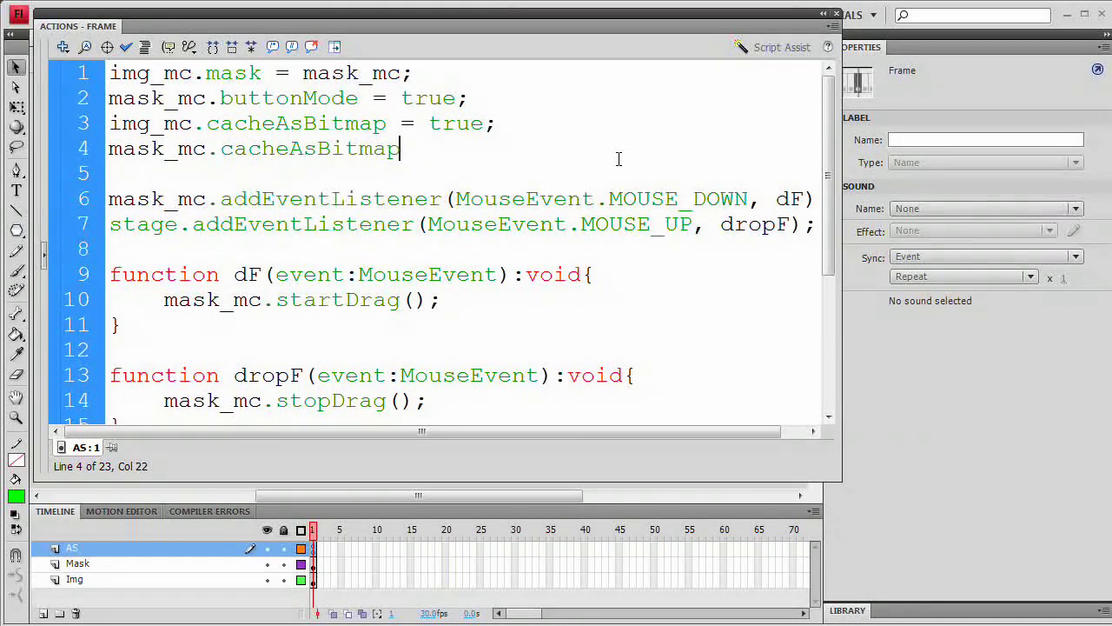
type("= true")
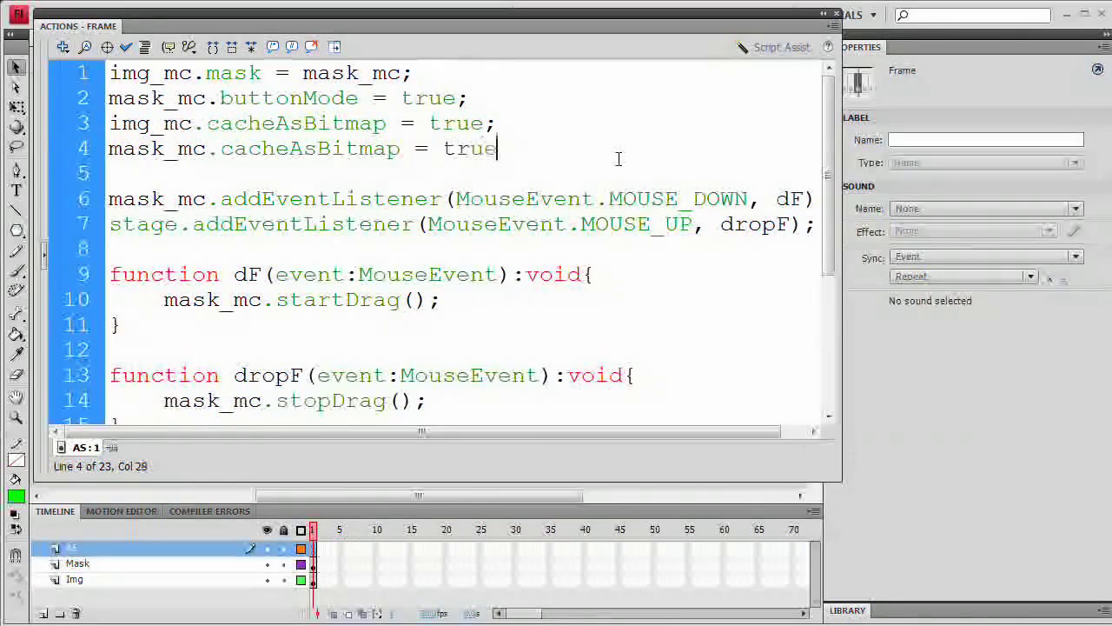